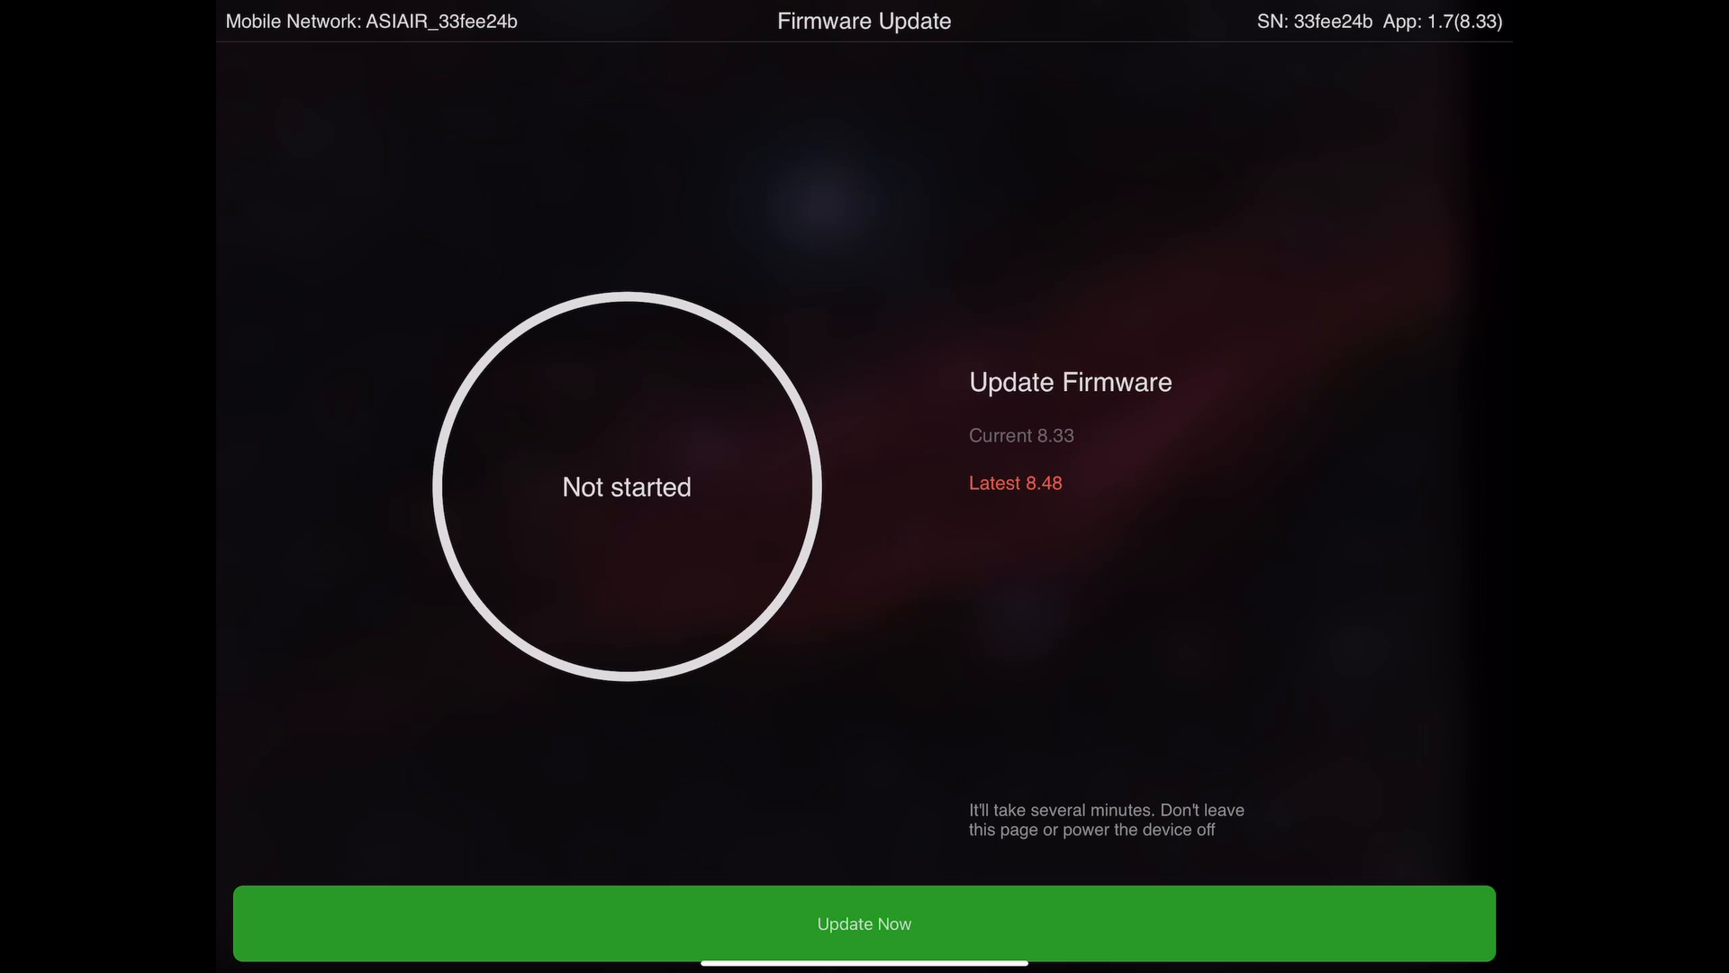
# Step: Start the firmware update from 8.33 to 8.48 with Update Now
pyautogui.click(863, 923)
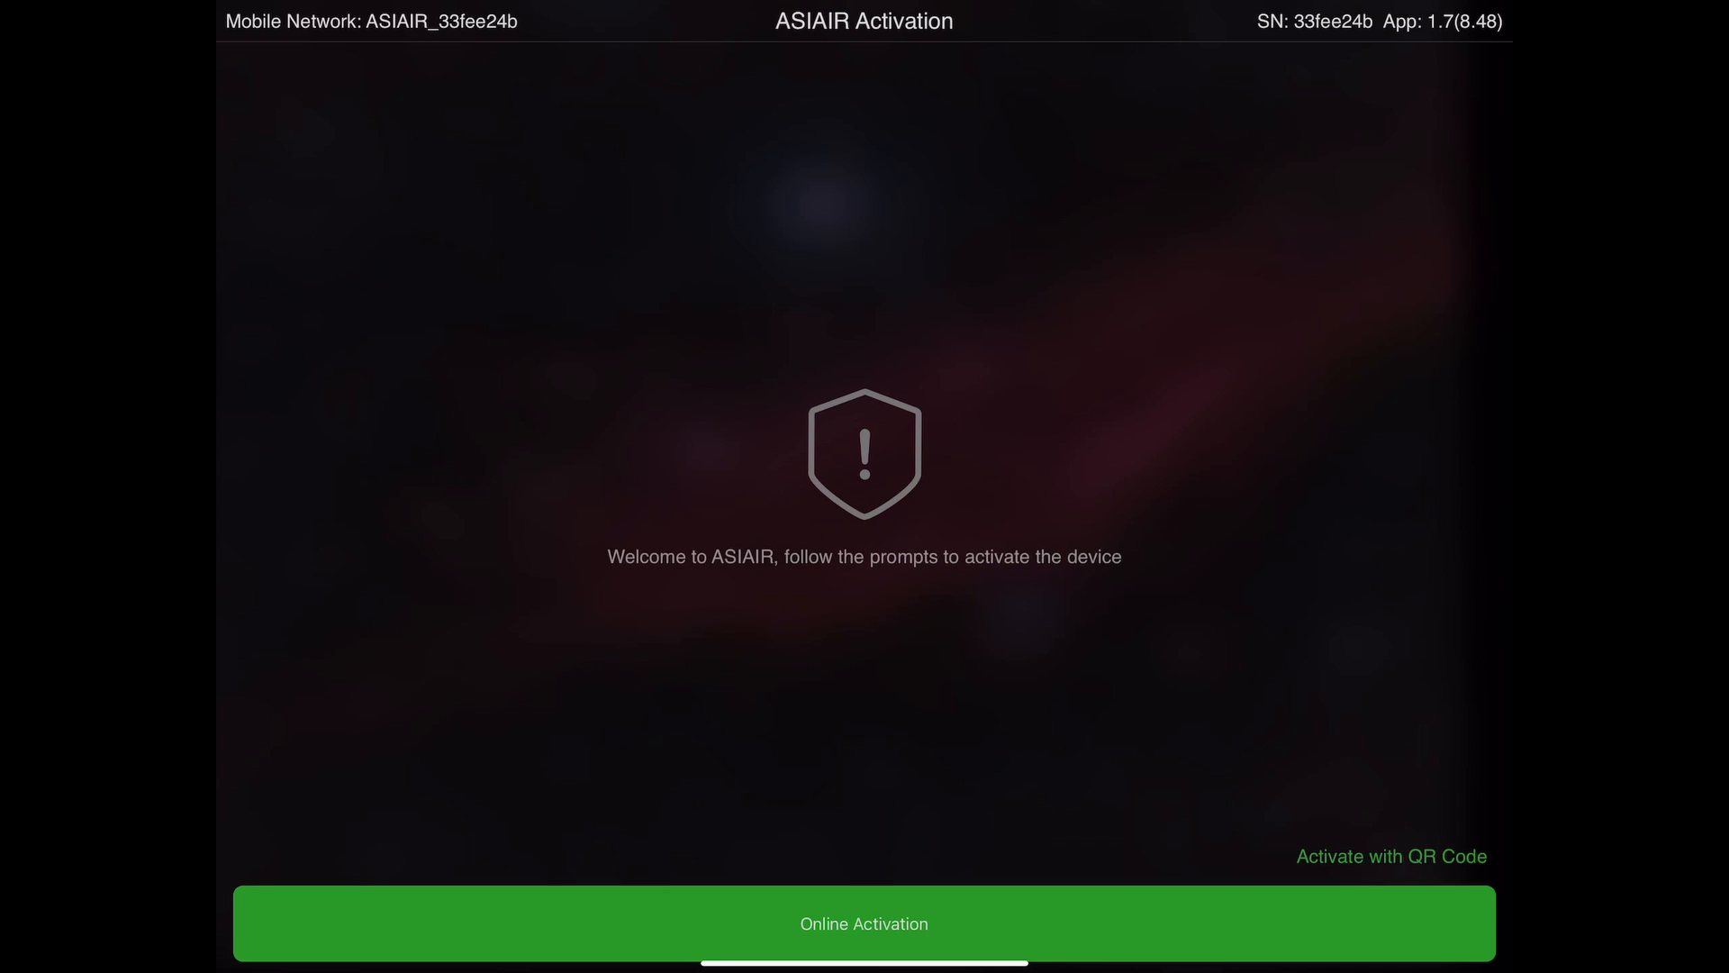
# Step: Activate the device online via the authorization code and confirm the Activated screen
pyautogui.click(863, 923)
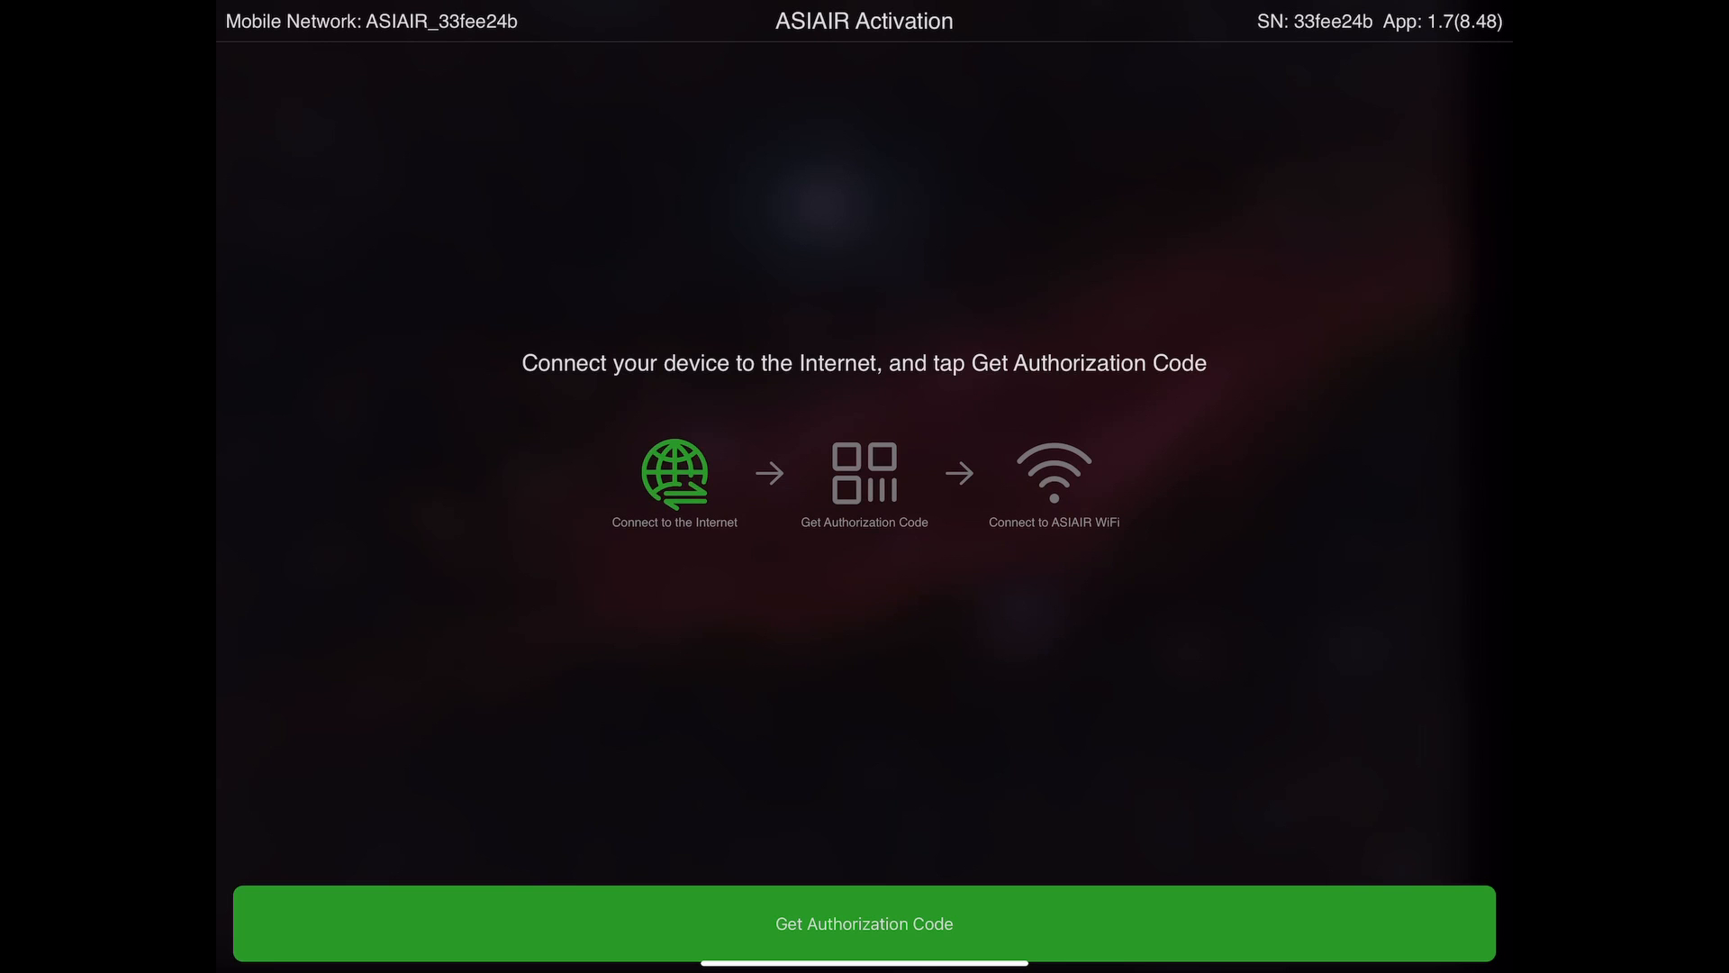
pyautogui.click(863, 922)
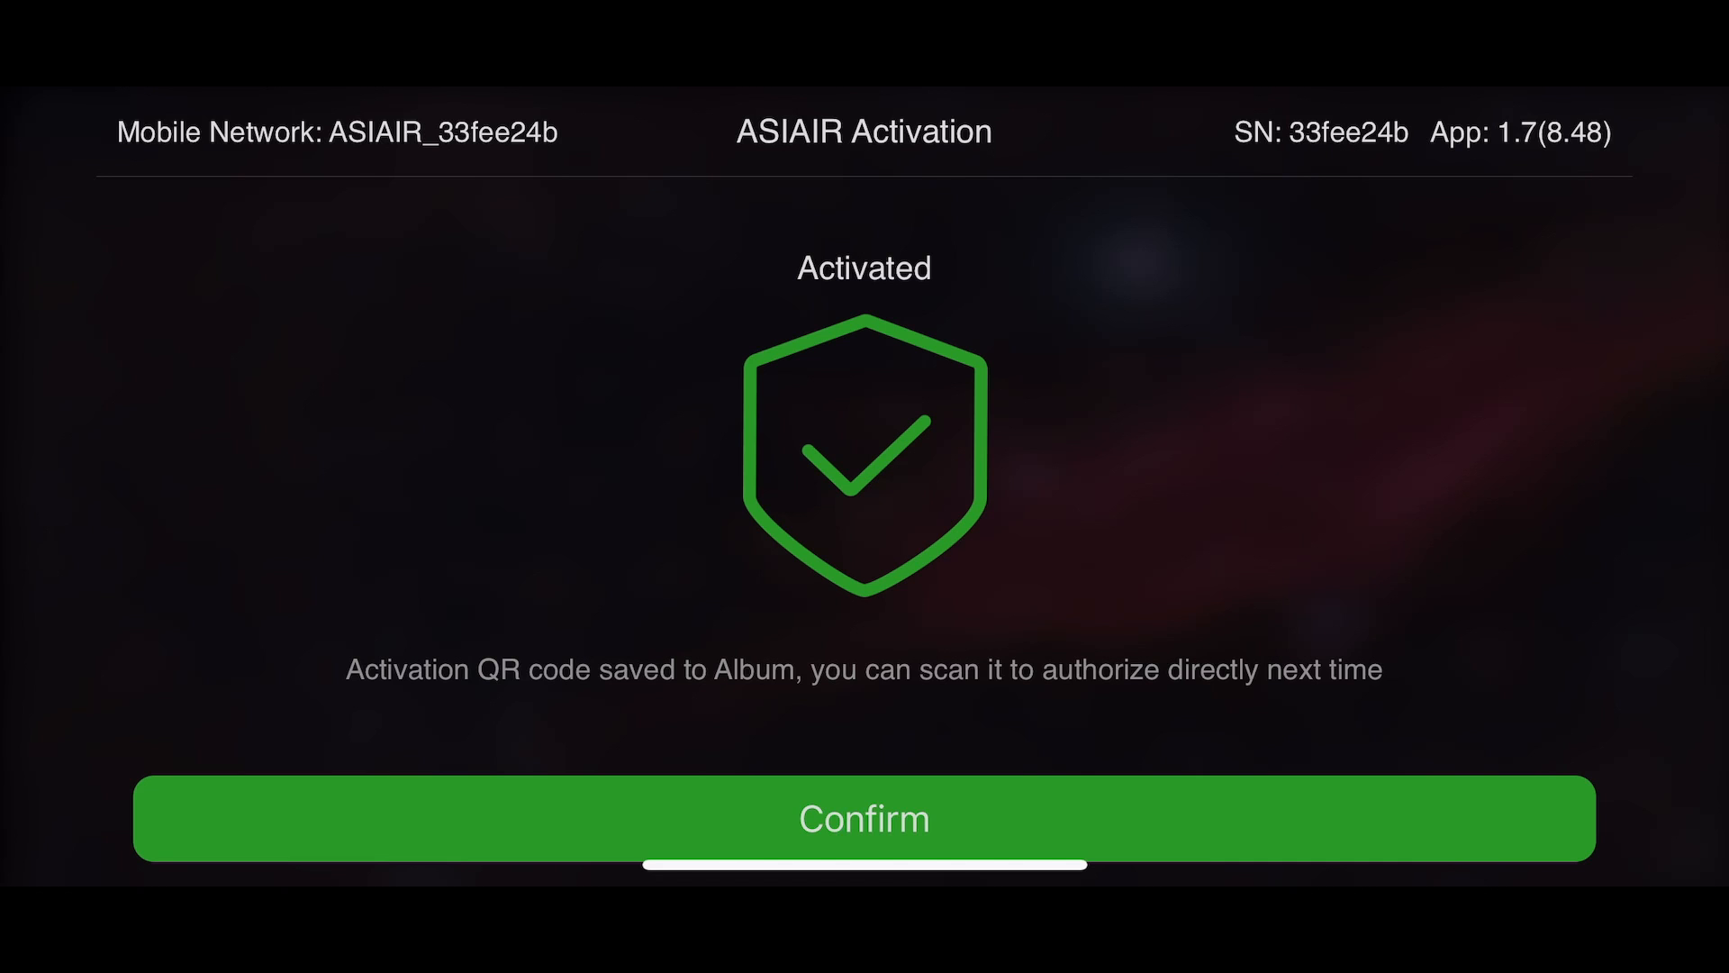
pyautogui.click(863, 818)
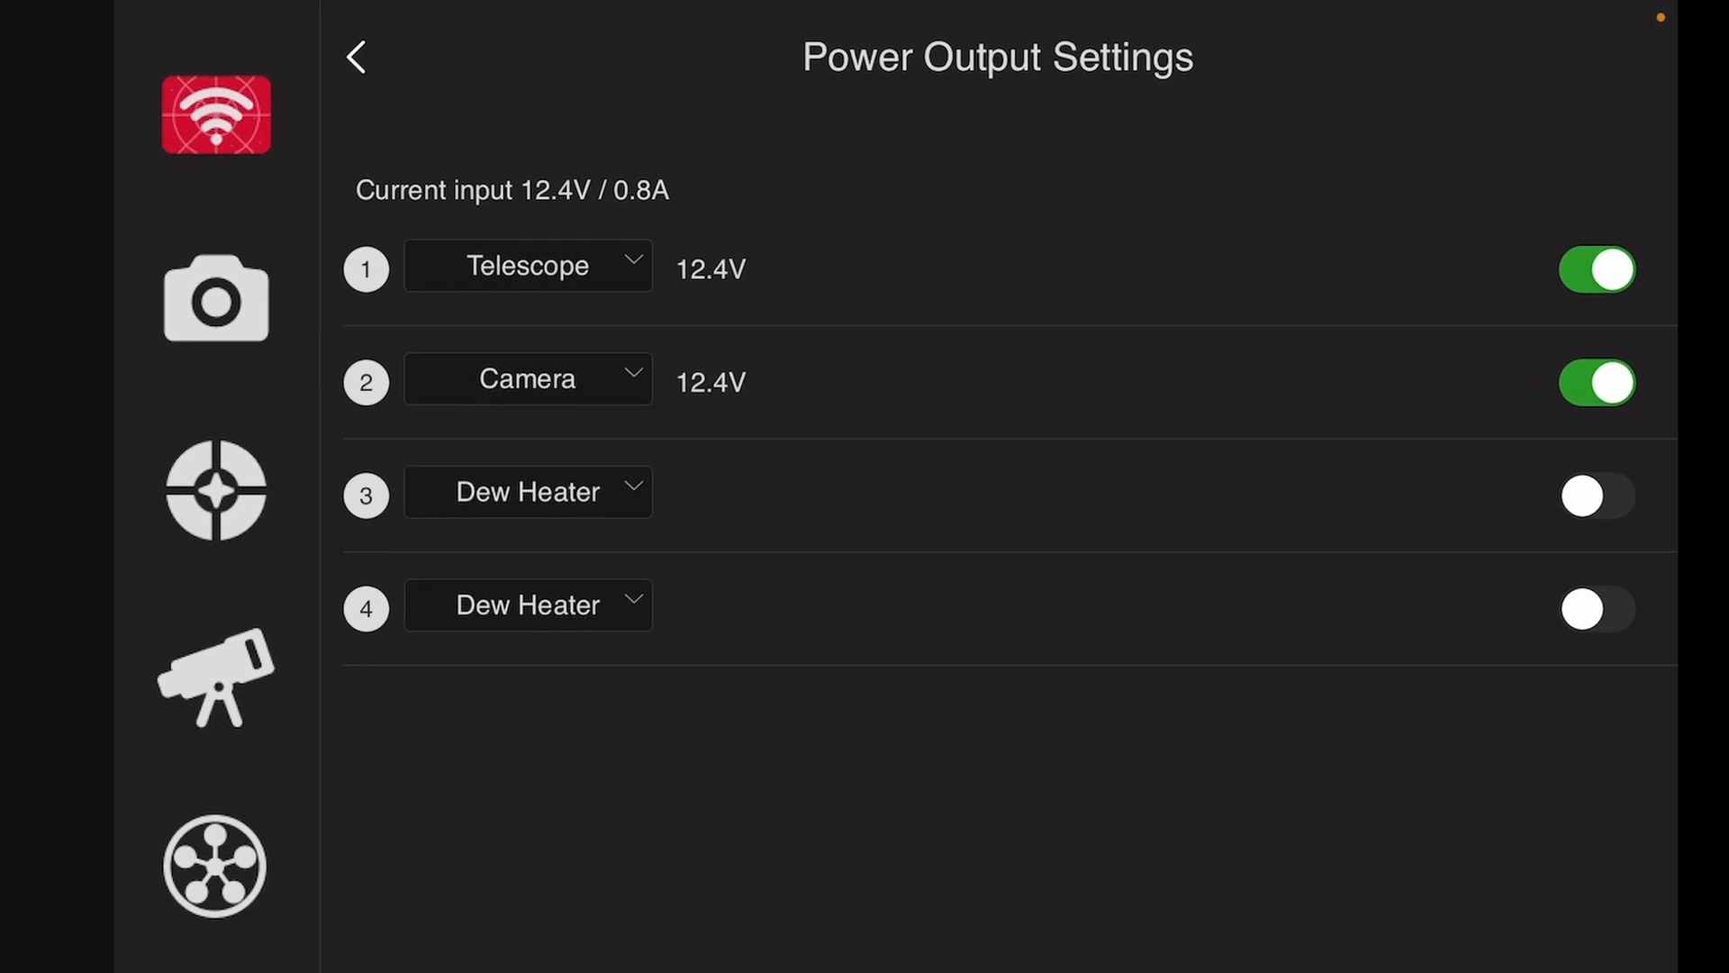
# Step: Assign Dew Heater to power output 3, then move on to the next settings page
pyautogui.click(528, 490)
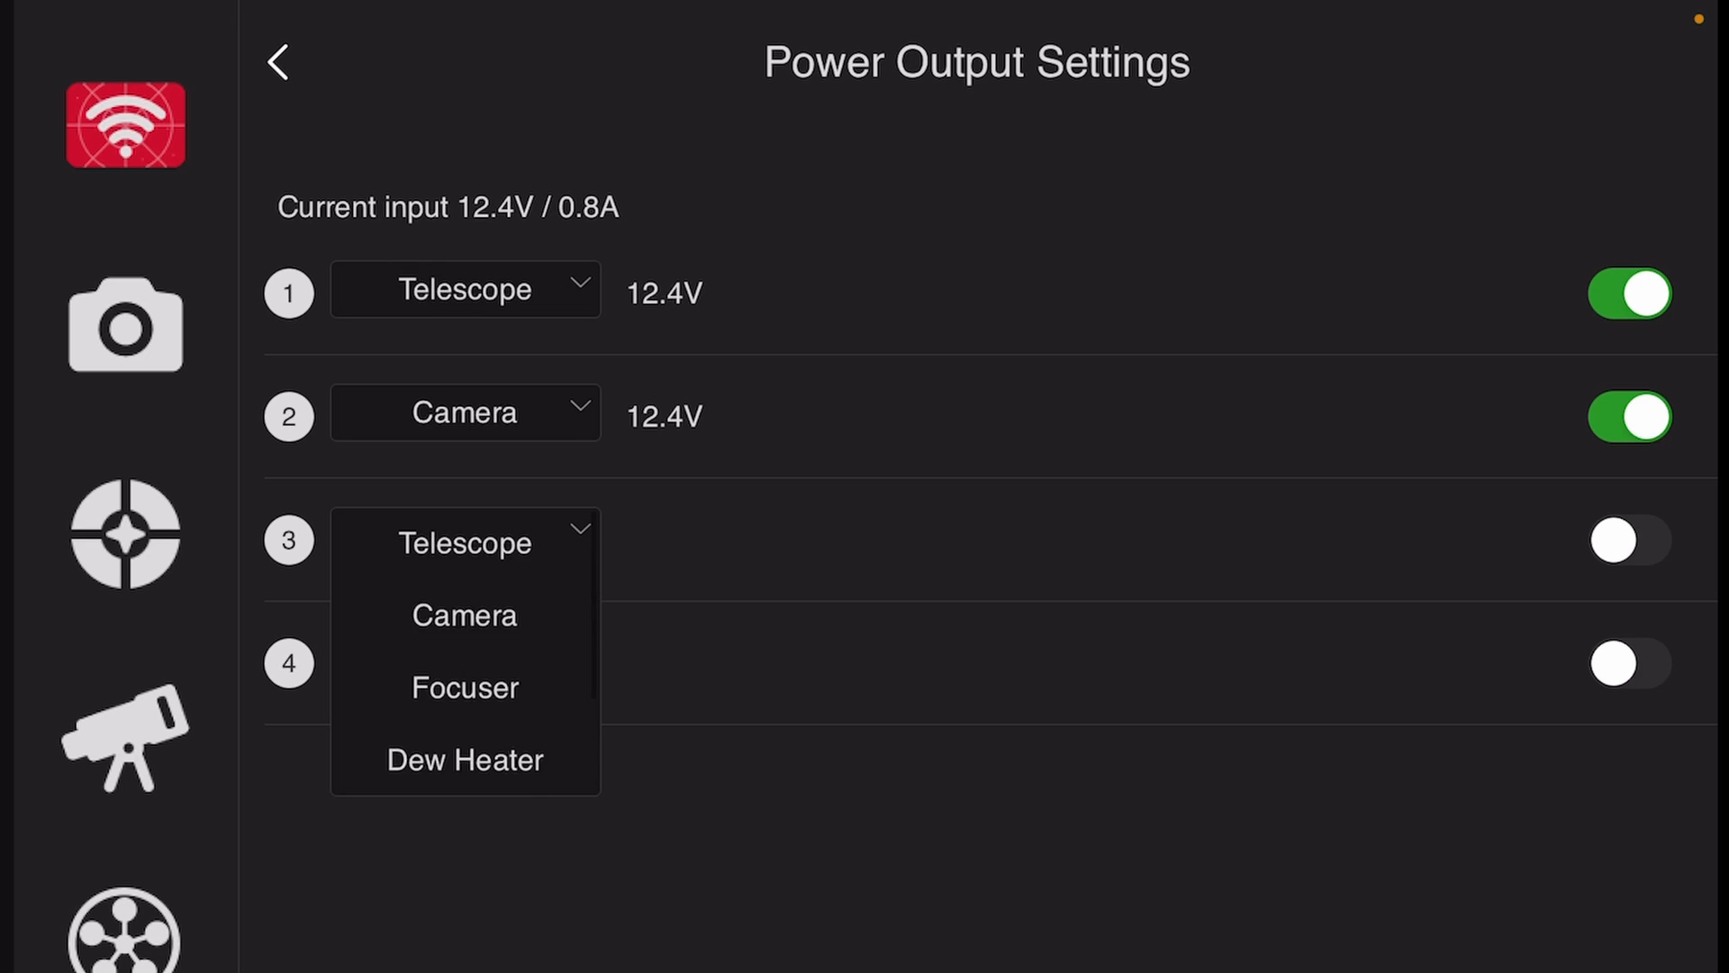
pyautogui.click(465, 758)
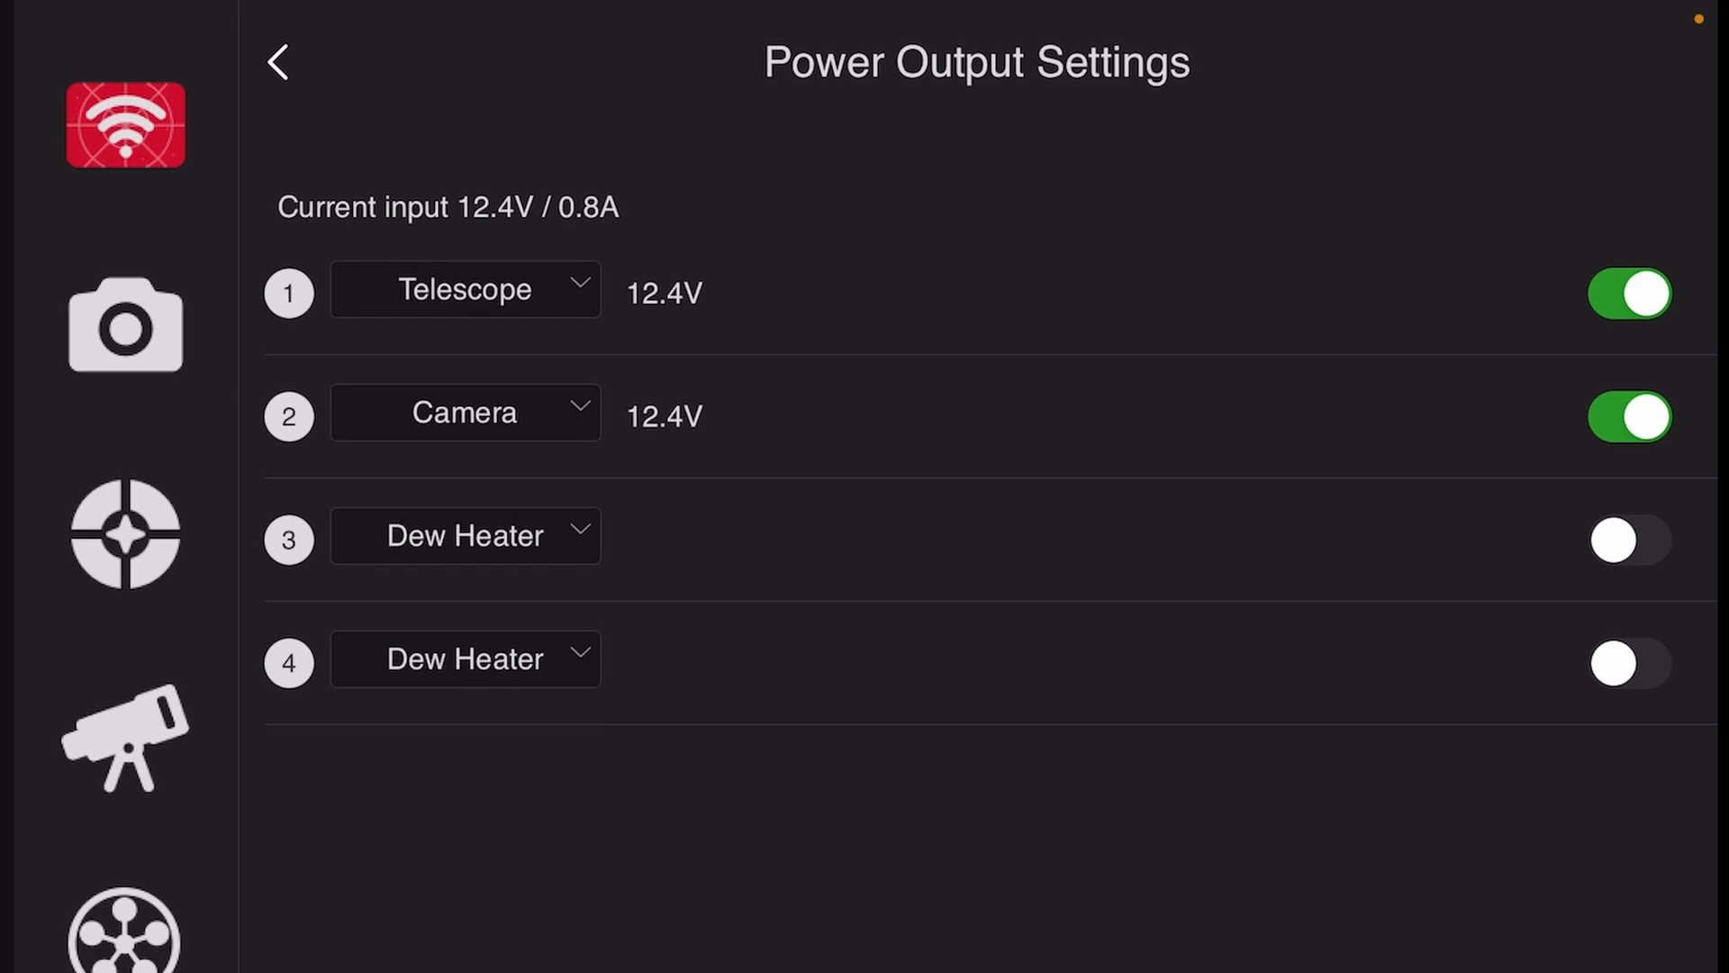
pyautogui.click(277, 61)
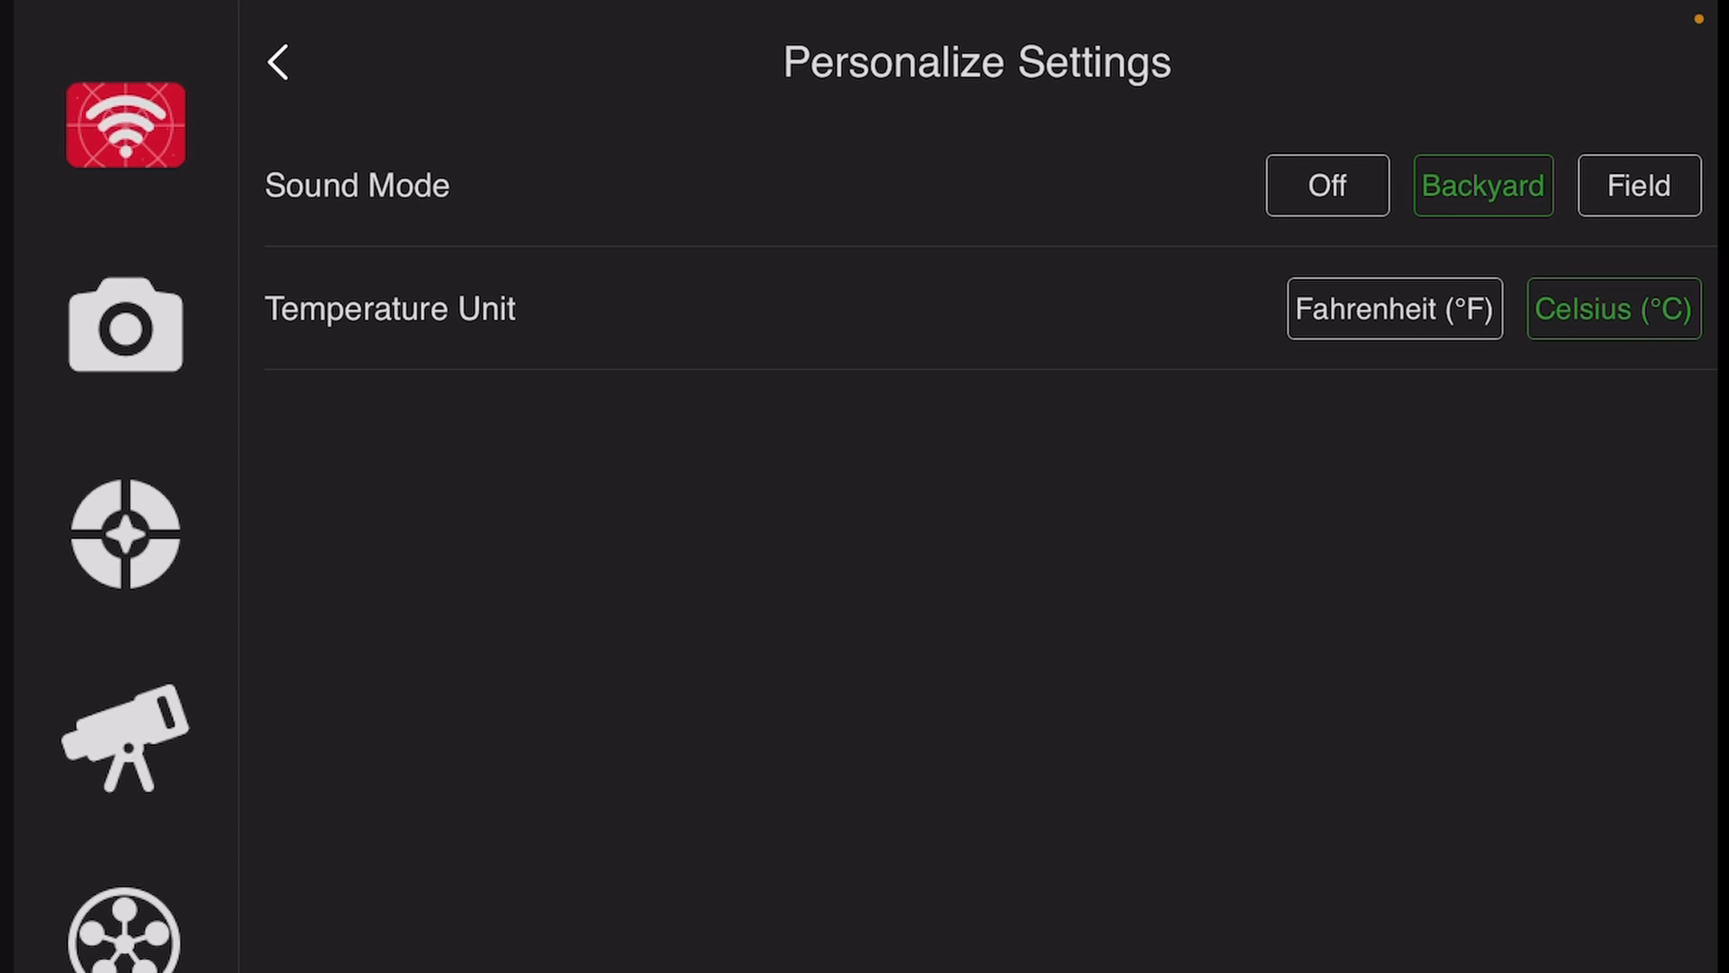
# Step: Cycle Sound Mode through Field, Backyard and Off, leaving it on Backyard
pyautogui.click(1637, 184)
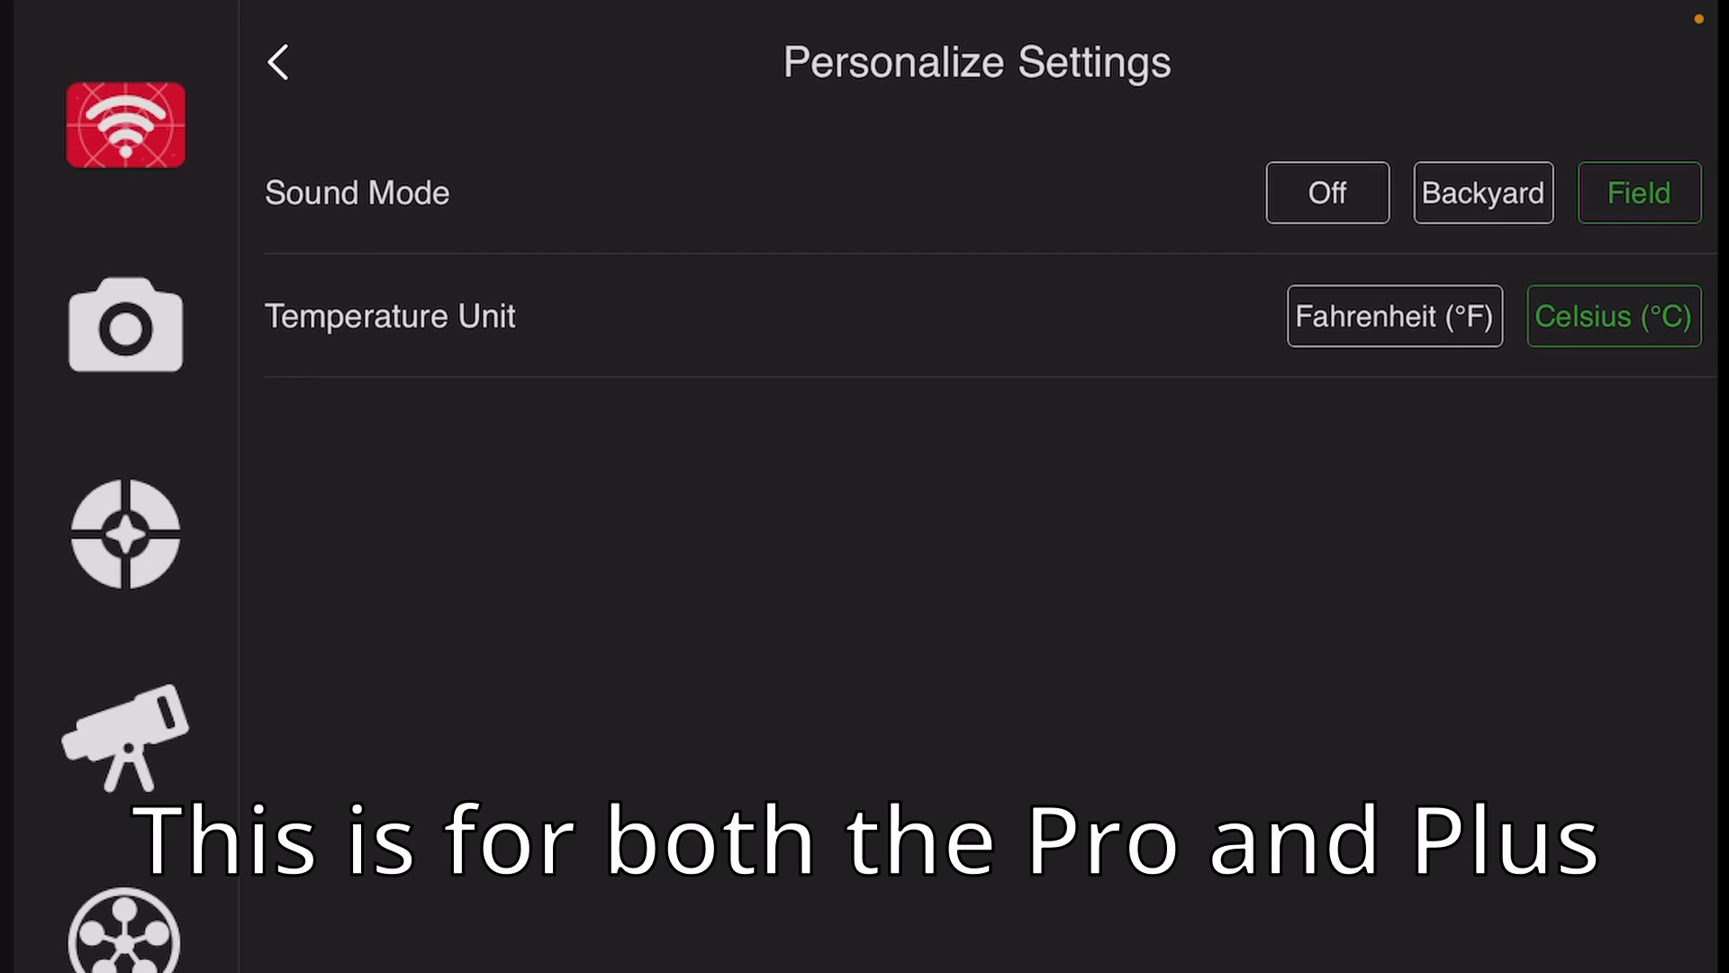
pyautogui.click(1482, 186)
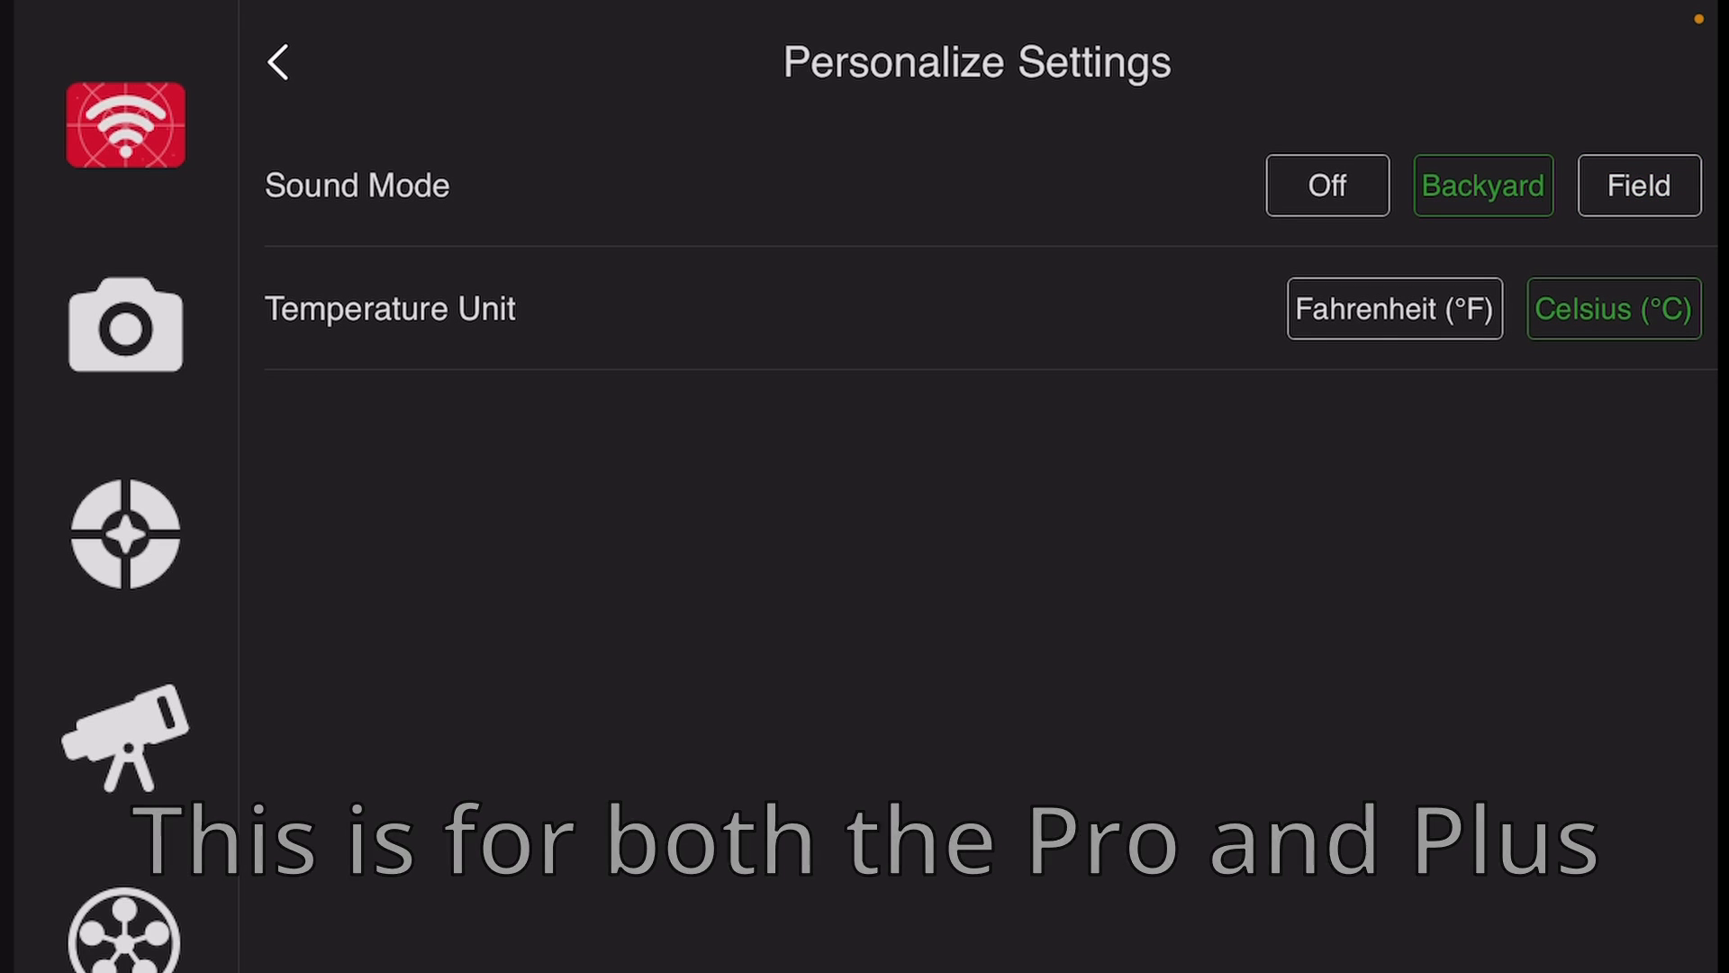
pyautogui.click(1327, 184)
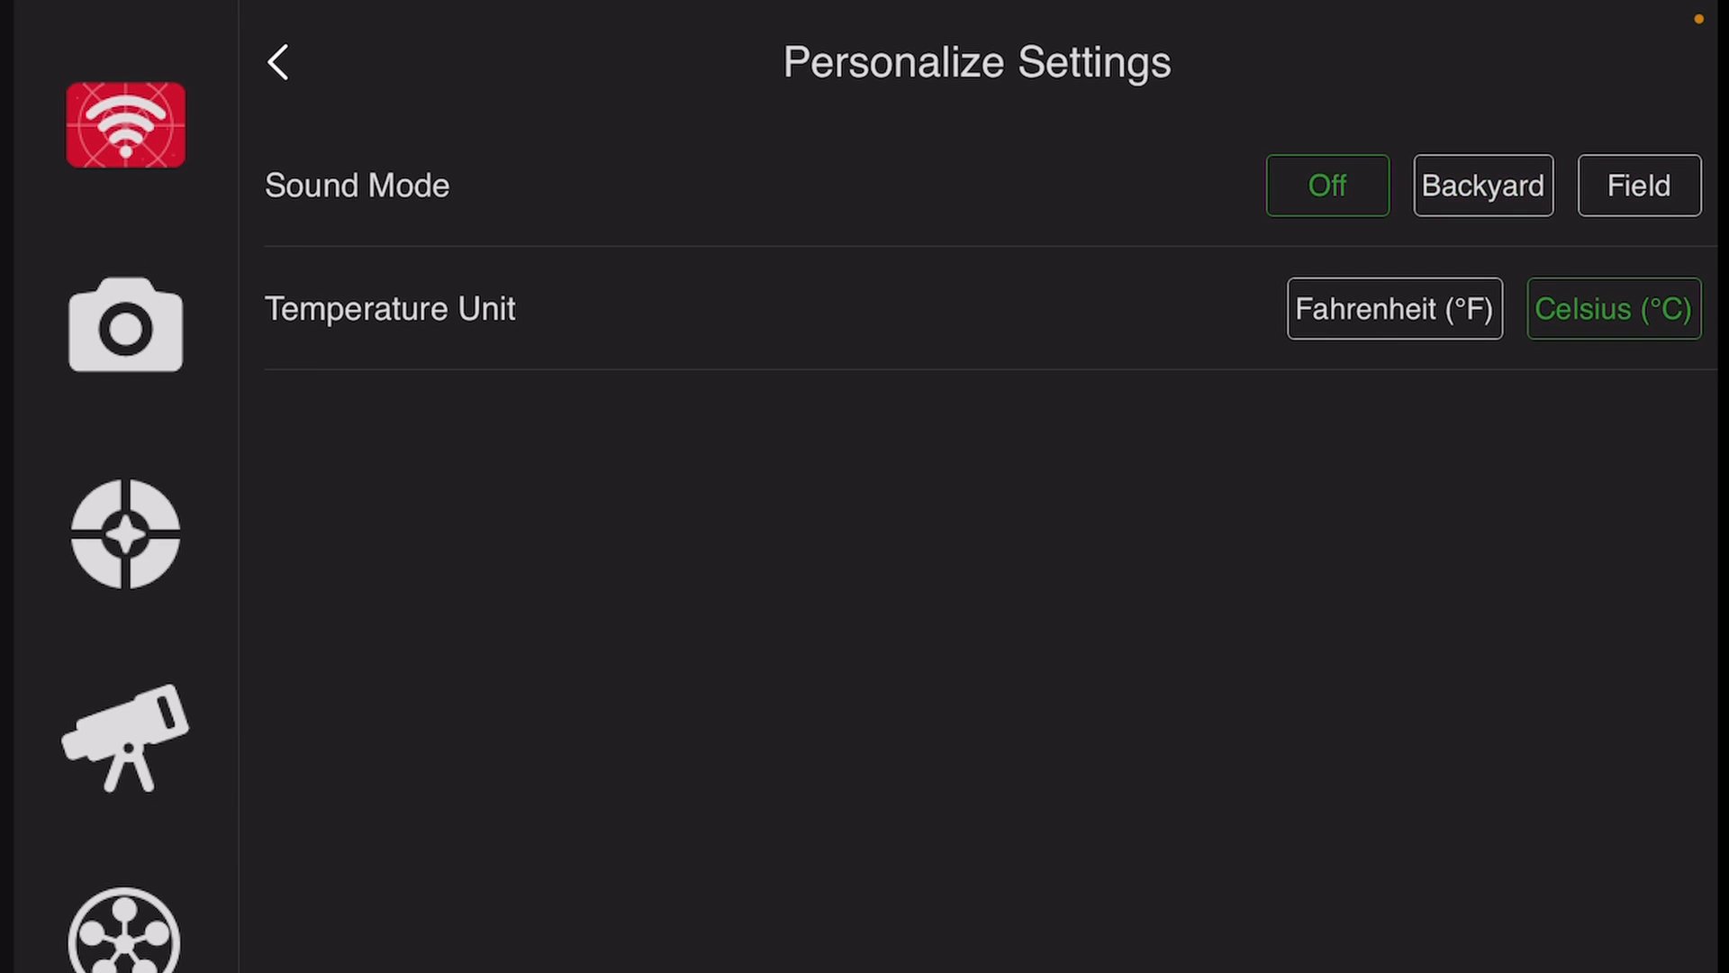
pyautogui.click(1482, 183)
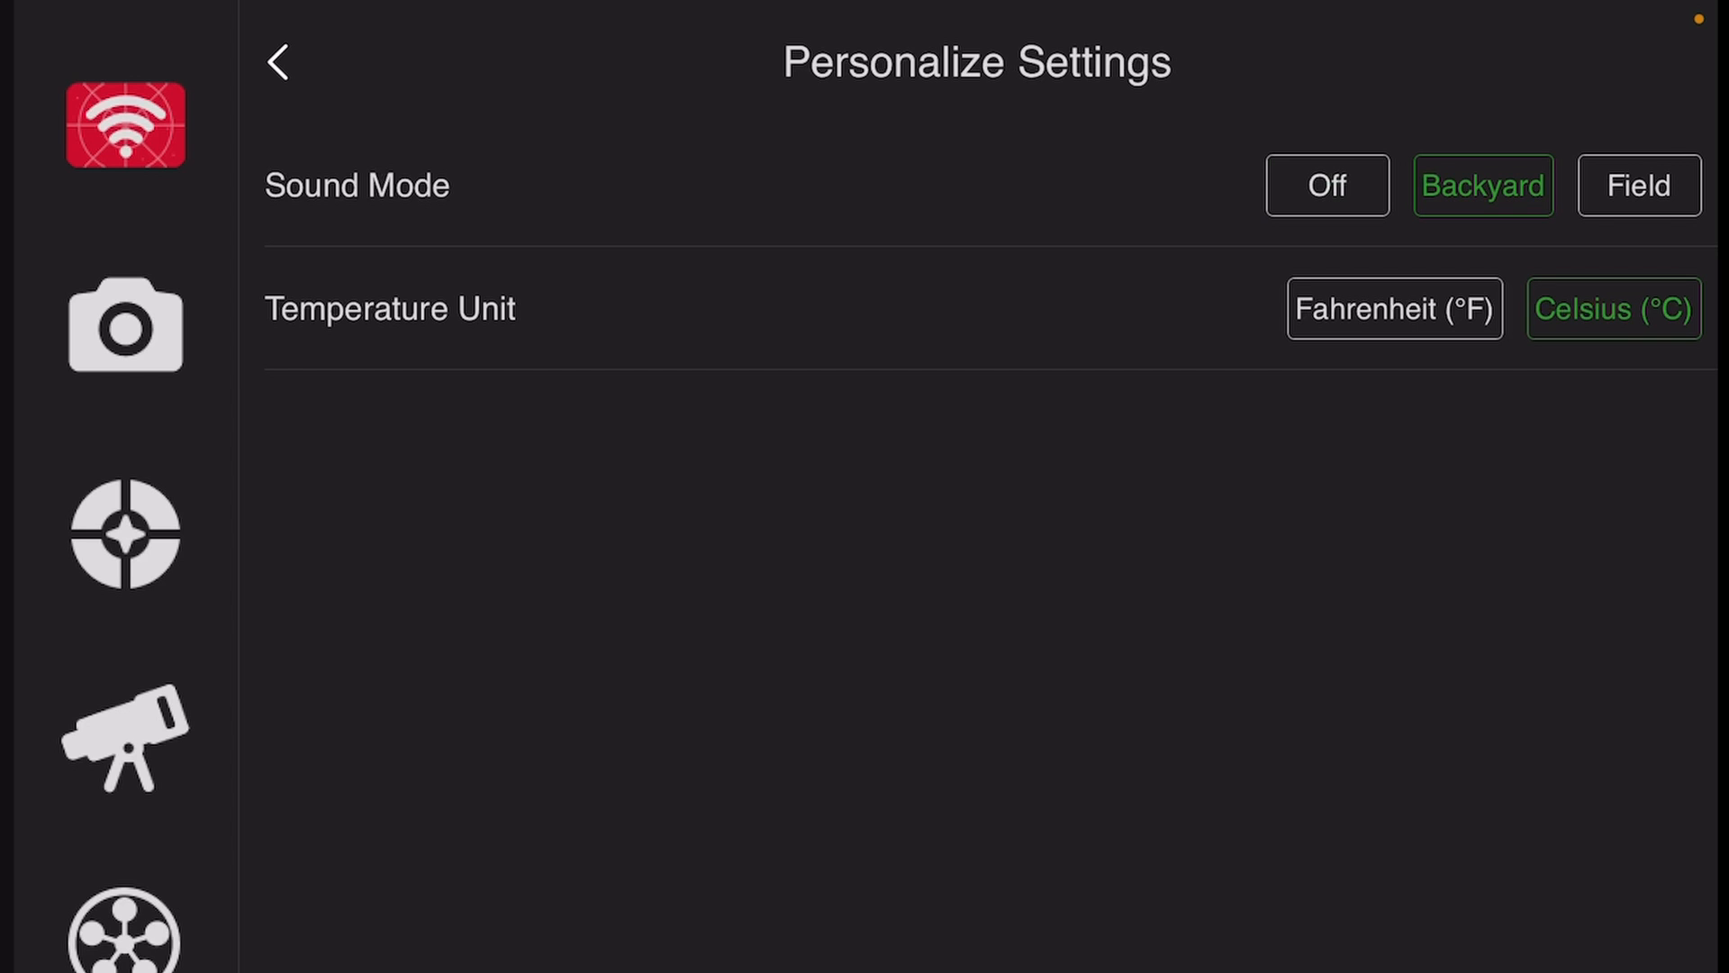
pyautogui.click(277, 62)
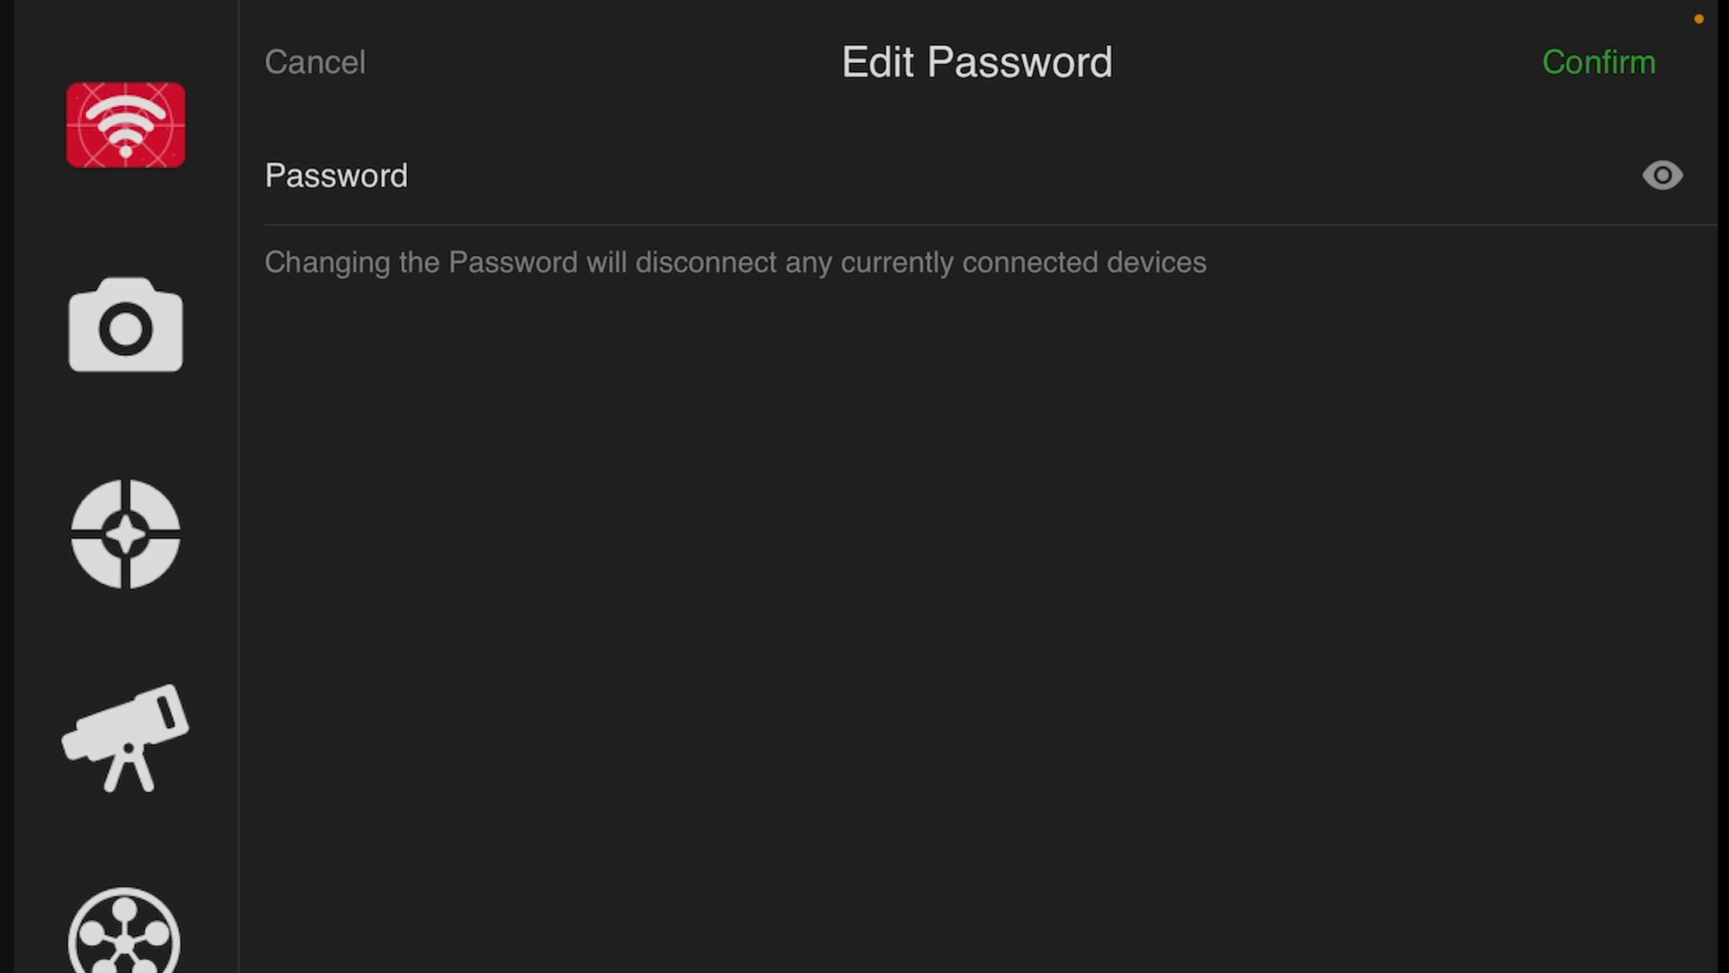
# Step: Leave the Edit Password screen without changing the WiFi password
pyautogui.click(313, 61)
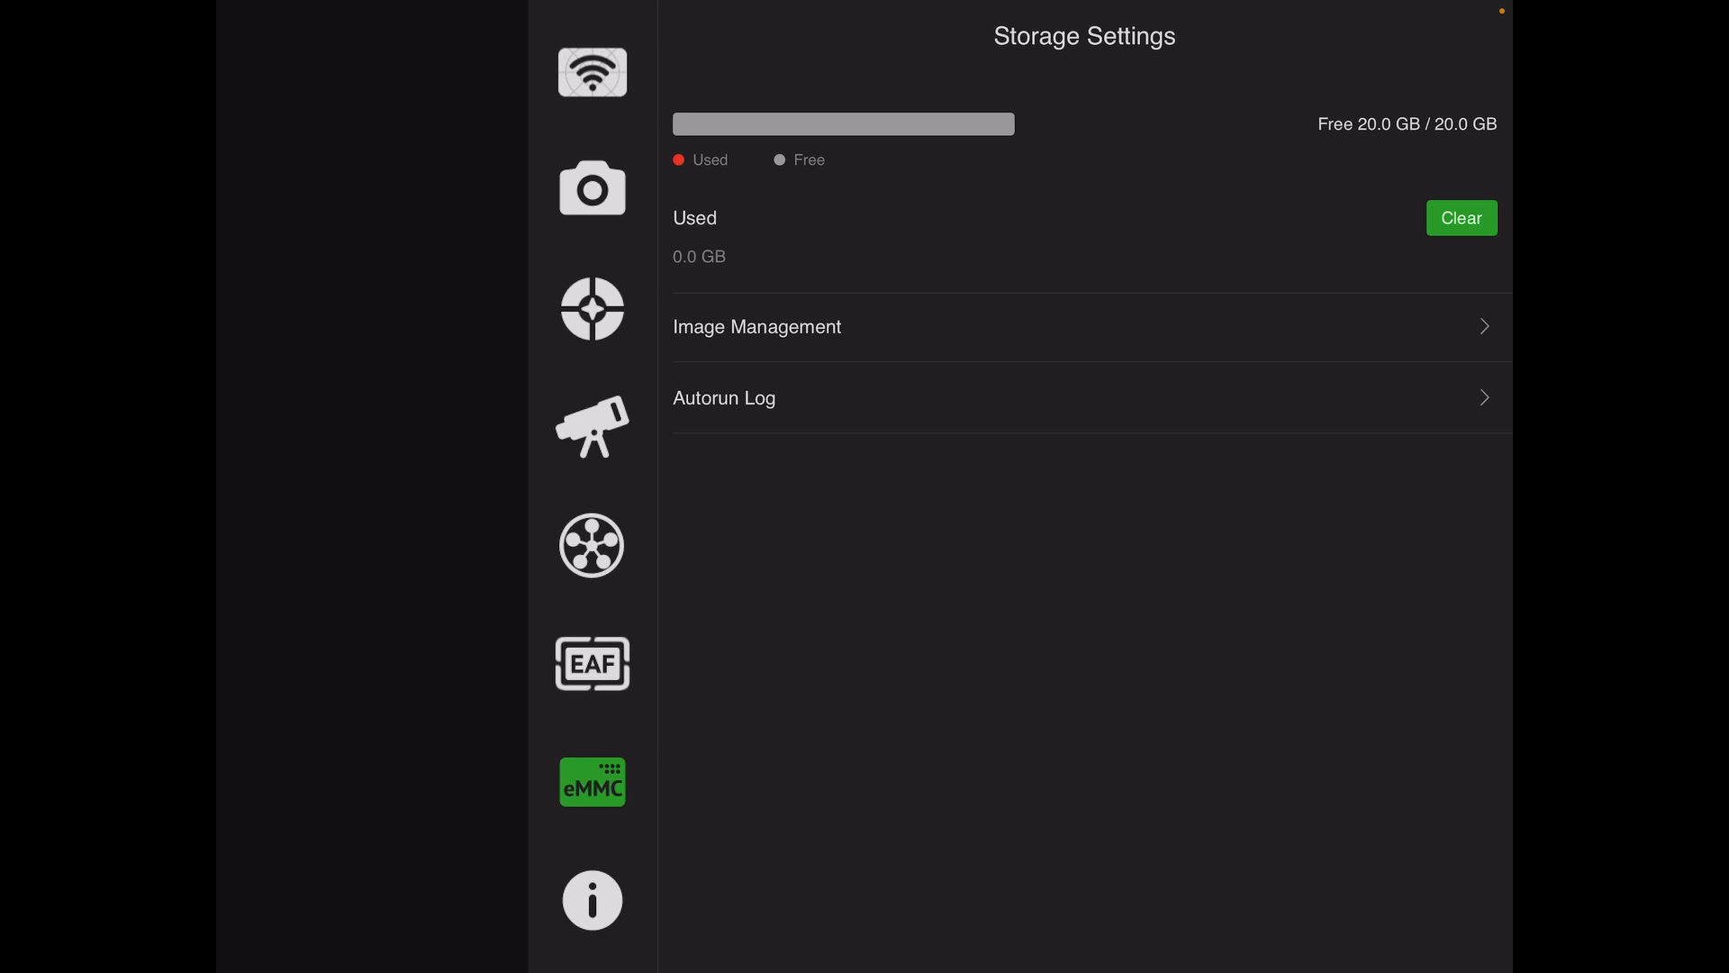
# Step: Go from Storage Settings to the Main Camera Settings for the ASI1600MM Pro
pyautogui.click(593, 780)
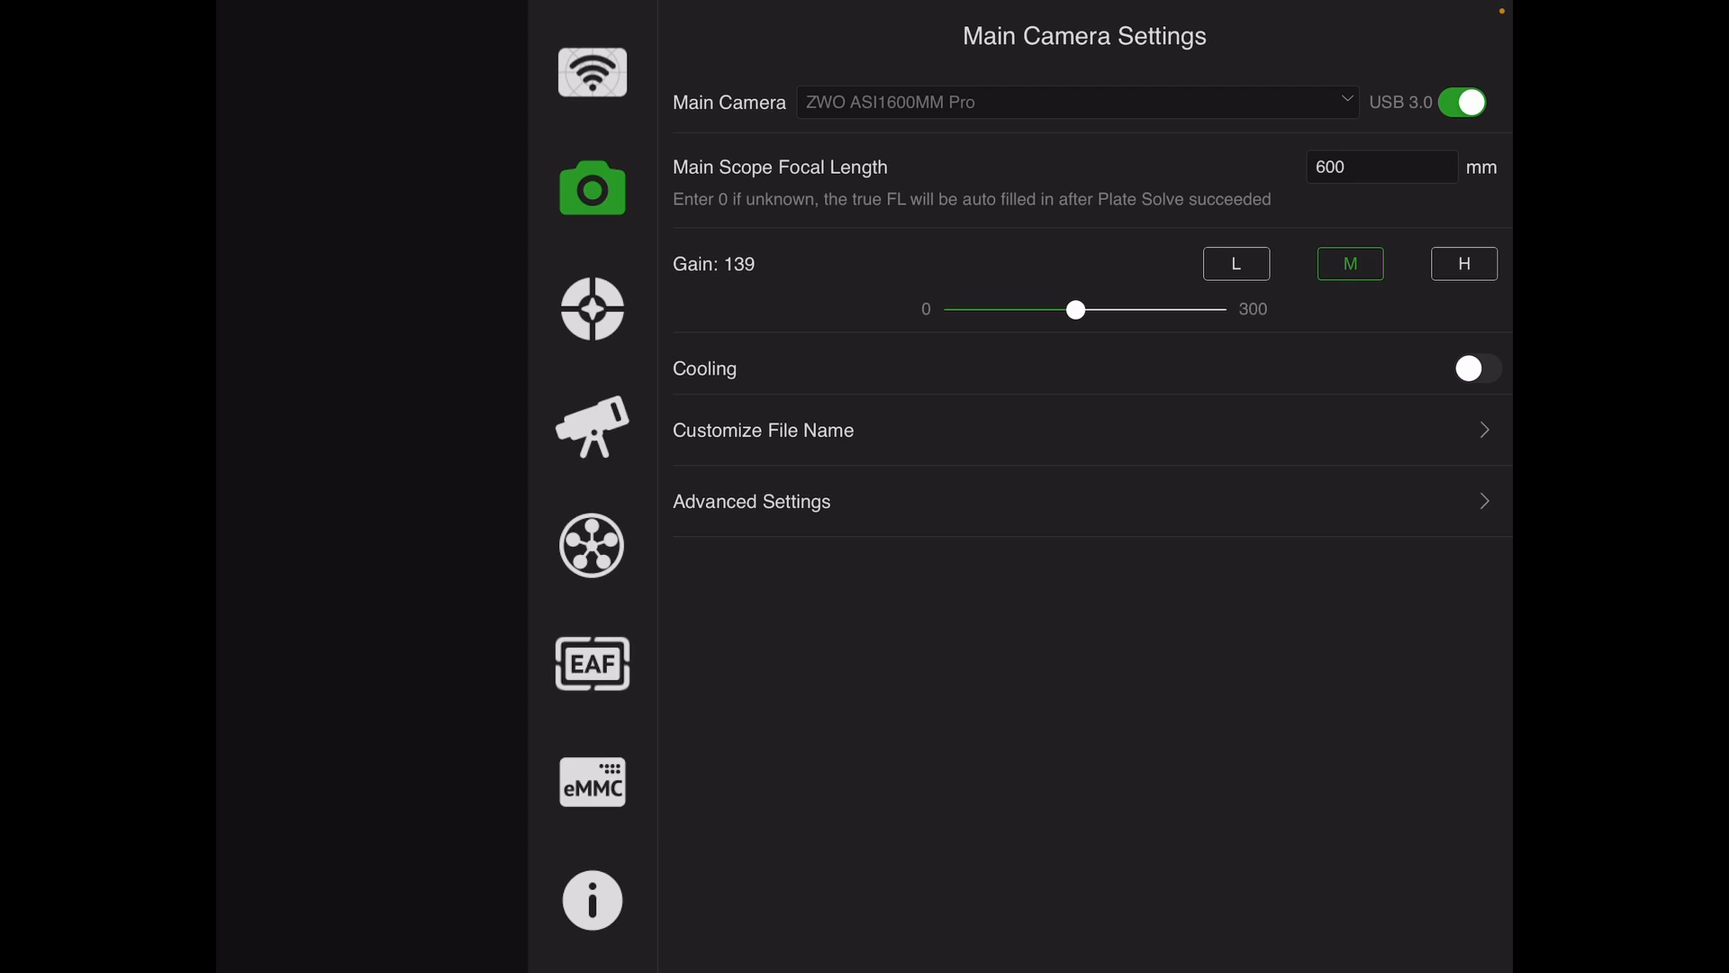
# Step: Turn on main camera cooling with a 0°C target, then move to Guide Settings
pyautogui.click(1475, 367)
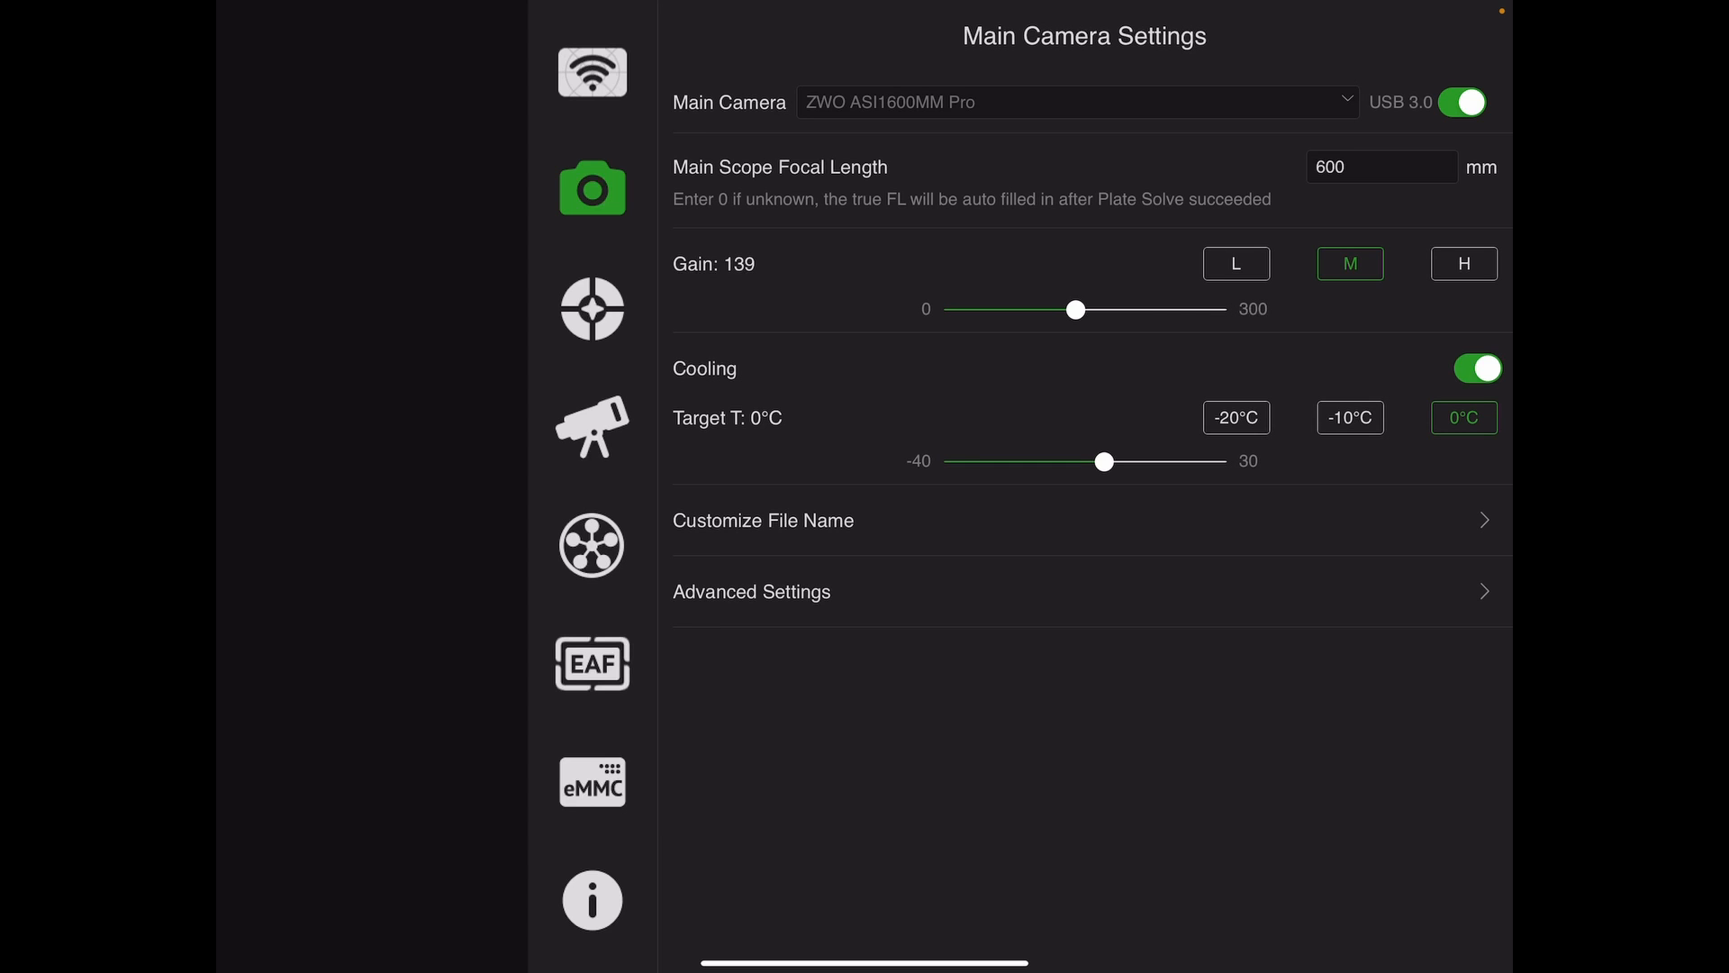
pyautogui.click(1235, 416)
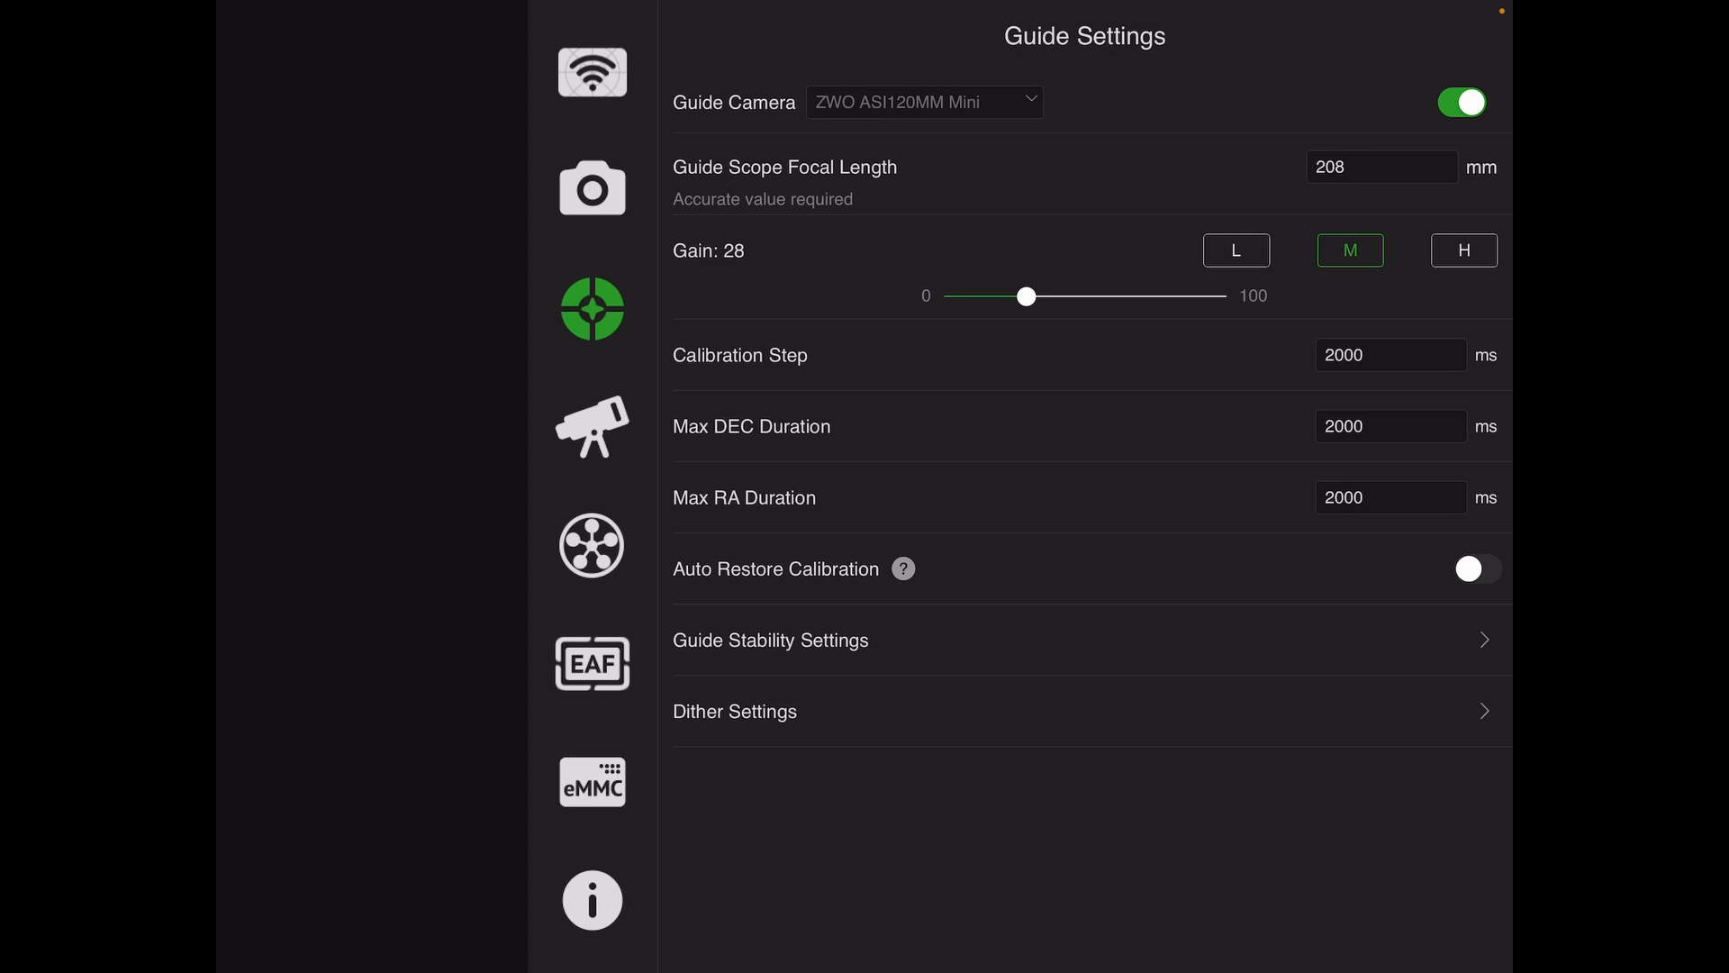
# Step: After reviewing the ASI120MM Mini guide settings, go to Dither Settings
pyautogui.click(733, 710)
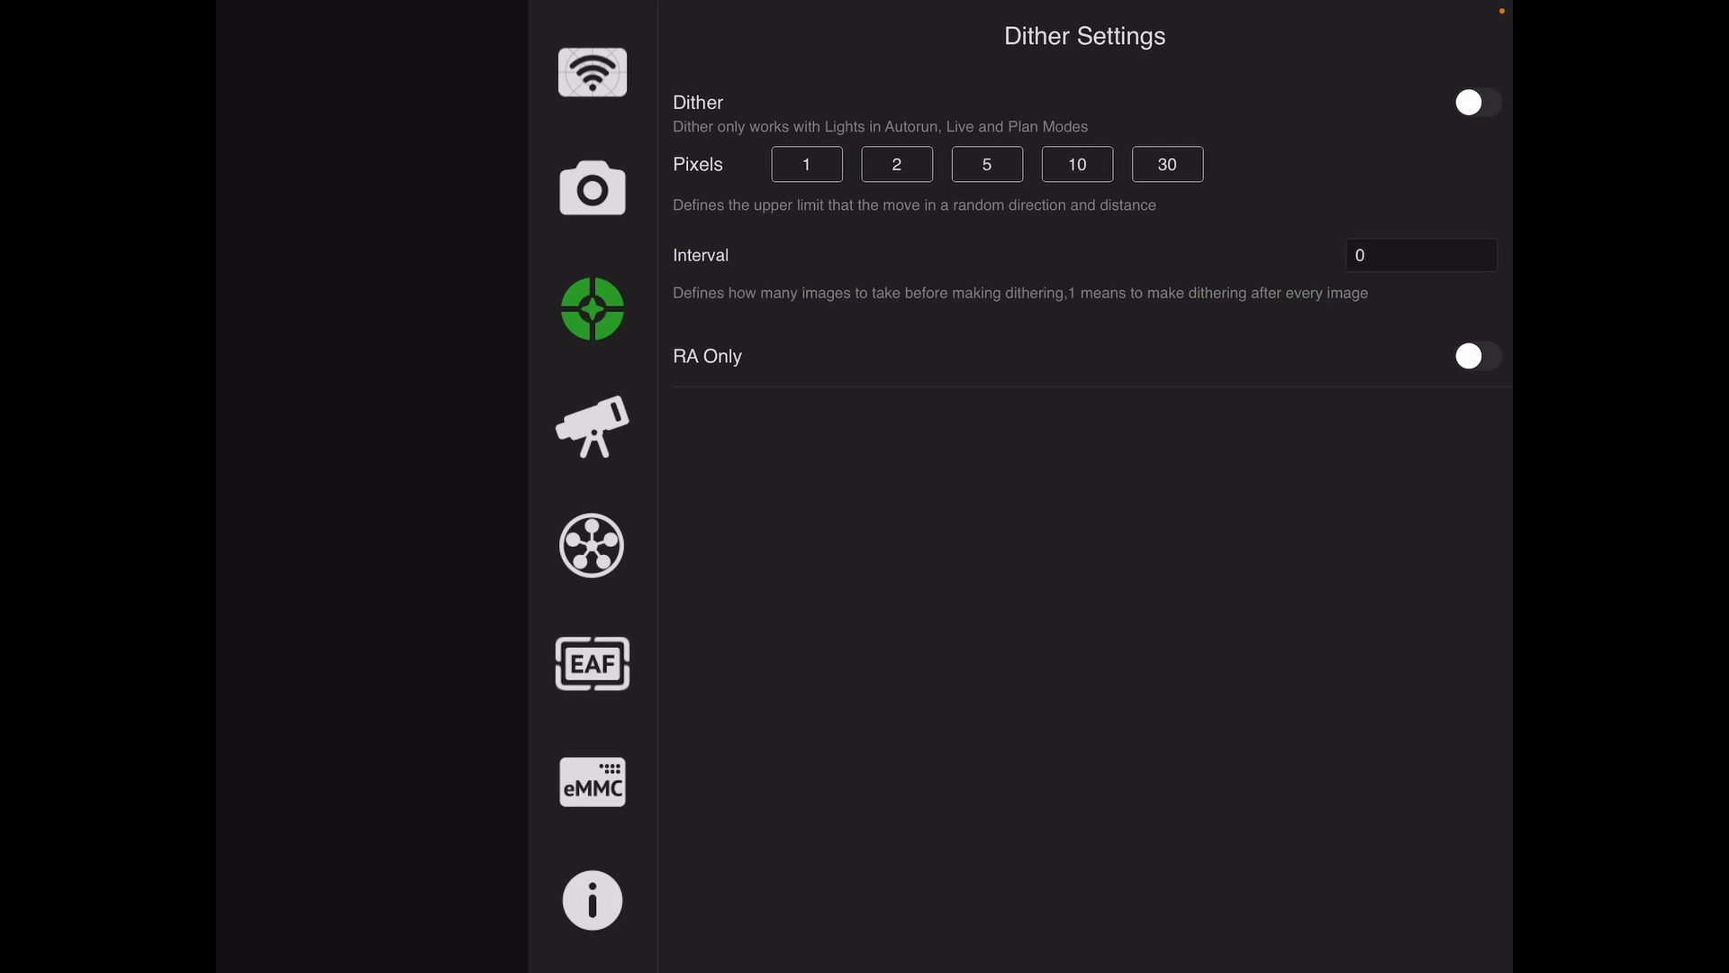
# Step: Turn dithering on at 5 pixels with interval 1, then move to Telescope Settings
pyautogui.click(1475, 101)
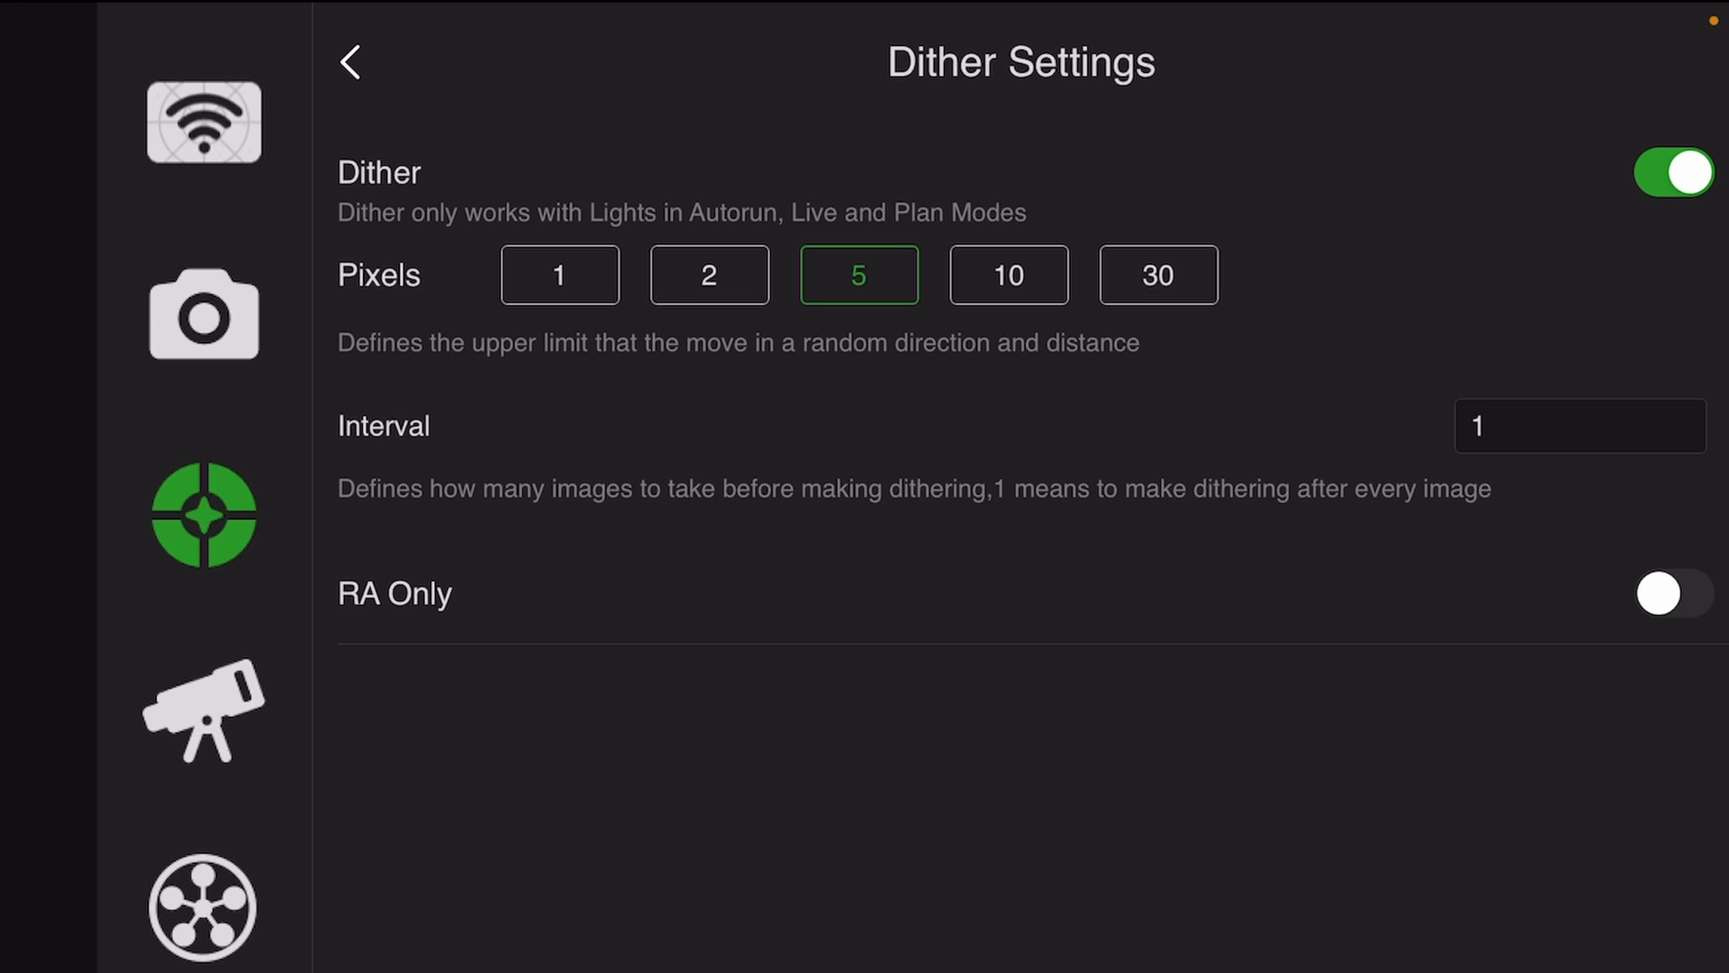
pyautogui.click(204, 710)
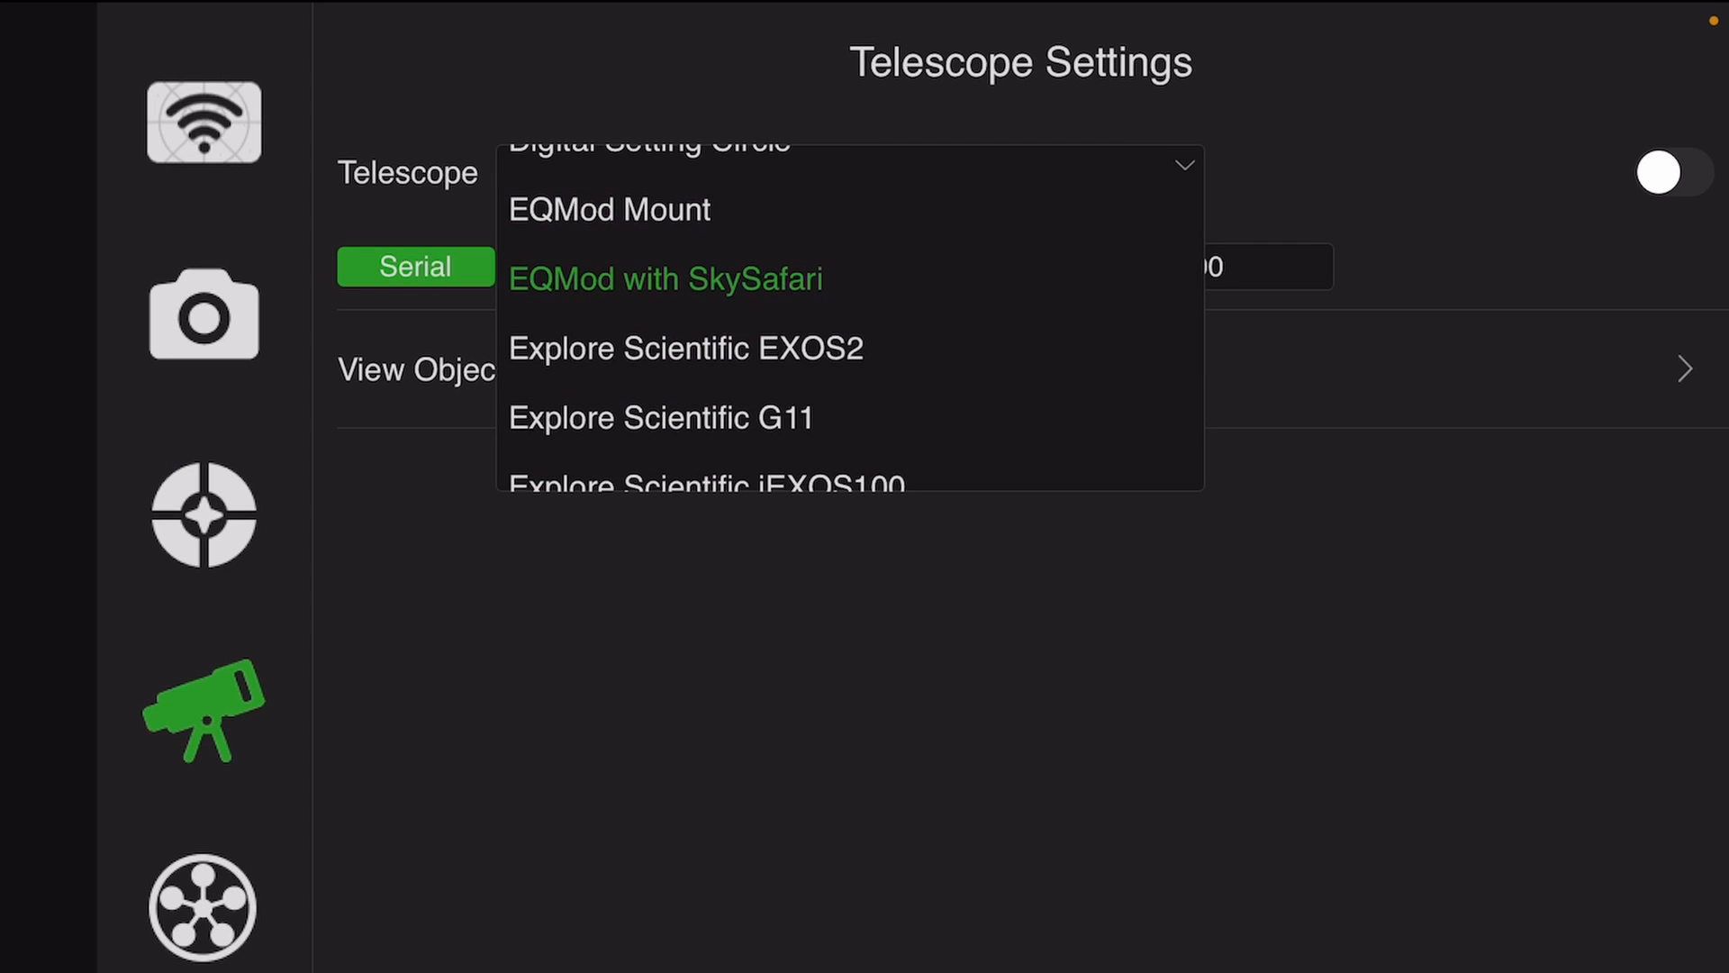
# Step: Choose the telescope mount model from the supported mounts list
pyautogui.click(664, 277)
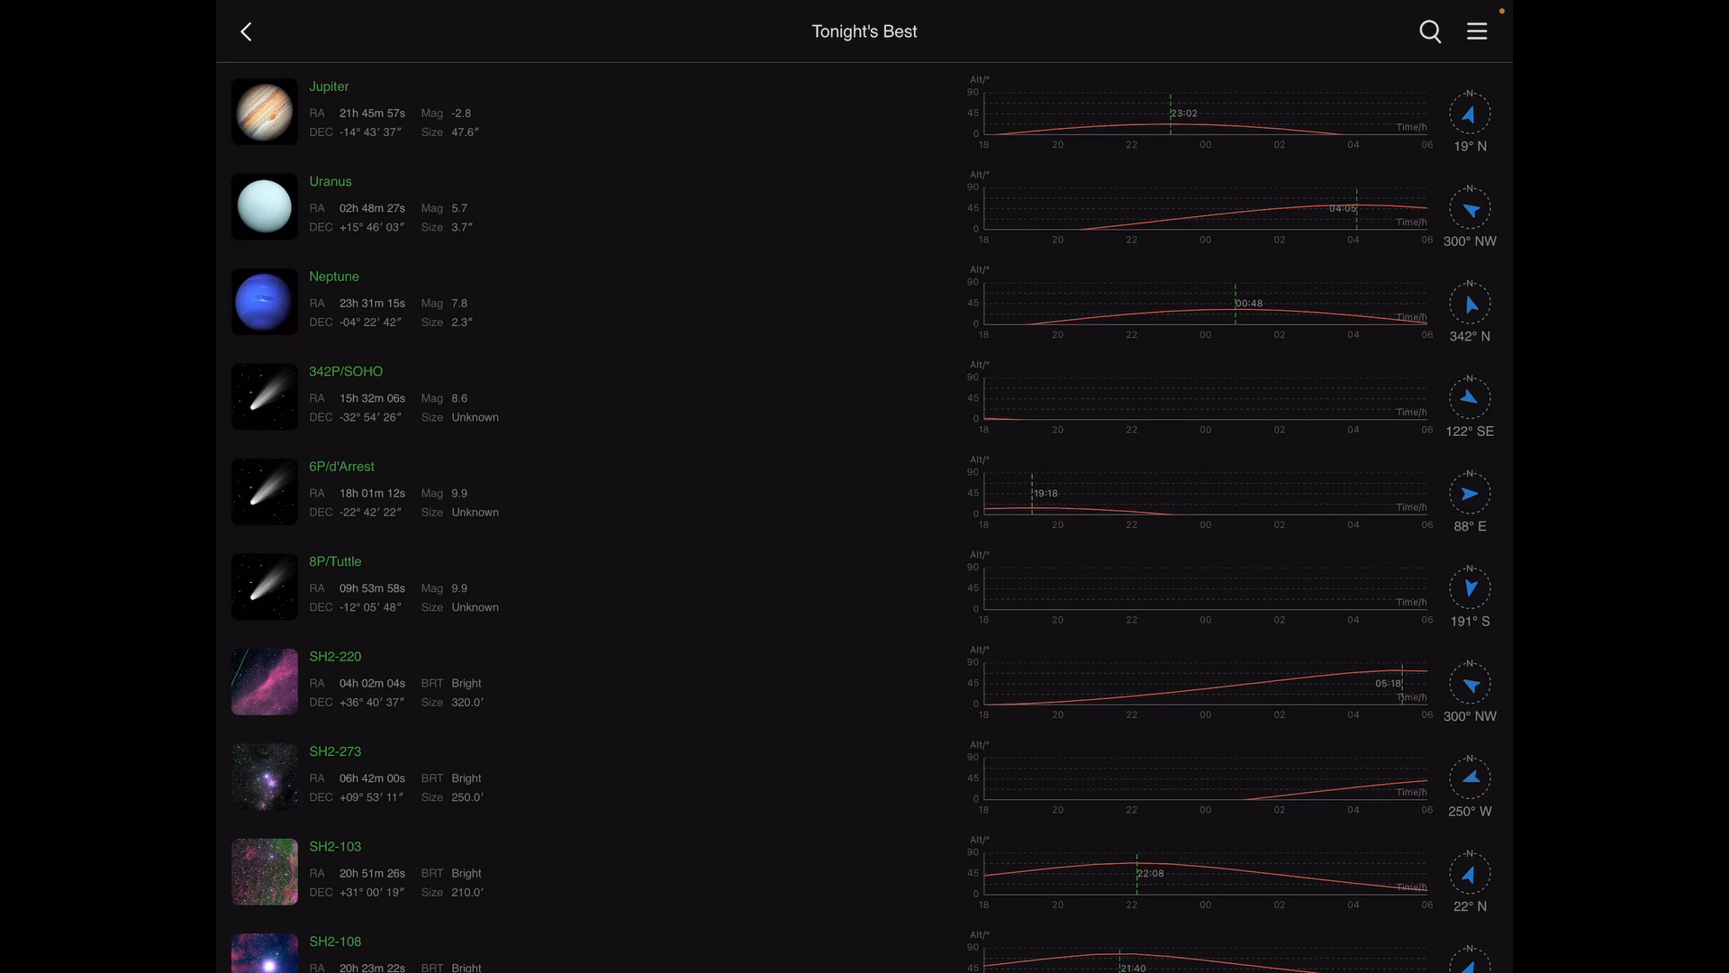
# Step: Scroll down the Tonight's Best list, then jump back to the top of it
pyautogui.scroll(-3)
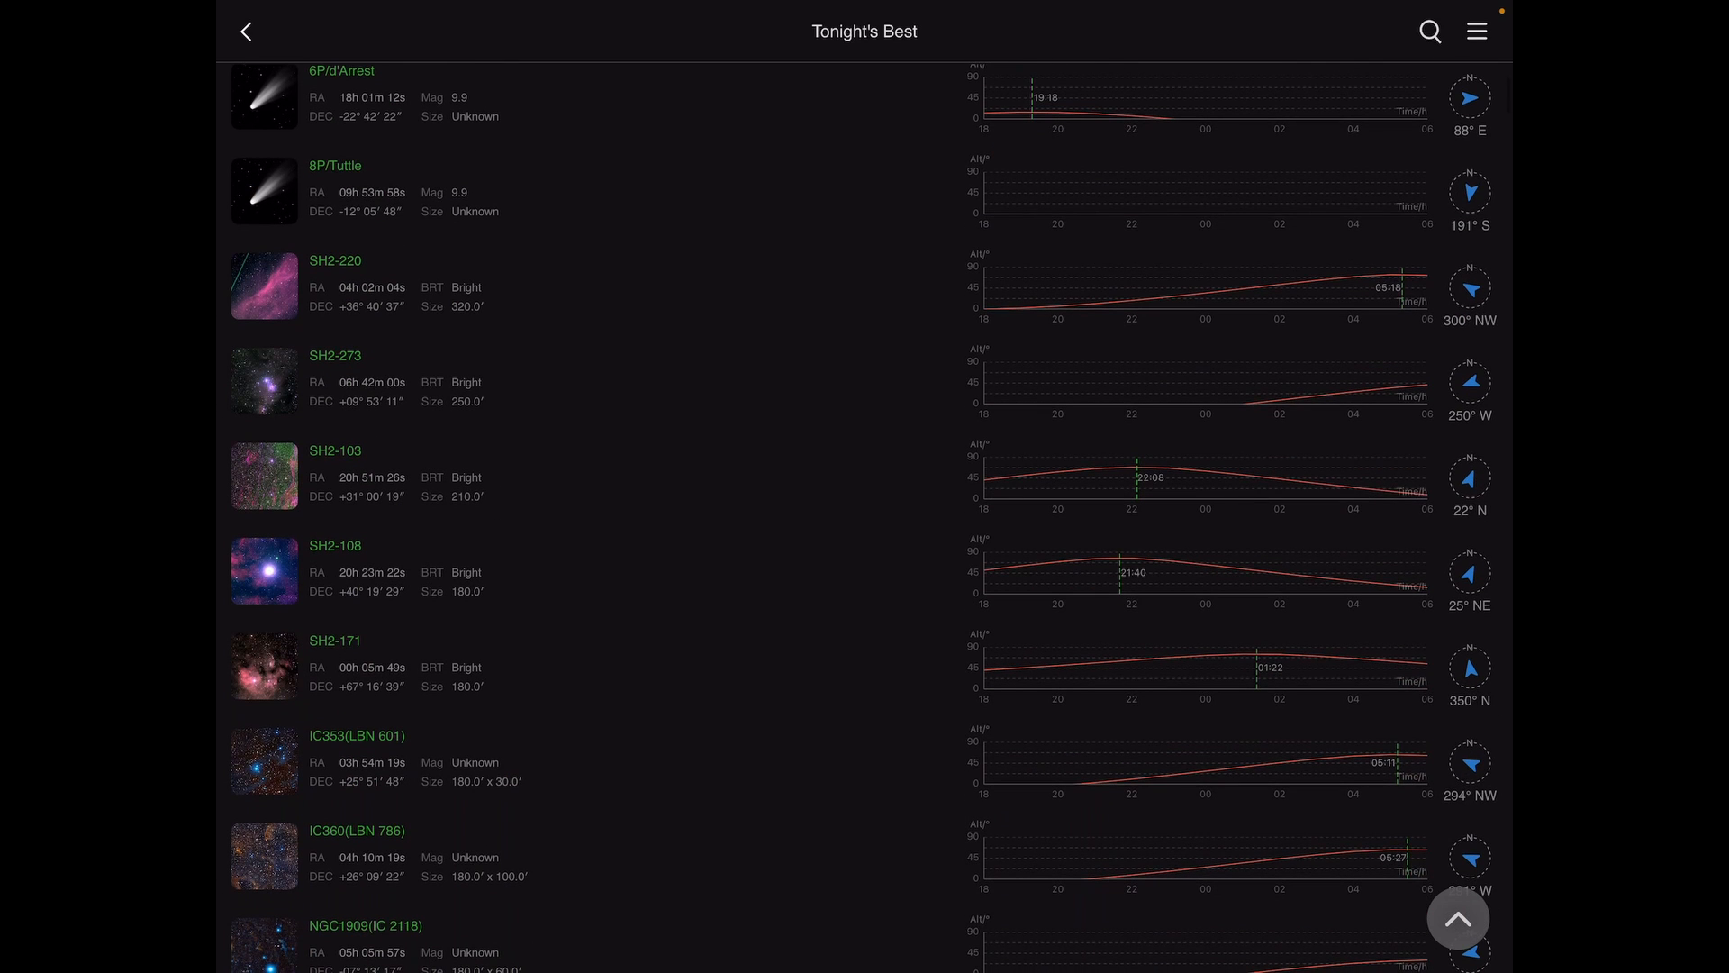
pyautogui.click(1477, 31)
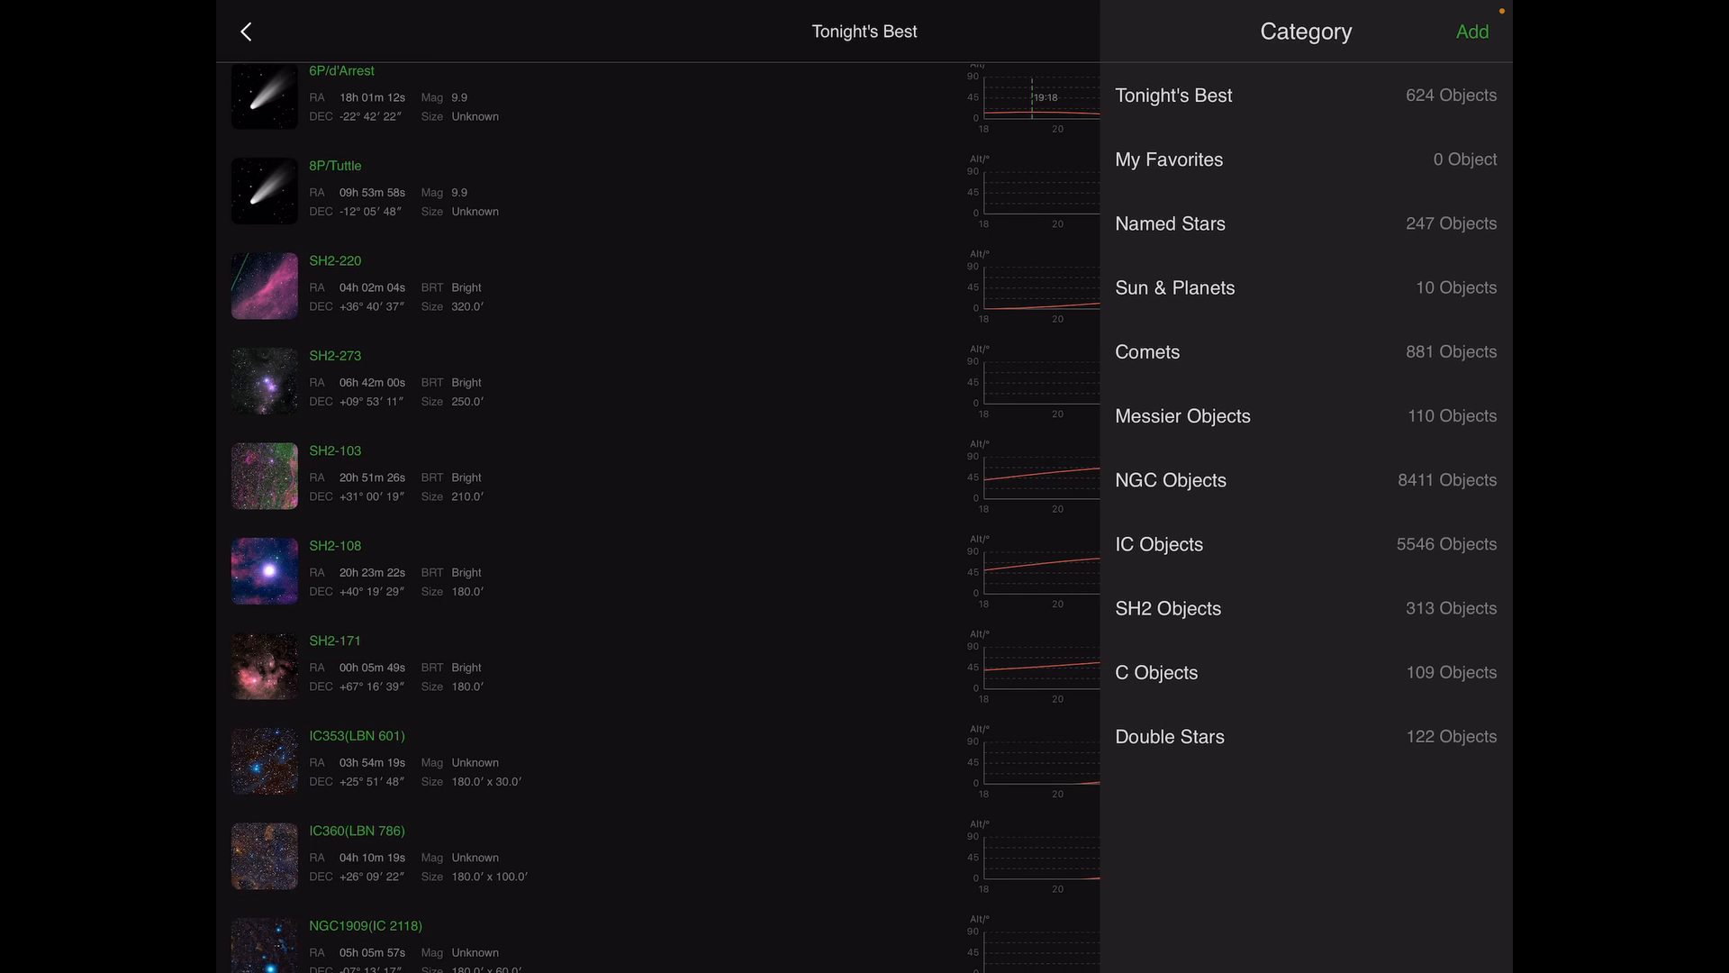
# Step: Browse the Messier Objects catalogue, scrolling through M1 to M30 with their altitude curves
pyautogui.click(1182, 416)
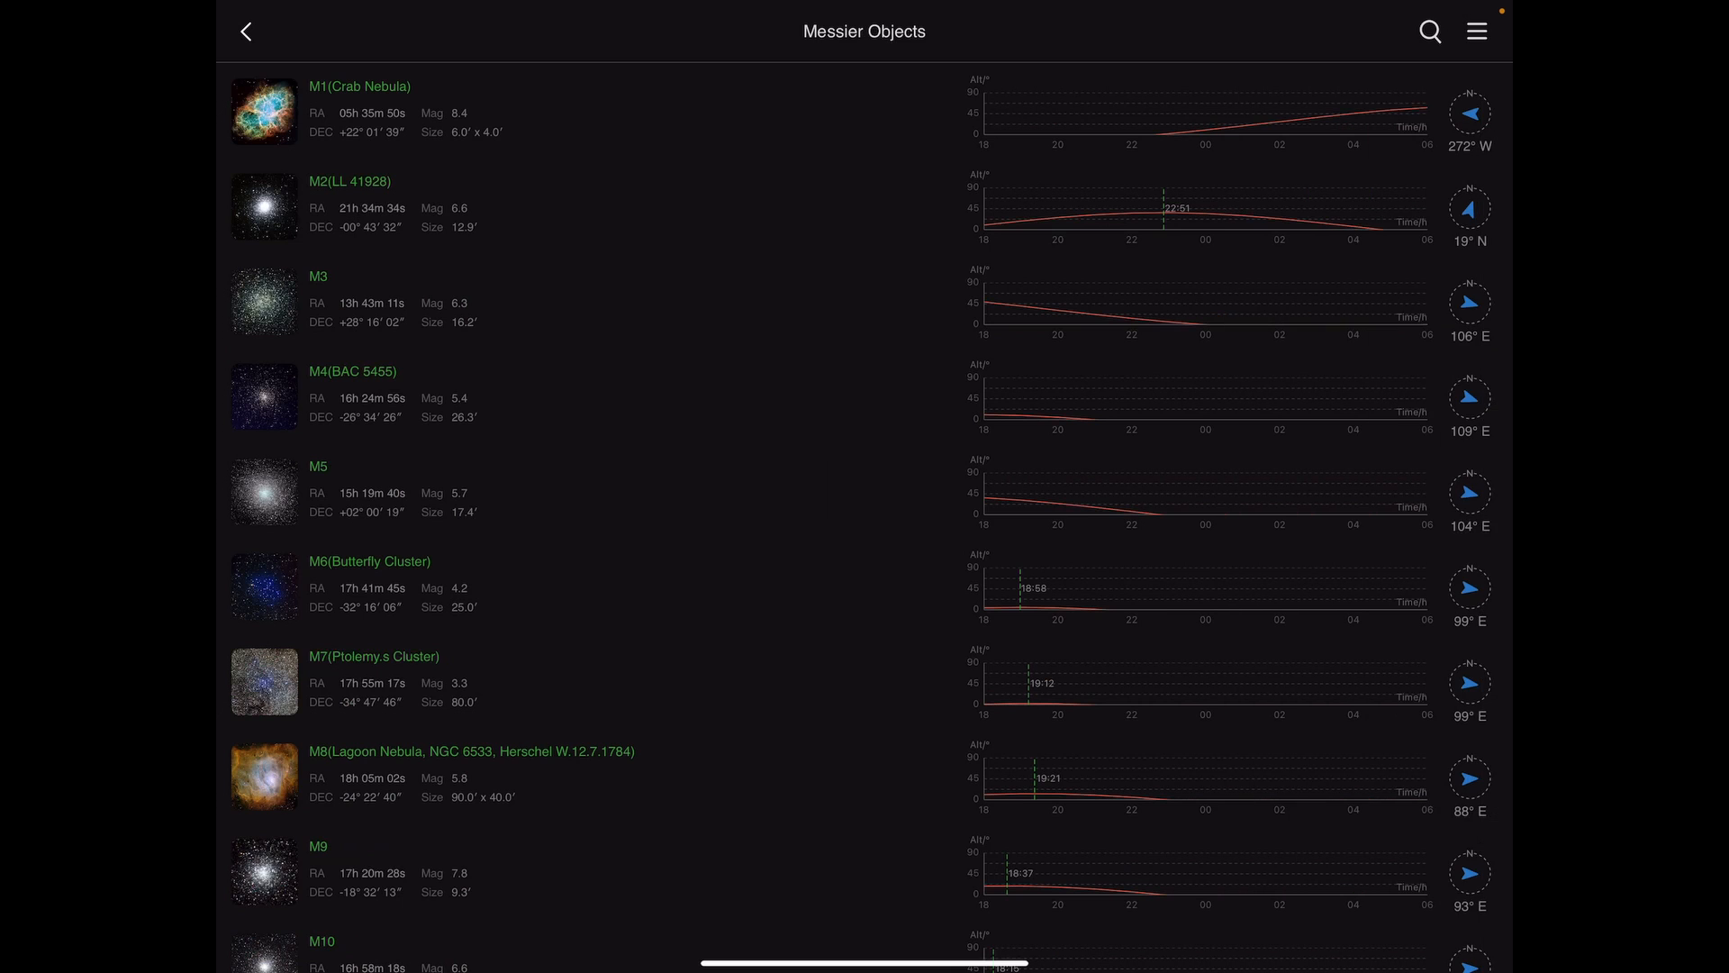
pyautogui.scroll(-3)
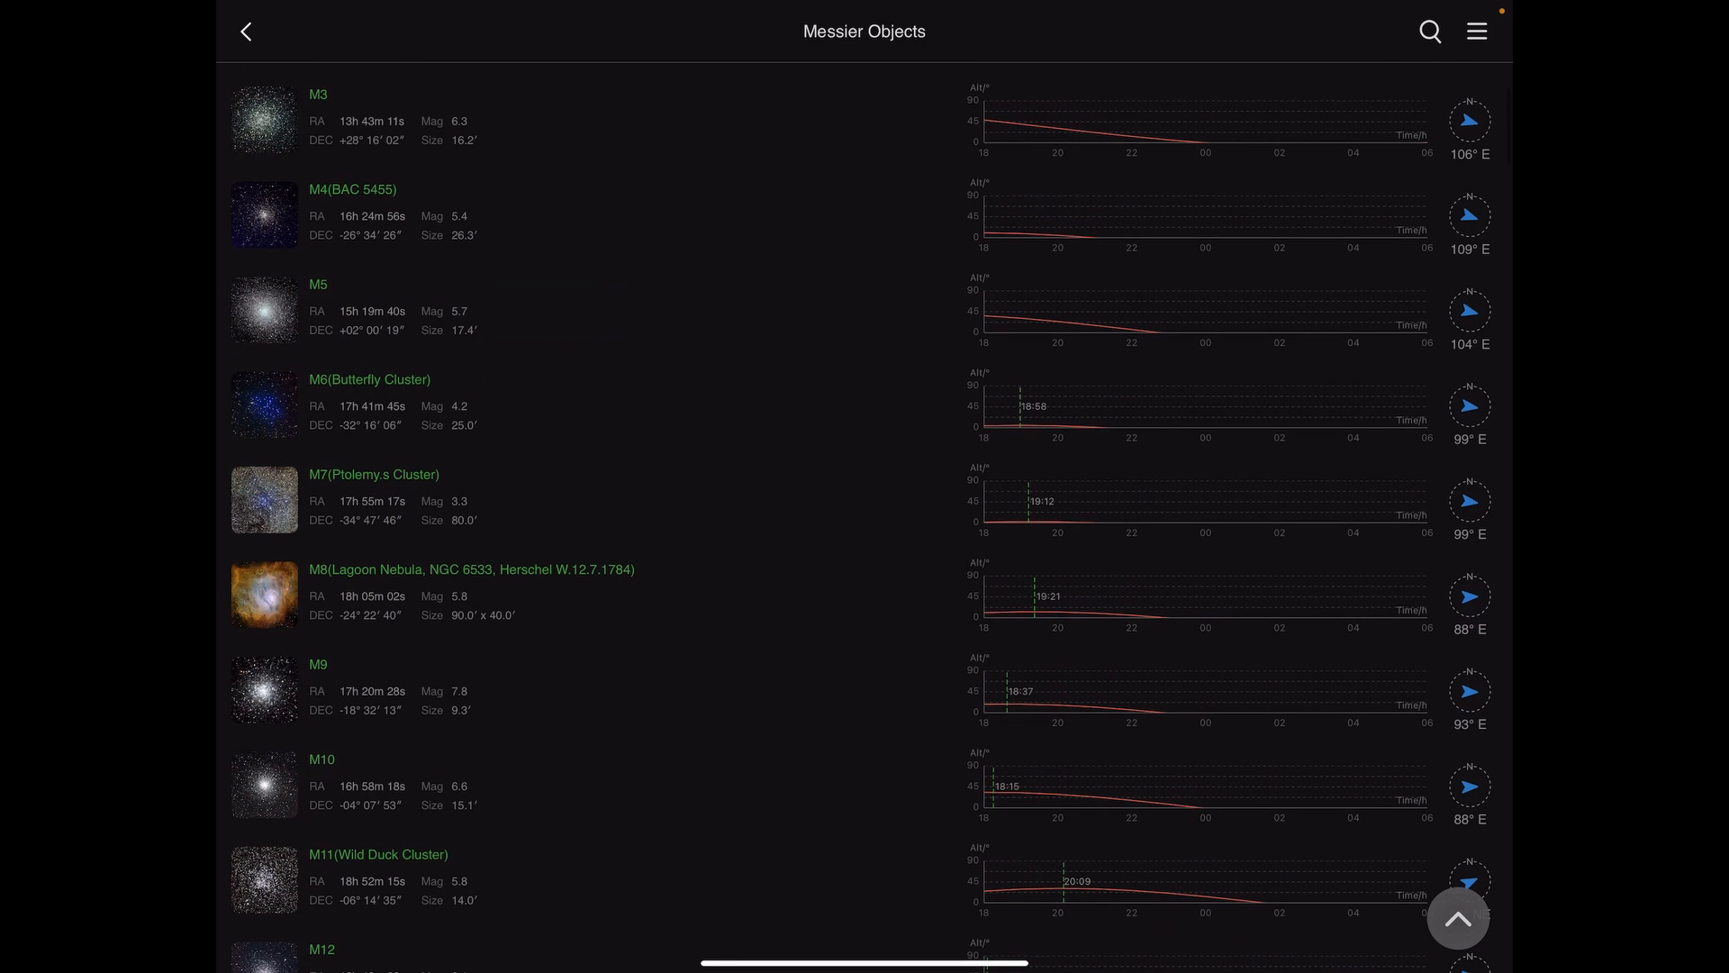
pyautogui.scroll(-3)
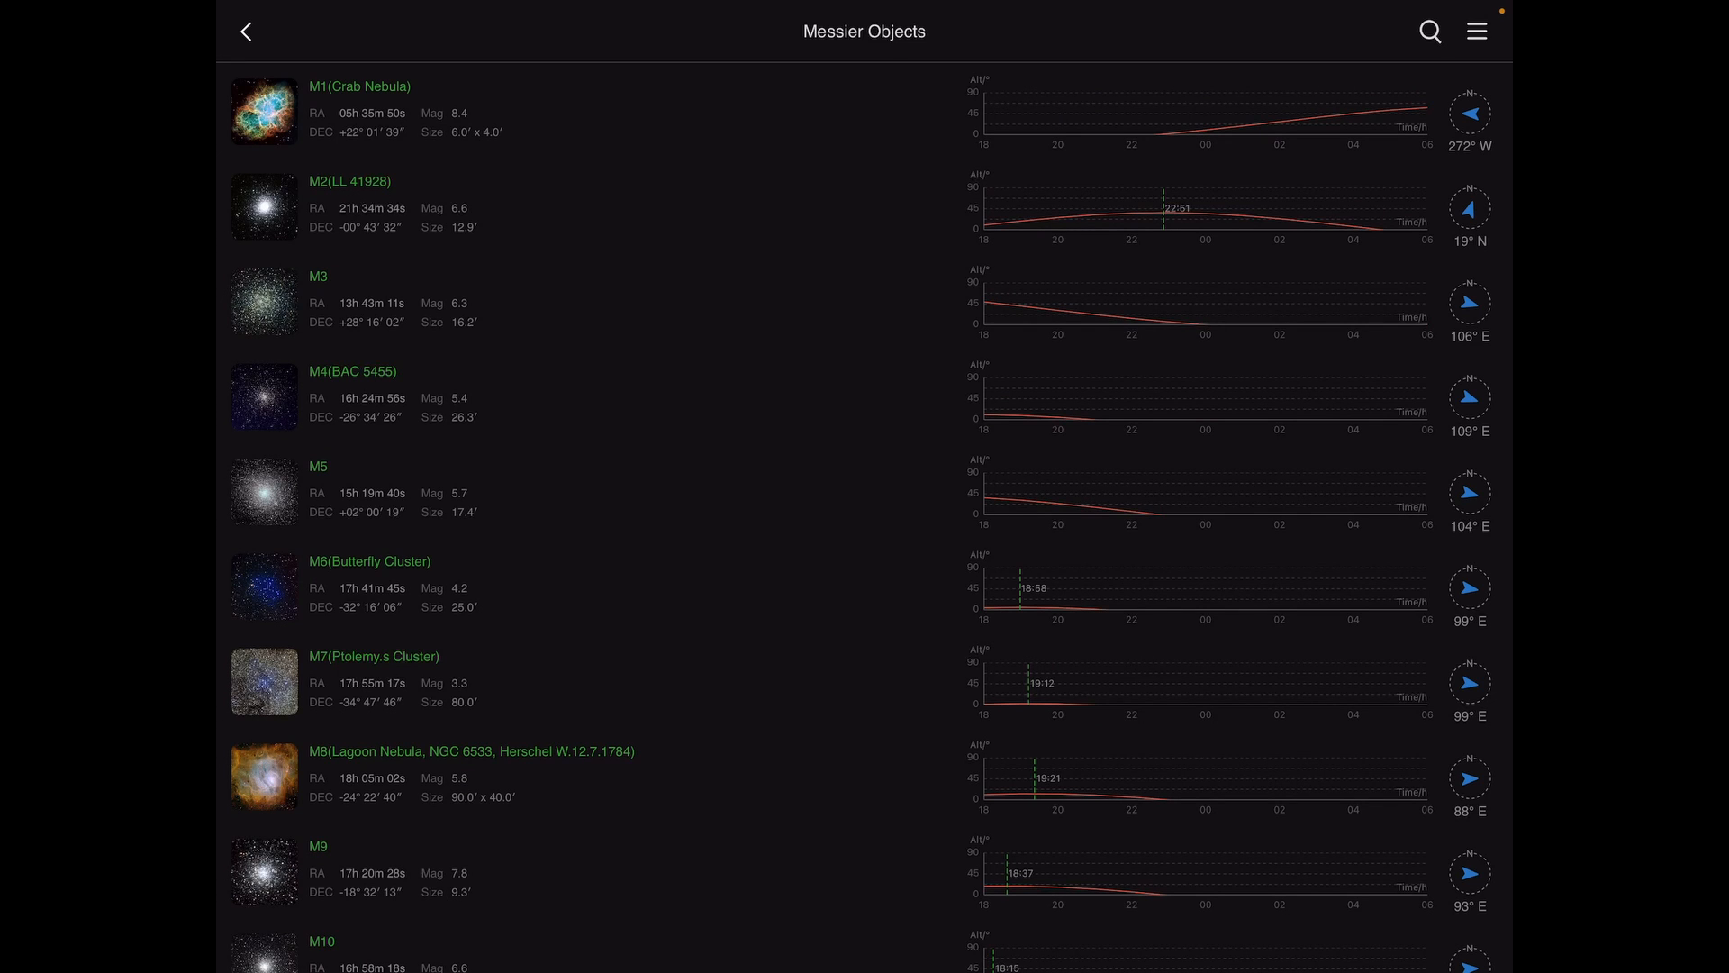
pyautogui.scroll(-3)
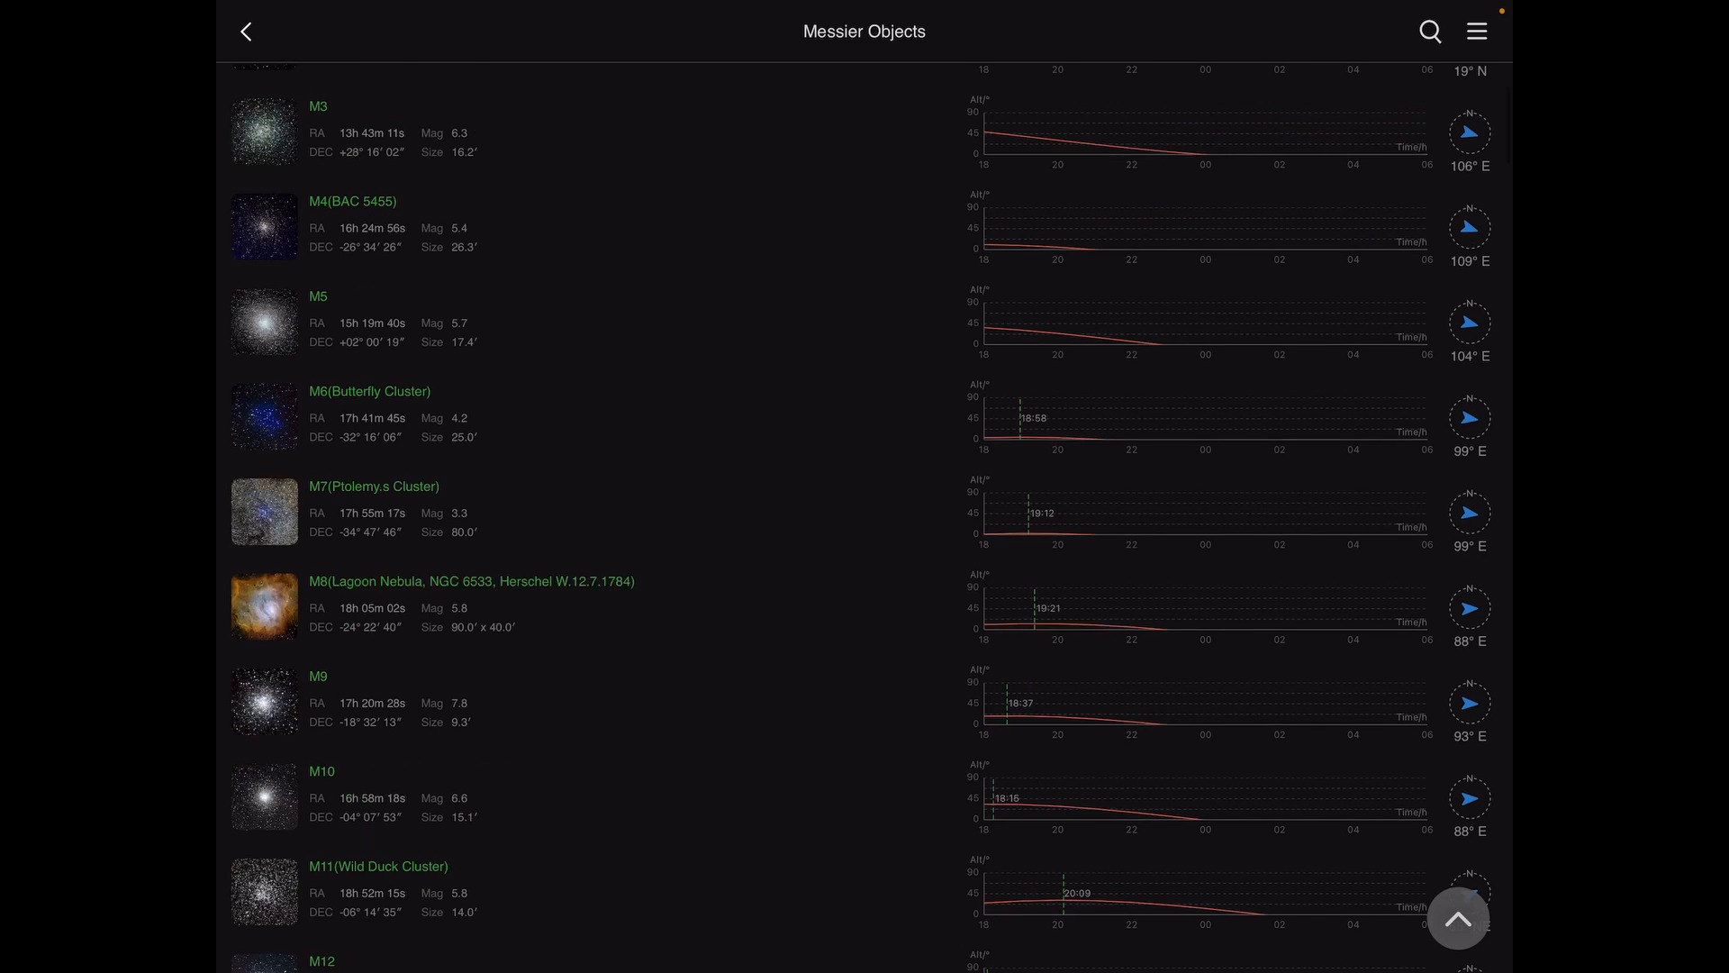
pyautogui.scroll(-3)
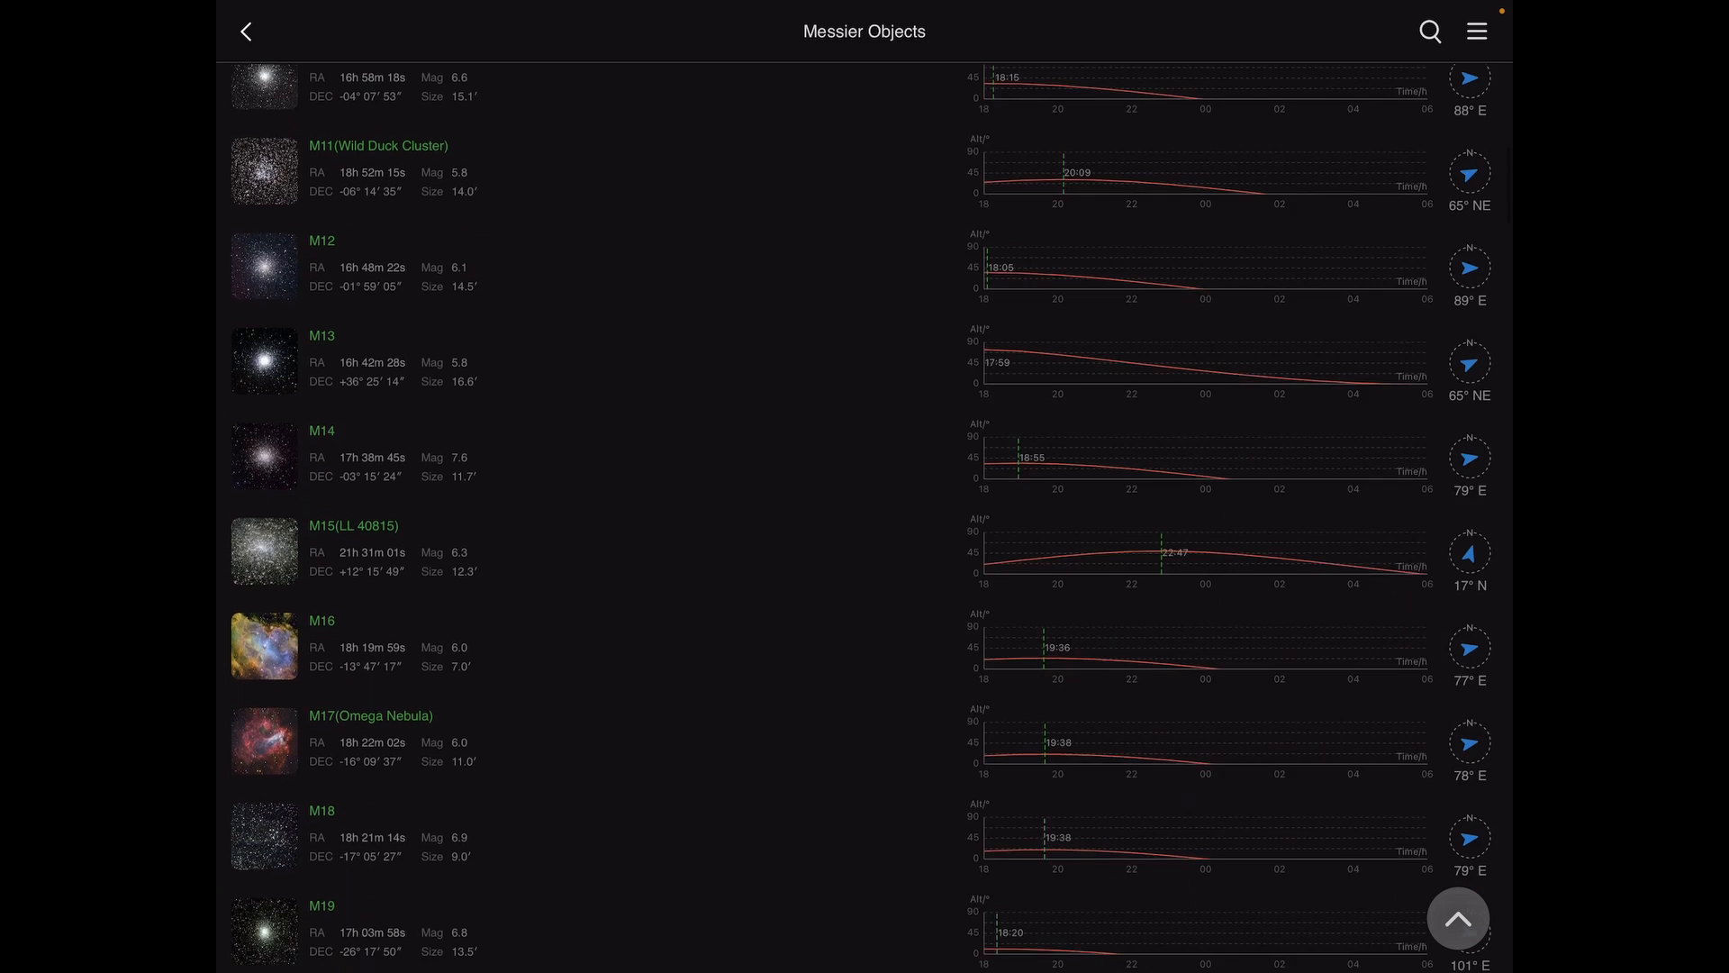
pyautogui.scroll(-3)
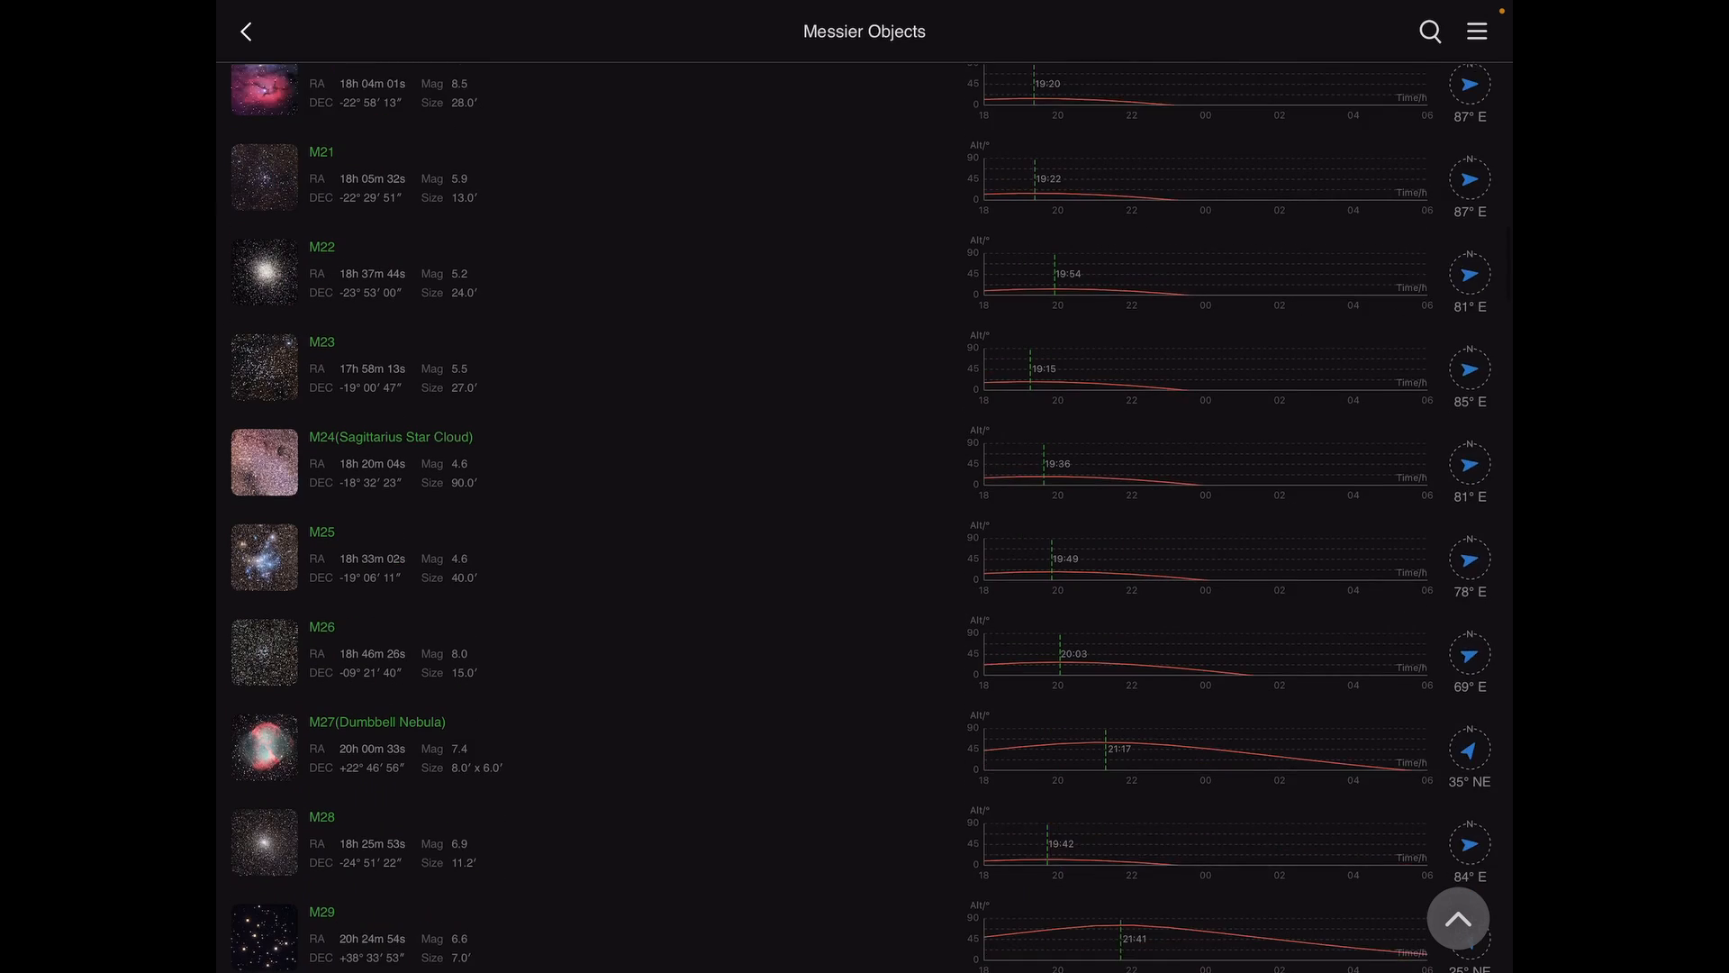
pyautogui.scroll(-3)
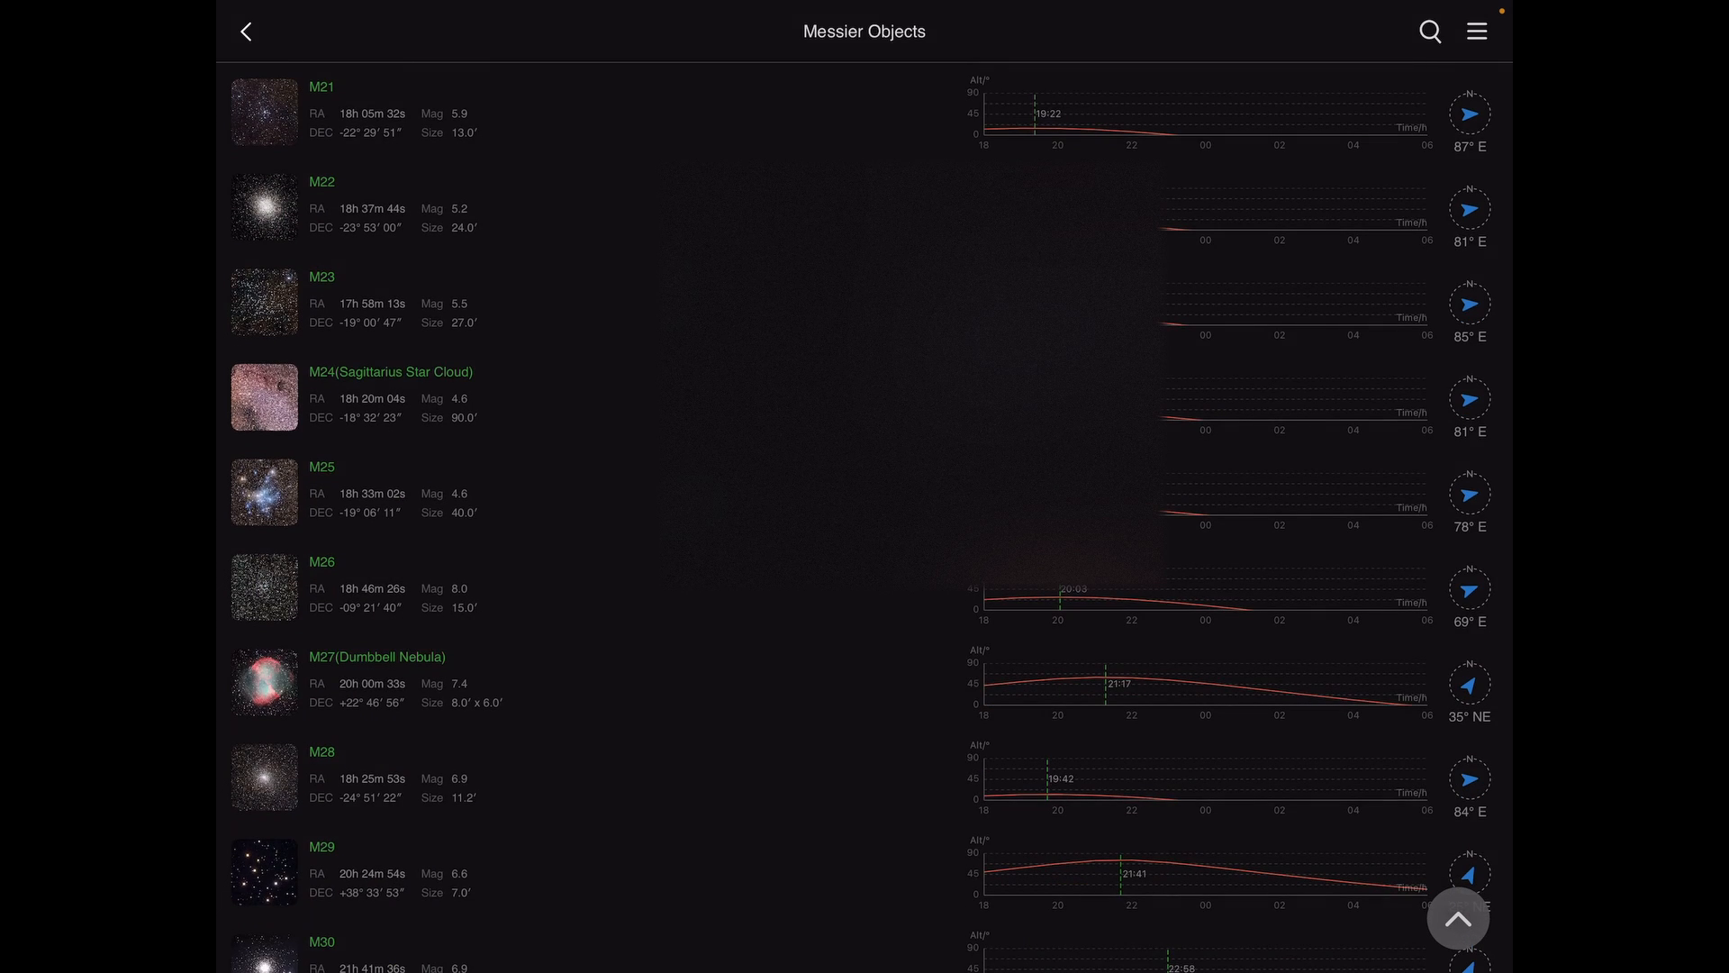
# Step: Return to Telescope Settings and show the Meridian Flip Settings with 5-minute delays
pyautogui.click(592, 429)
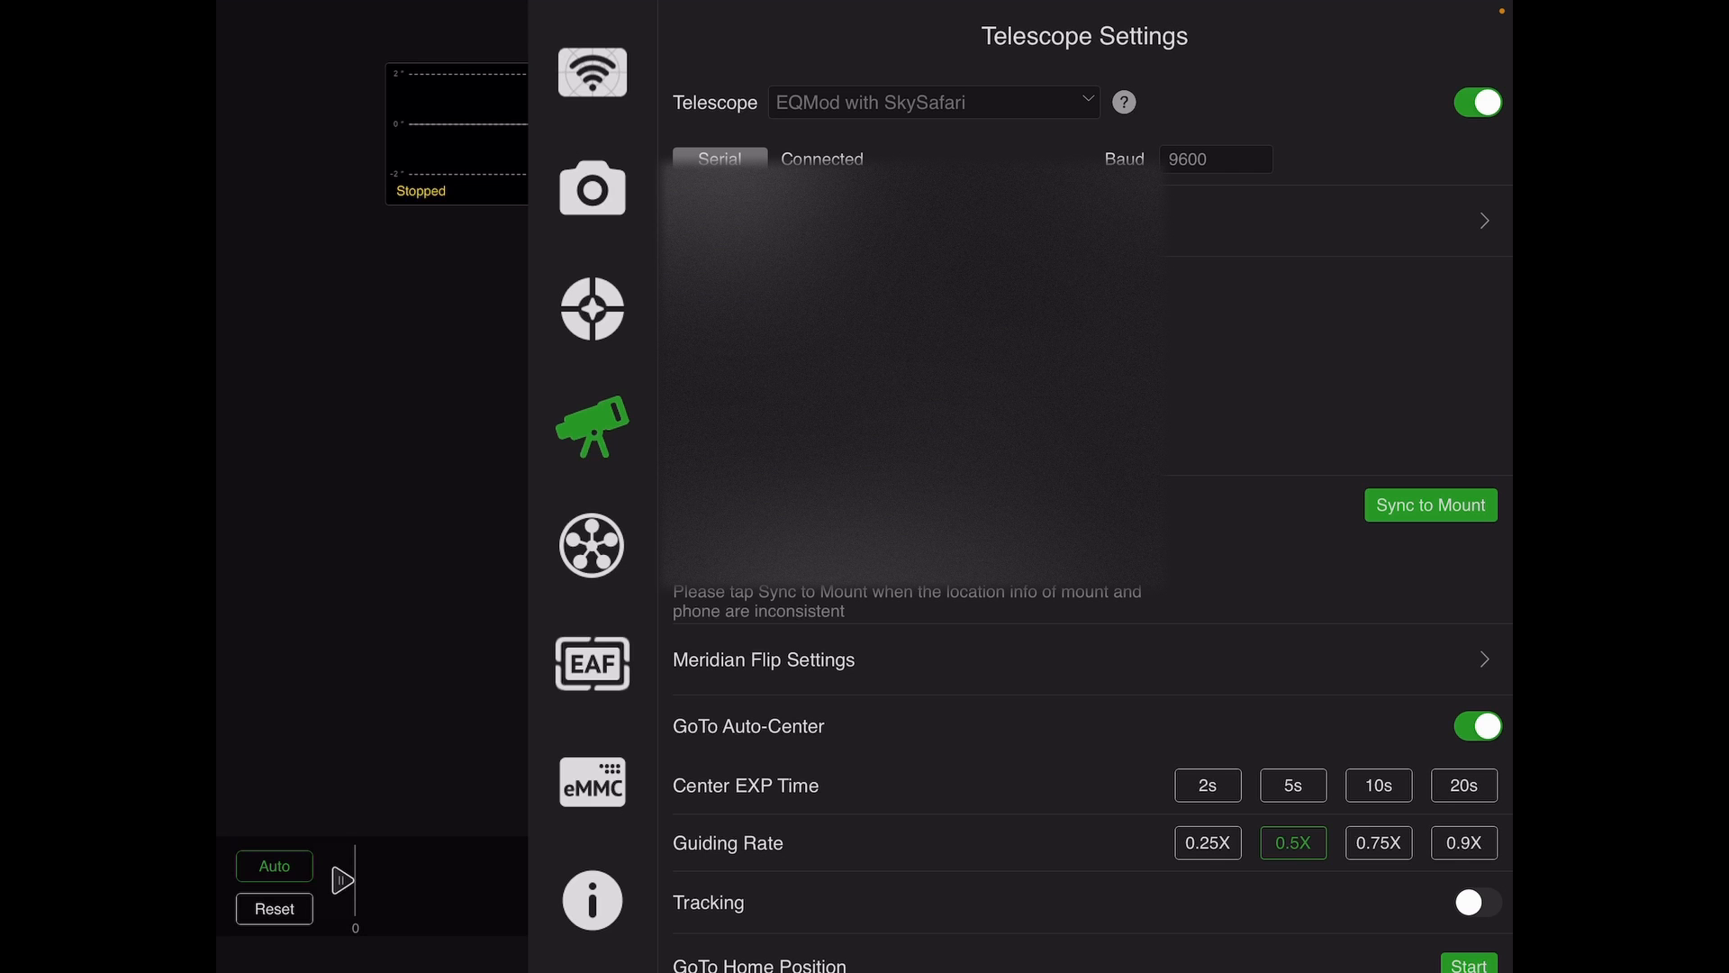
pyautogui.scroll(-3)
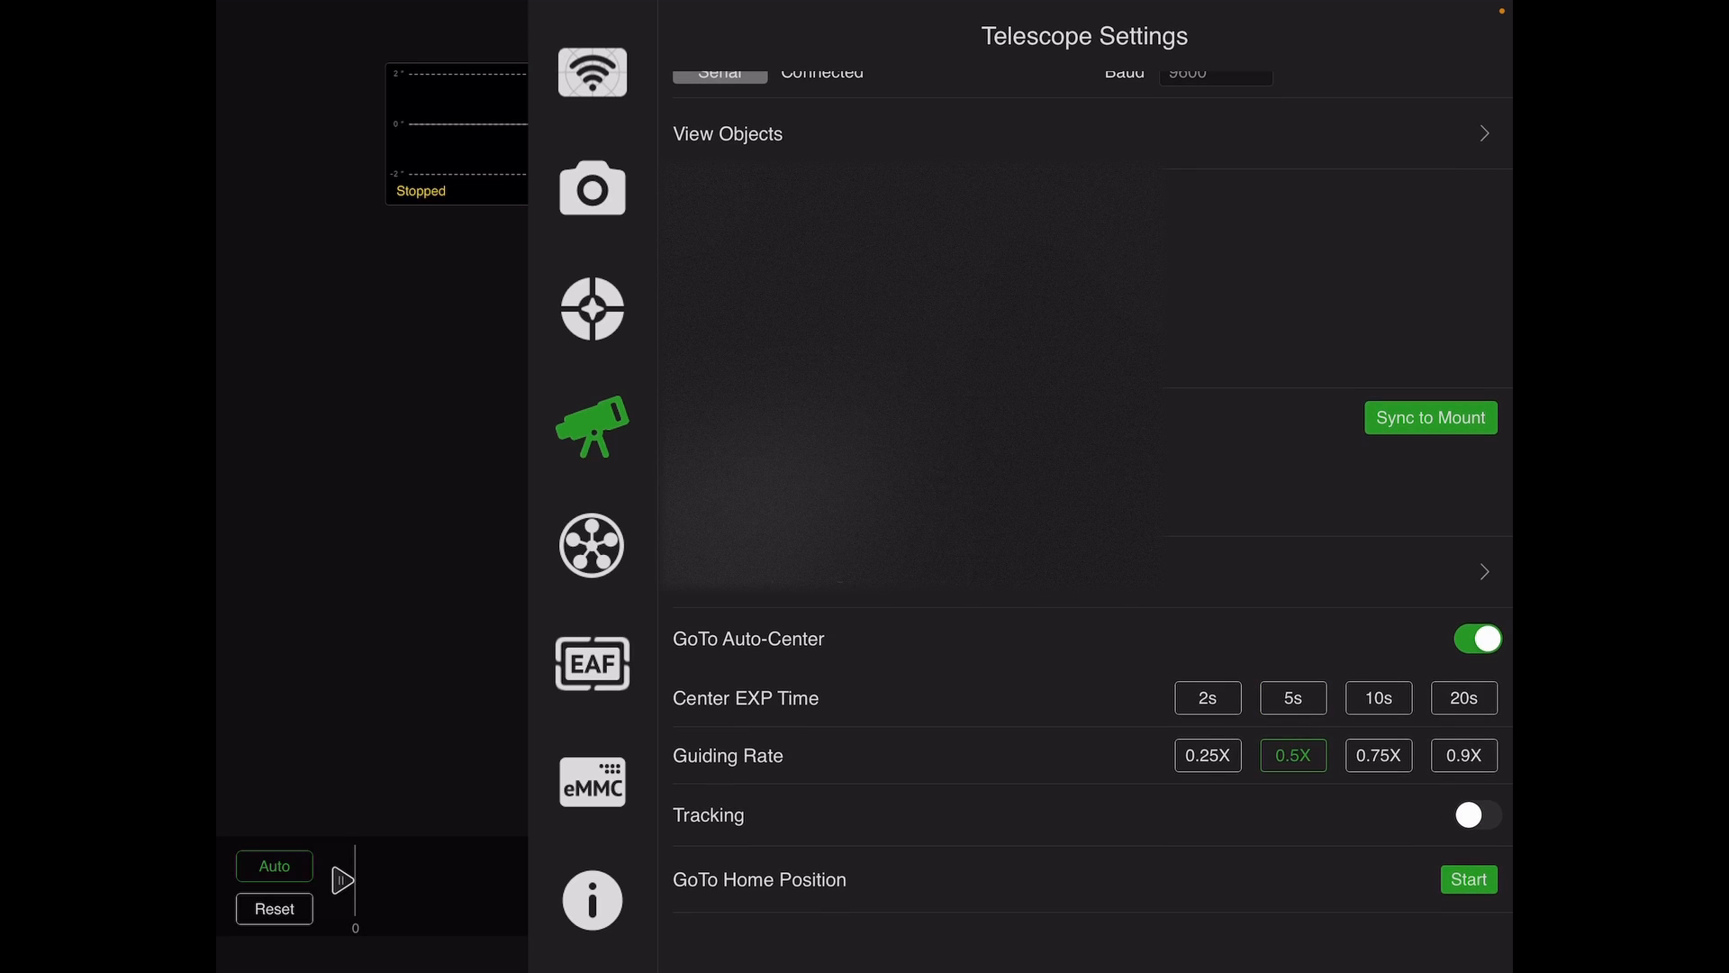
pyautogui.click(1484, 571)
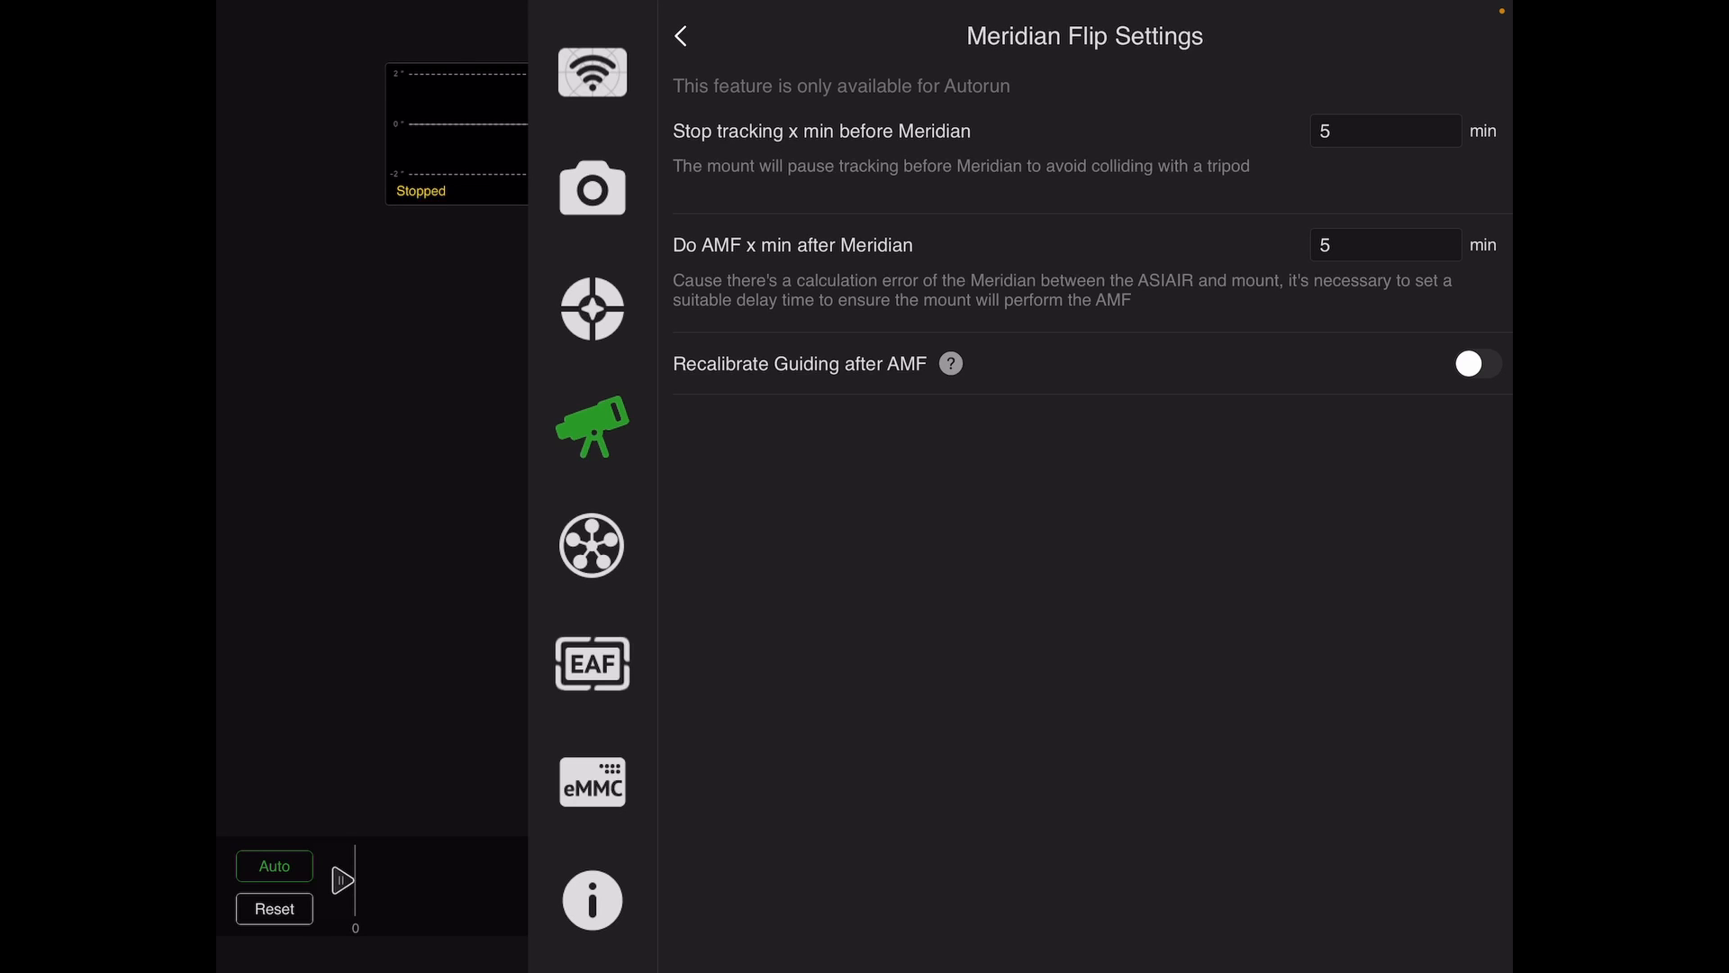
# Step: Leave Meridian Flip Settings and return to Telescope Settings
pyautogui.click(681, 36)
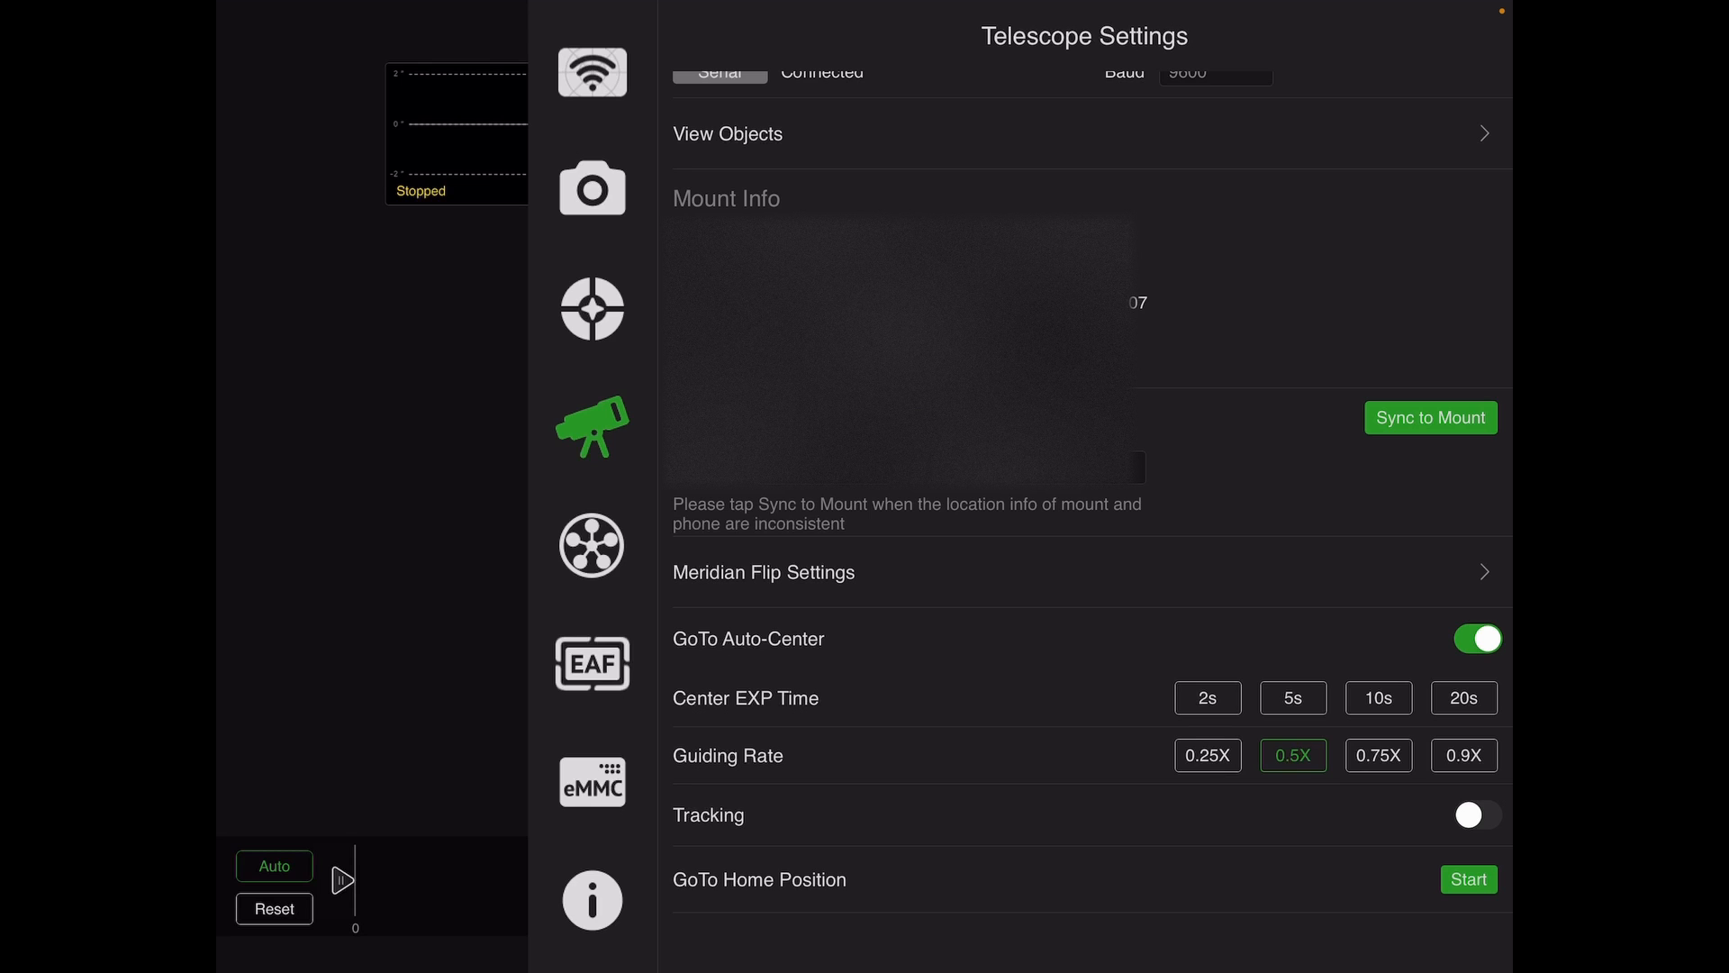
# Step: Move the filter wheel to L then H, then show the Focuser Setting page
pyautogui.click(593, 544)
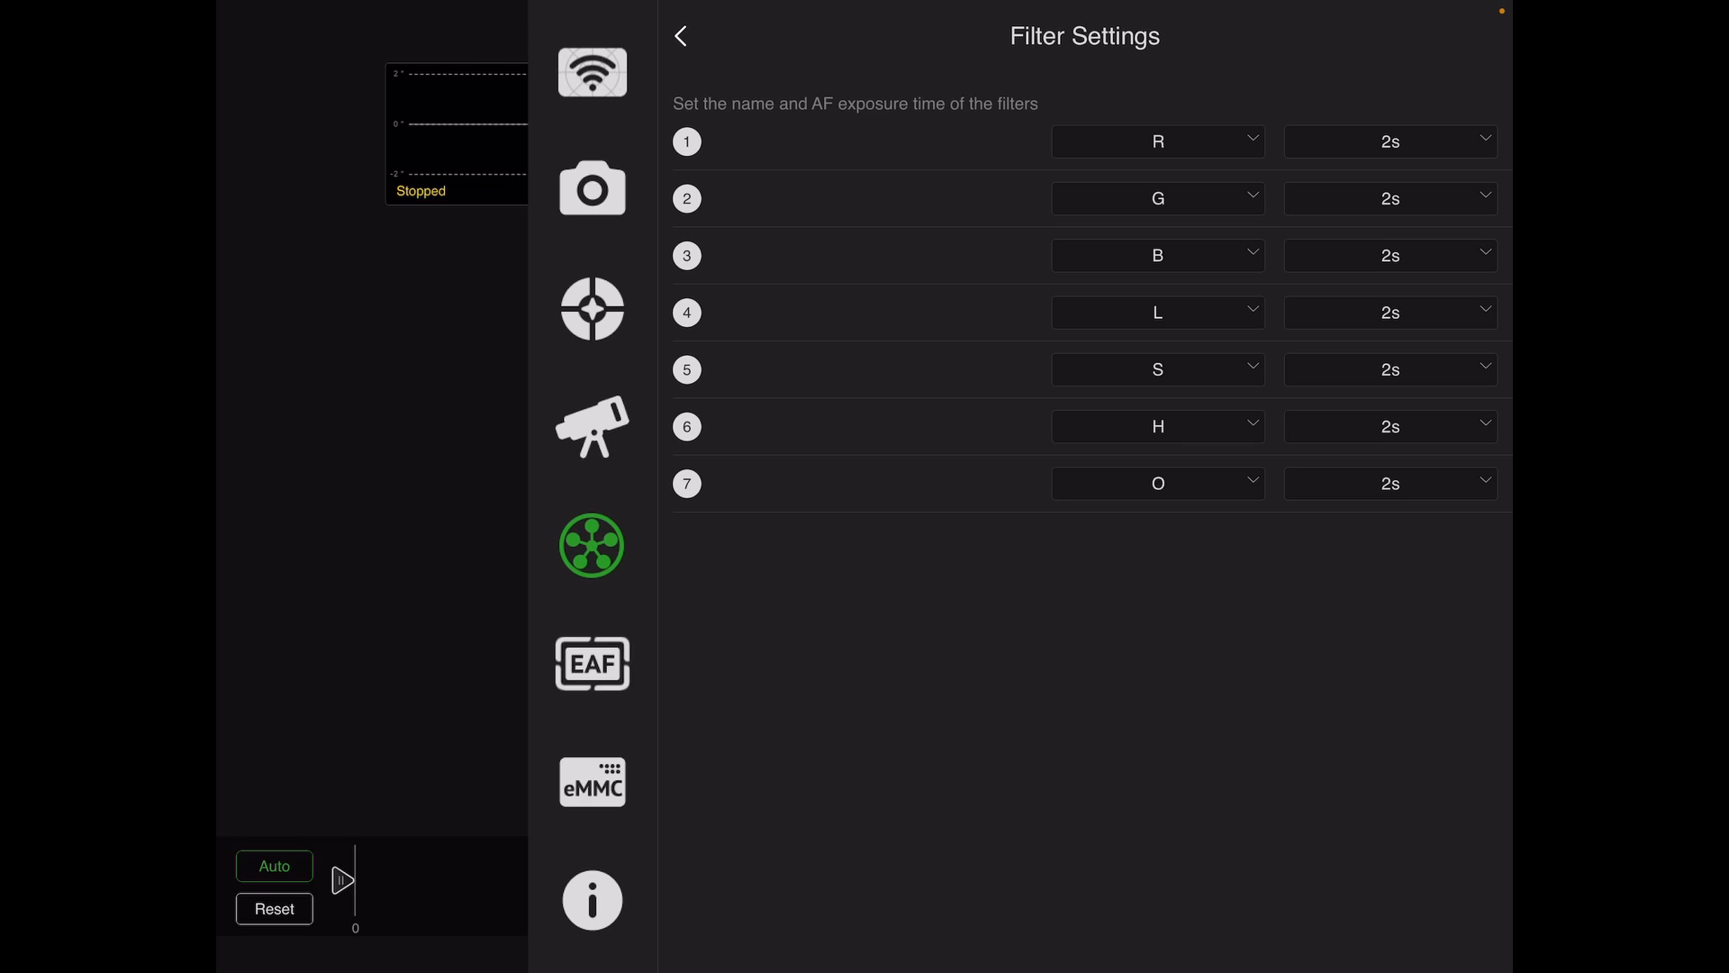
pyautogui.click(681, 36)
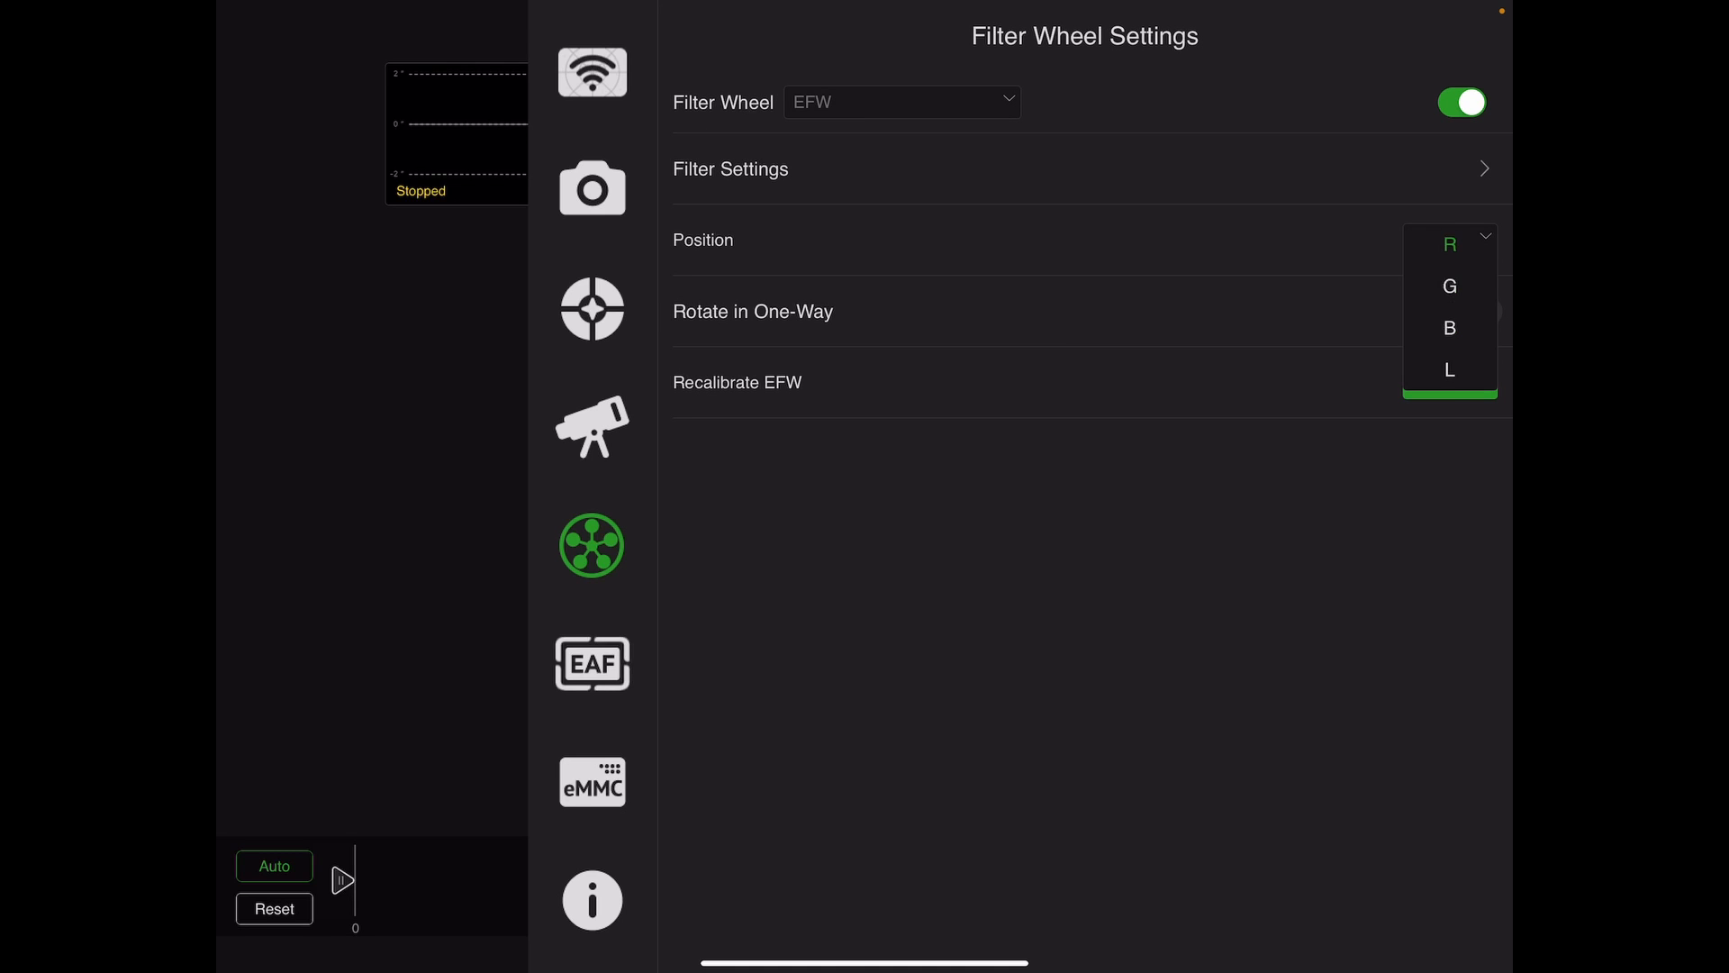
pyautogui.click(1450, 371)
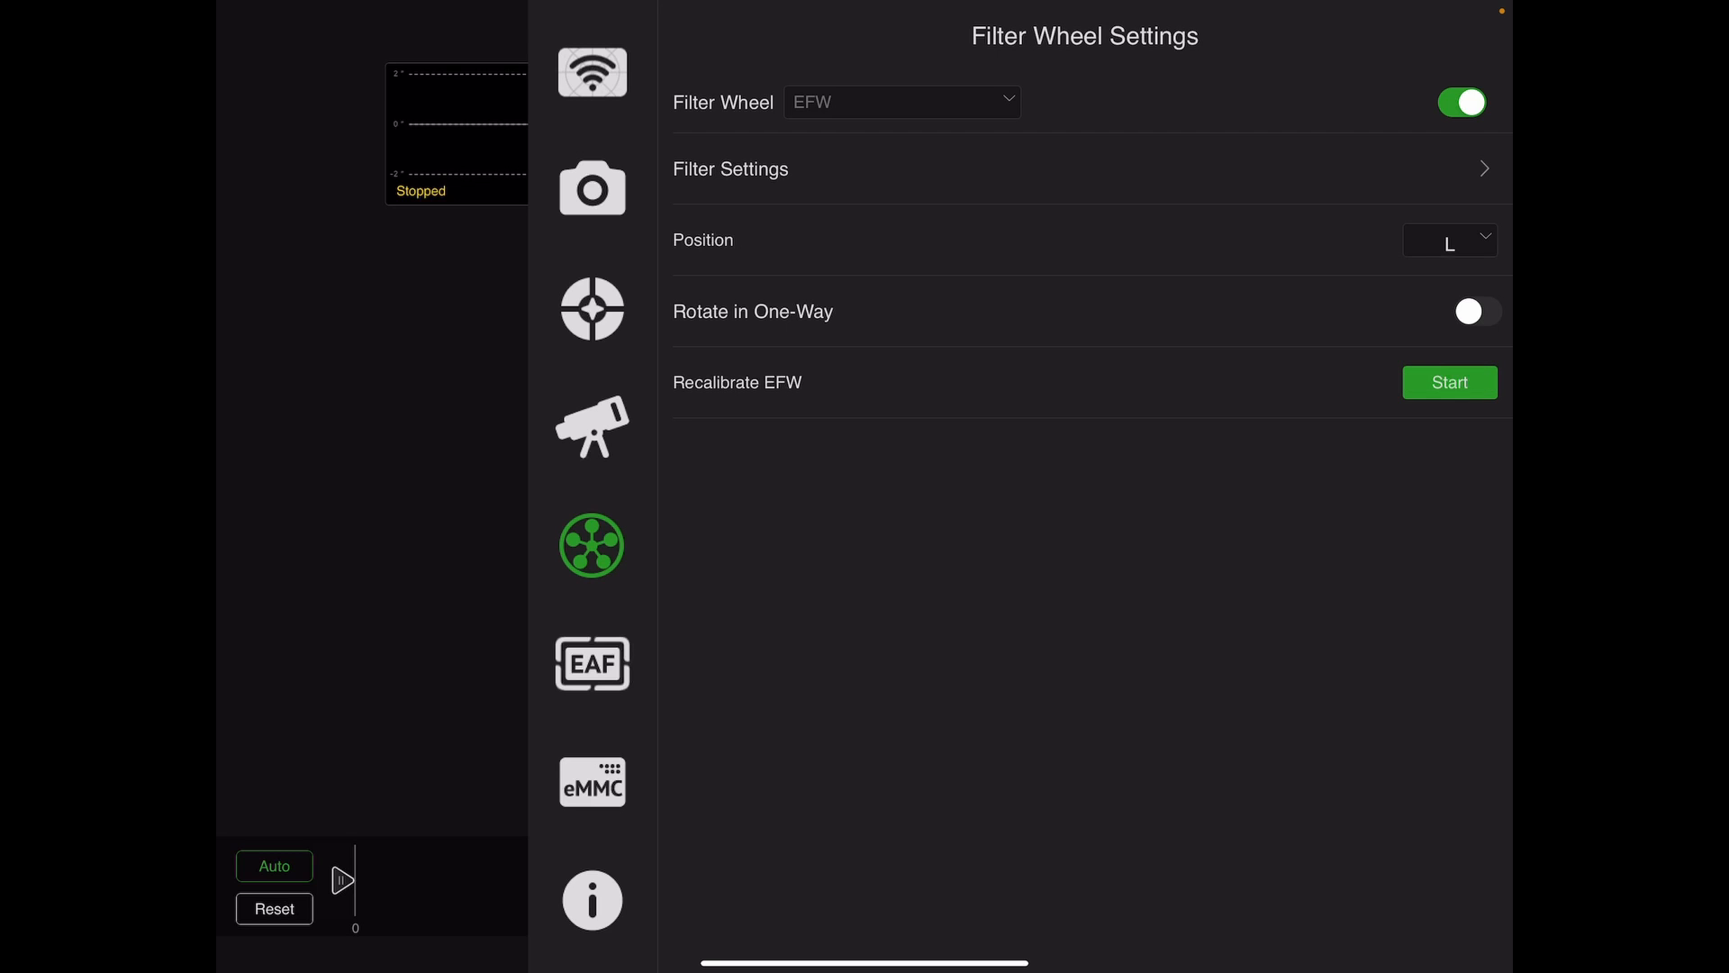
pyautogui.click(1449, 240)
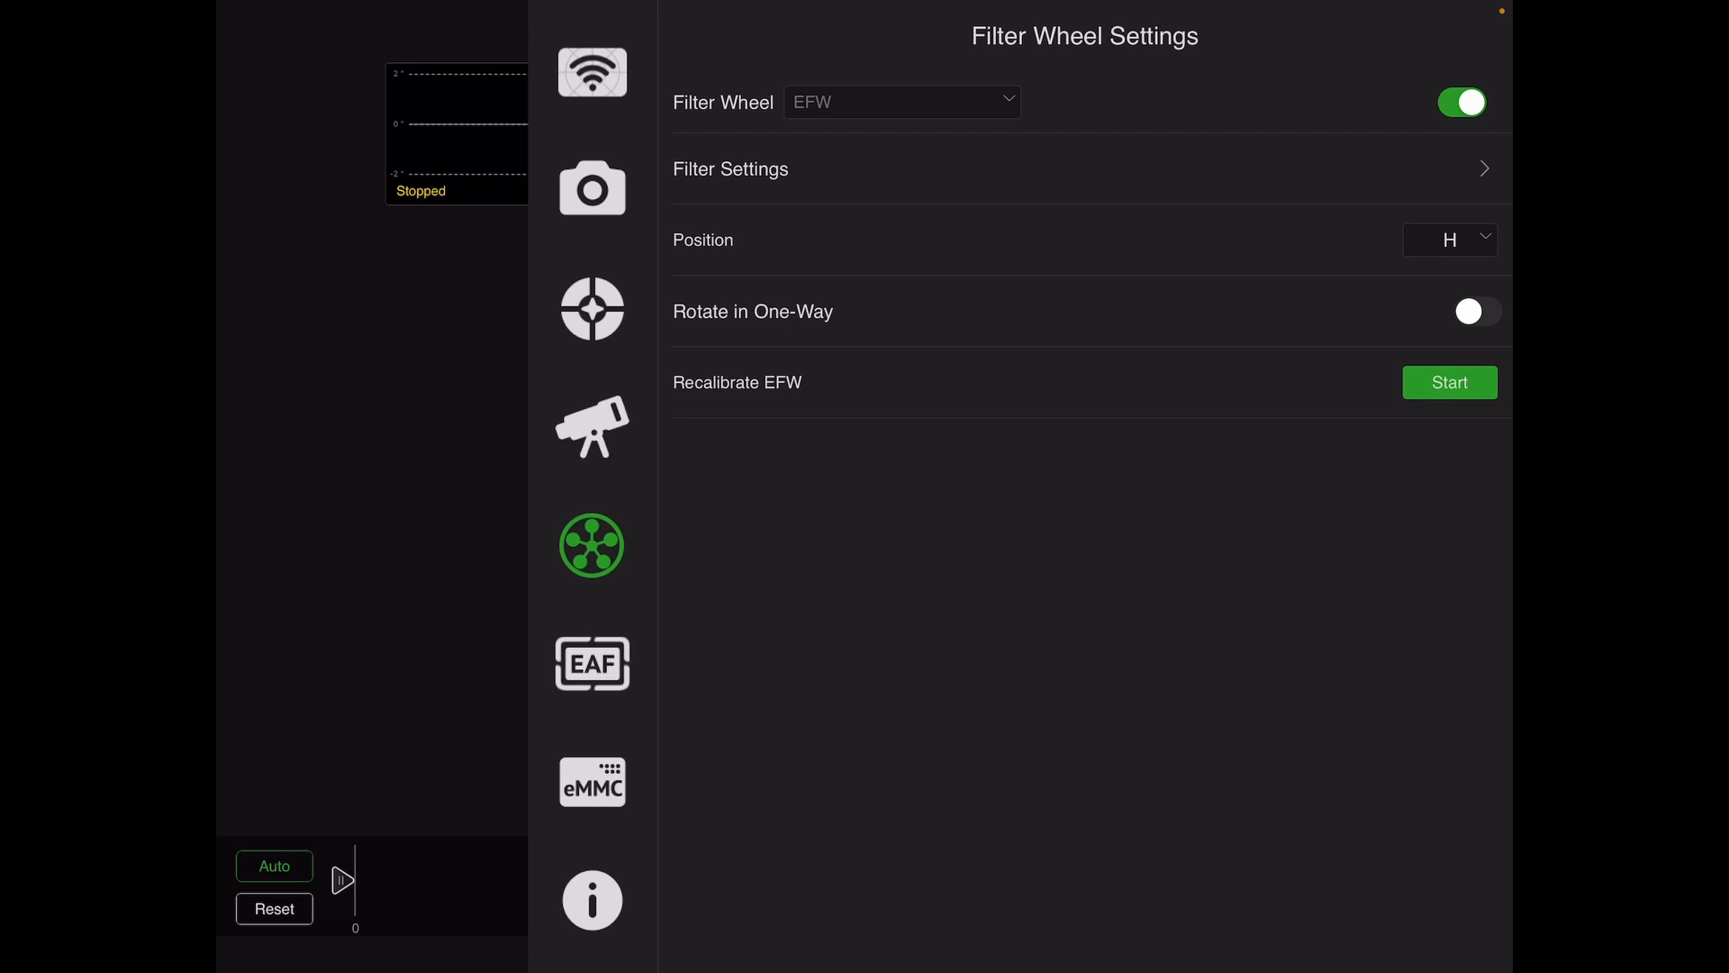
pyautogui.click(593, 663)
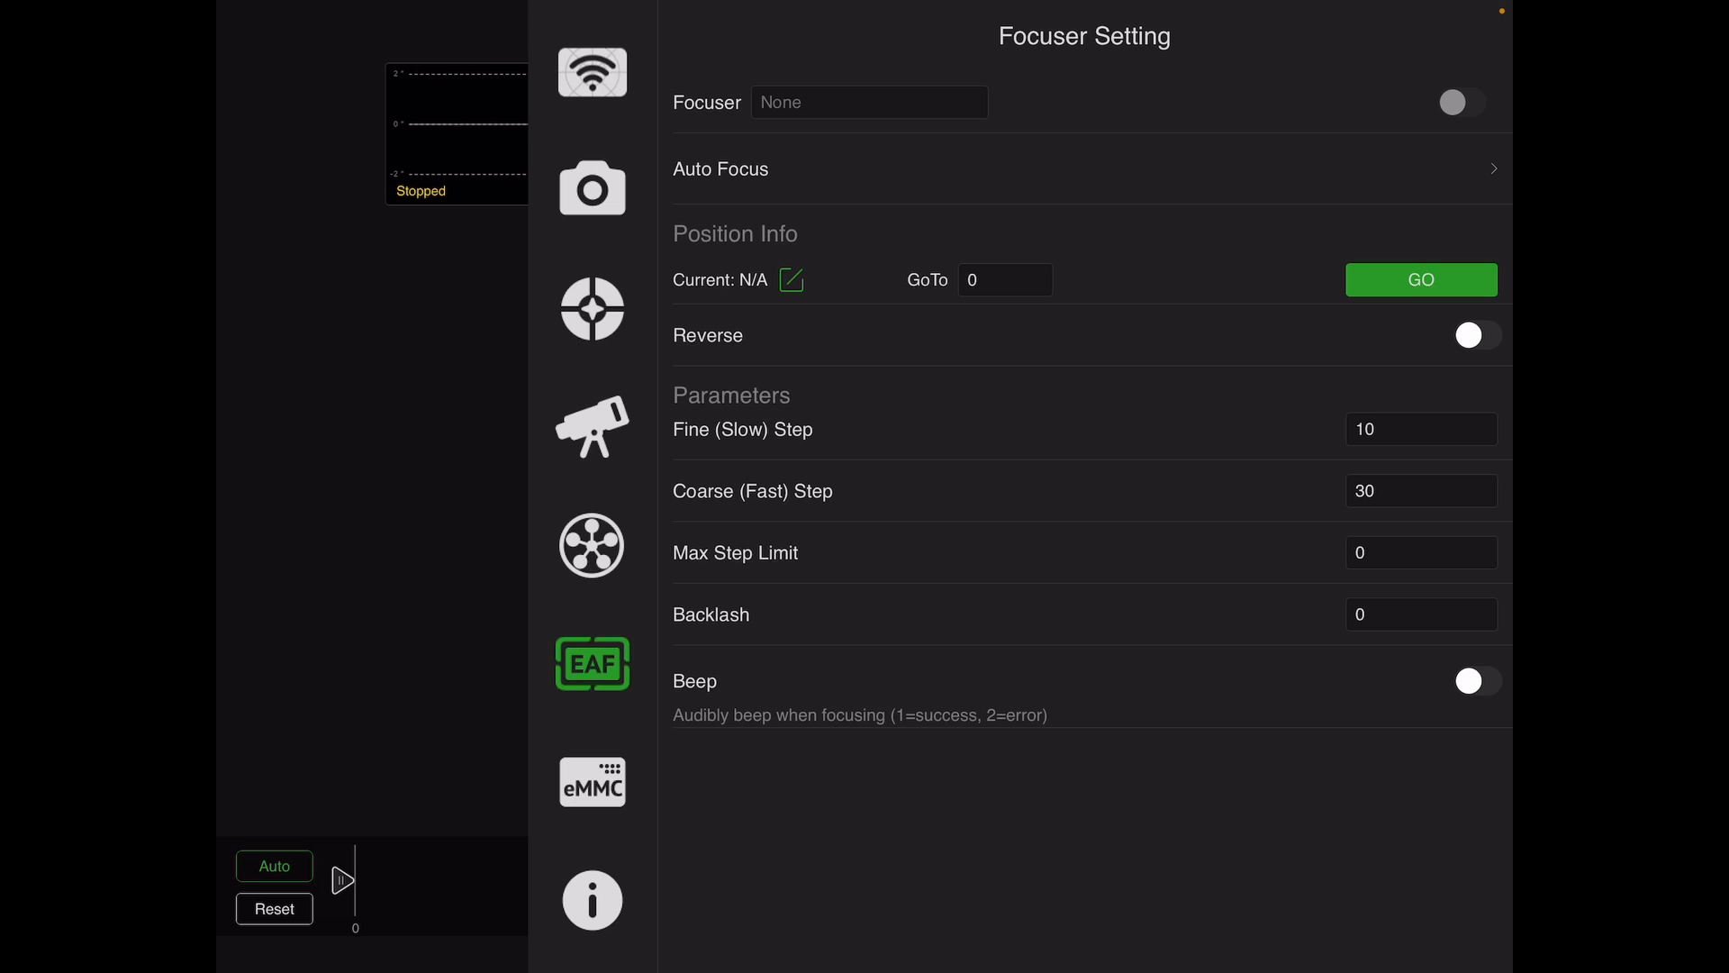
# Step: Close the settings panel to return to the preview screen with the H filter set
pyautogui.click(592, 782)
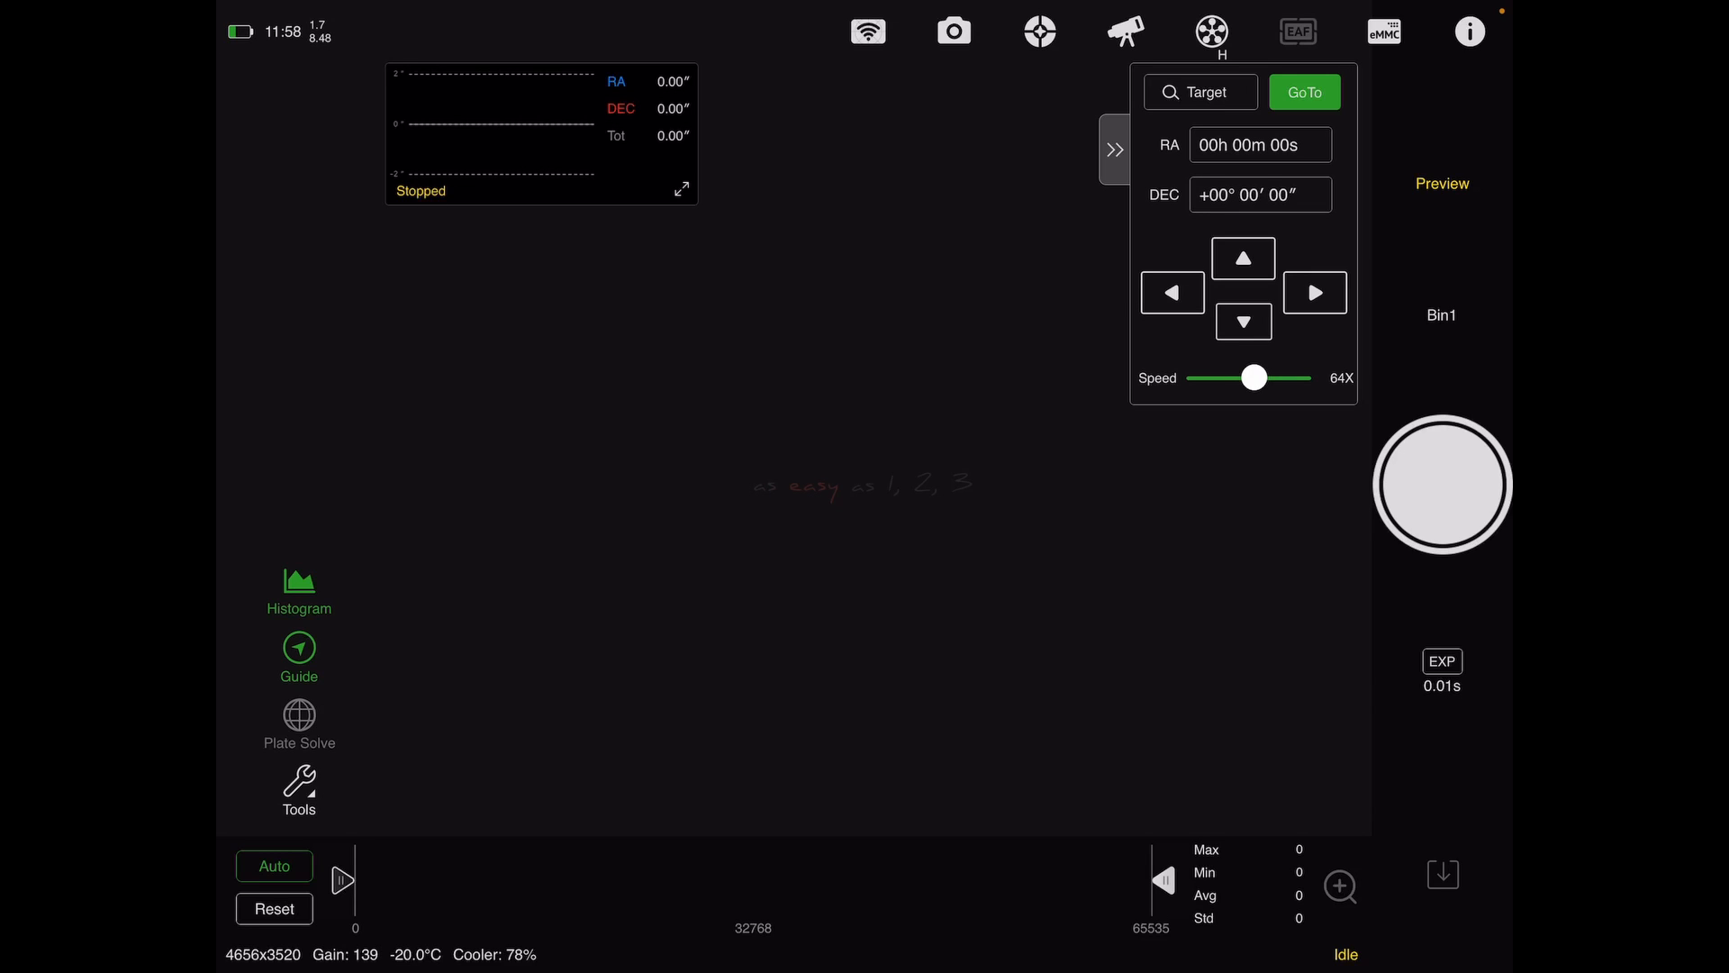
# Step: Show ASIAIR Plus Settings with output states and 23.9W total power
pyautogui.click(1470, 30)
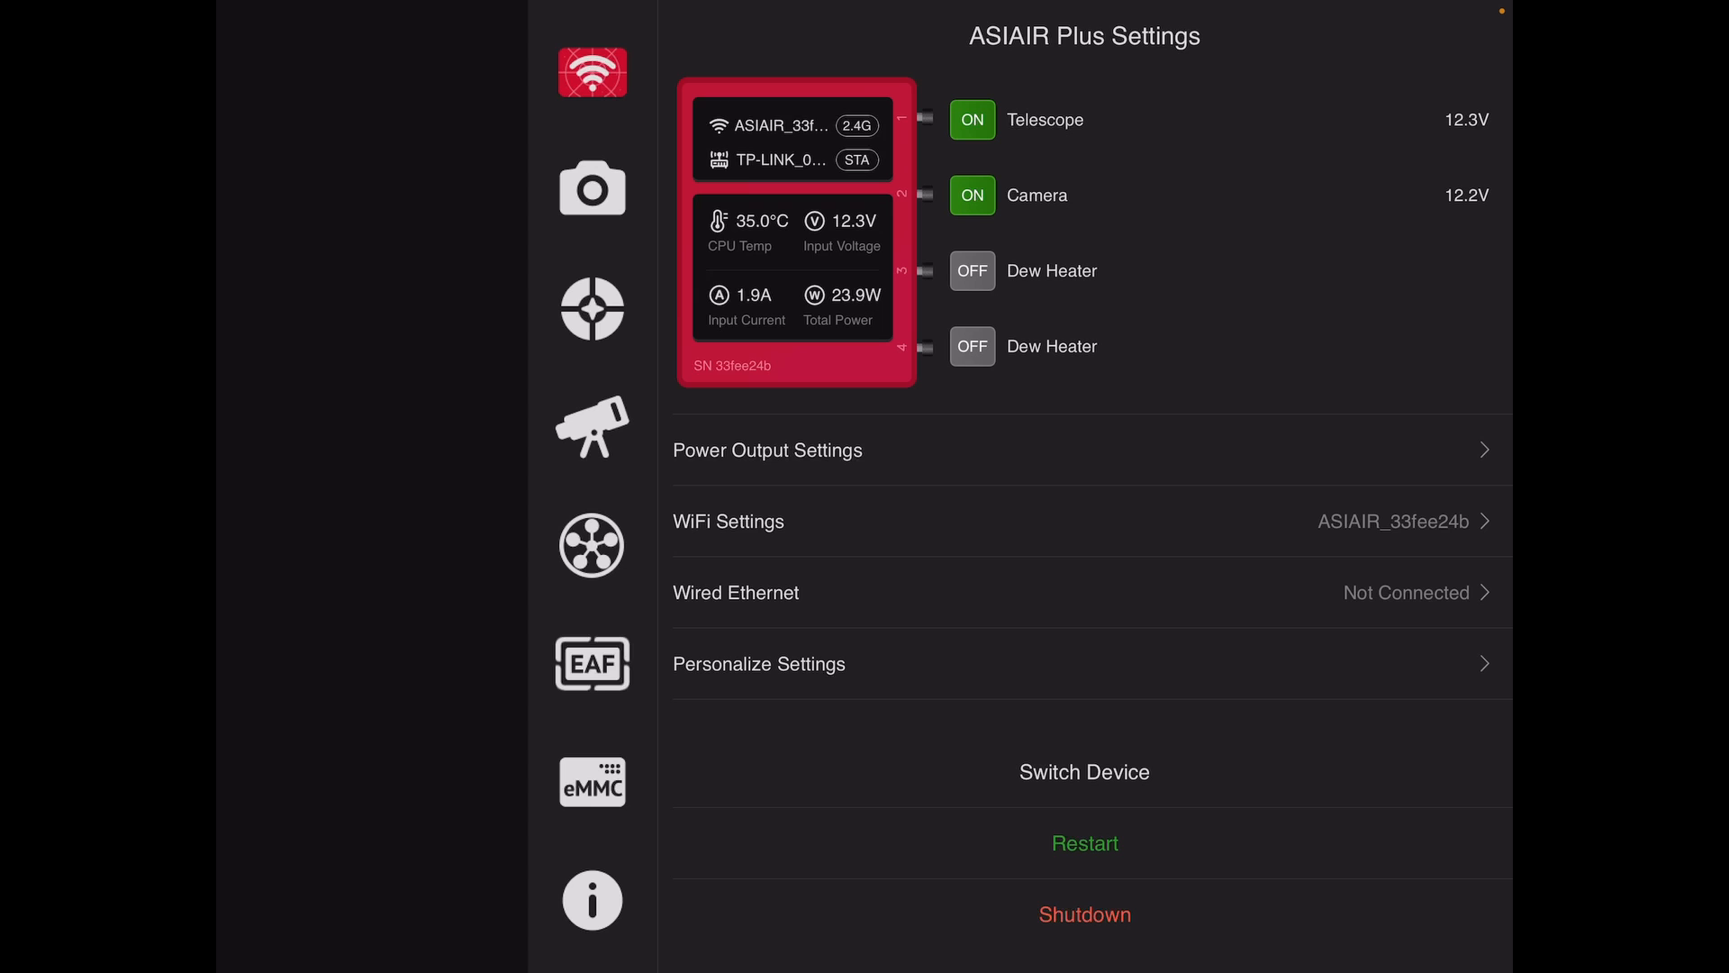
# Step: Scan the network, connect to the second ASIAIR, and show its ASIAIR PRO Settings
pyautogui.click(1083, 773)
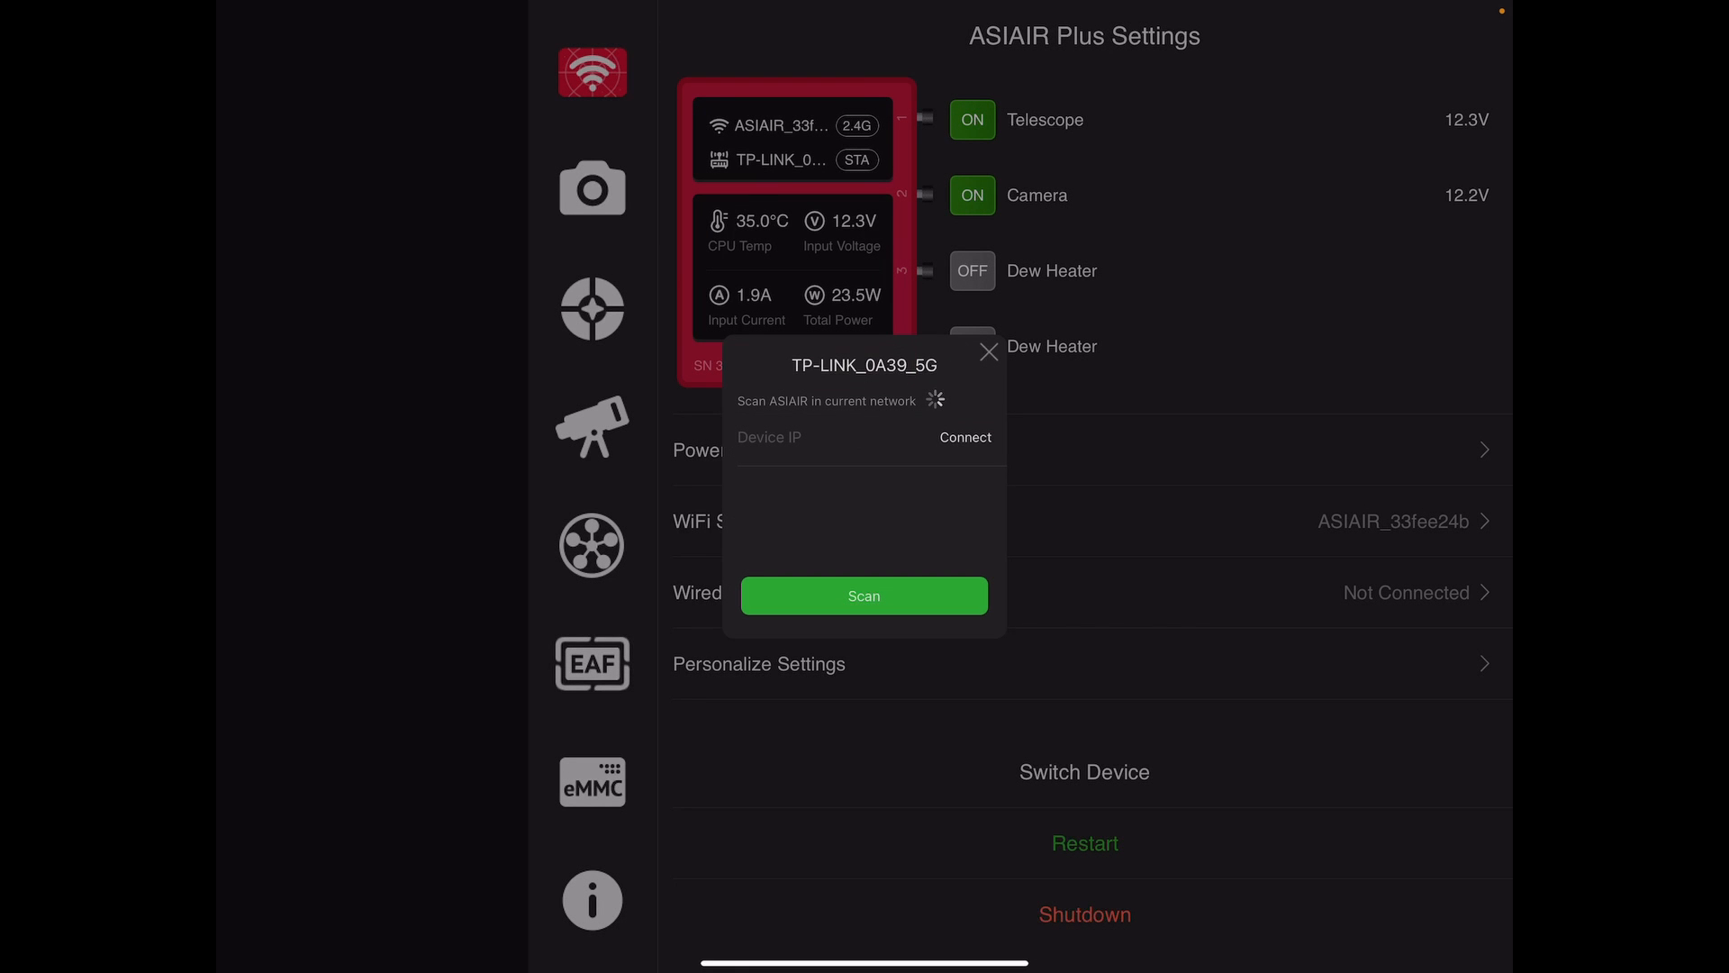
pyautogui.click(863, 596)
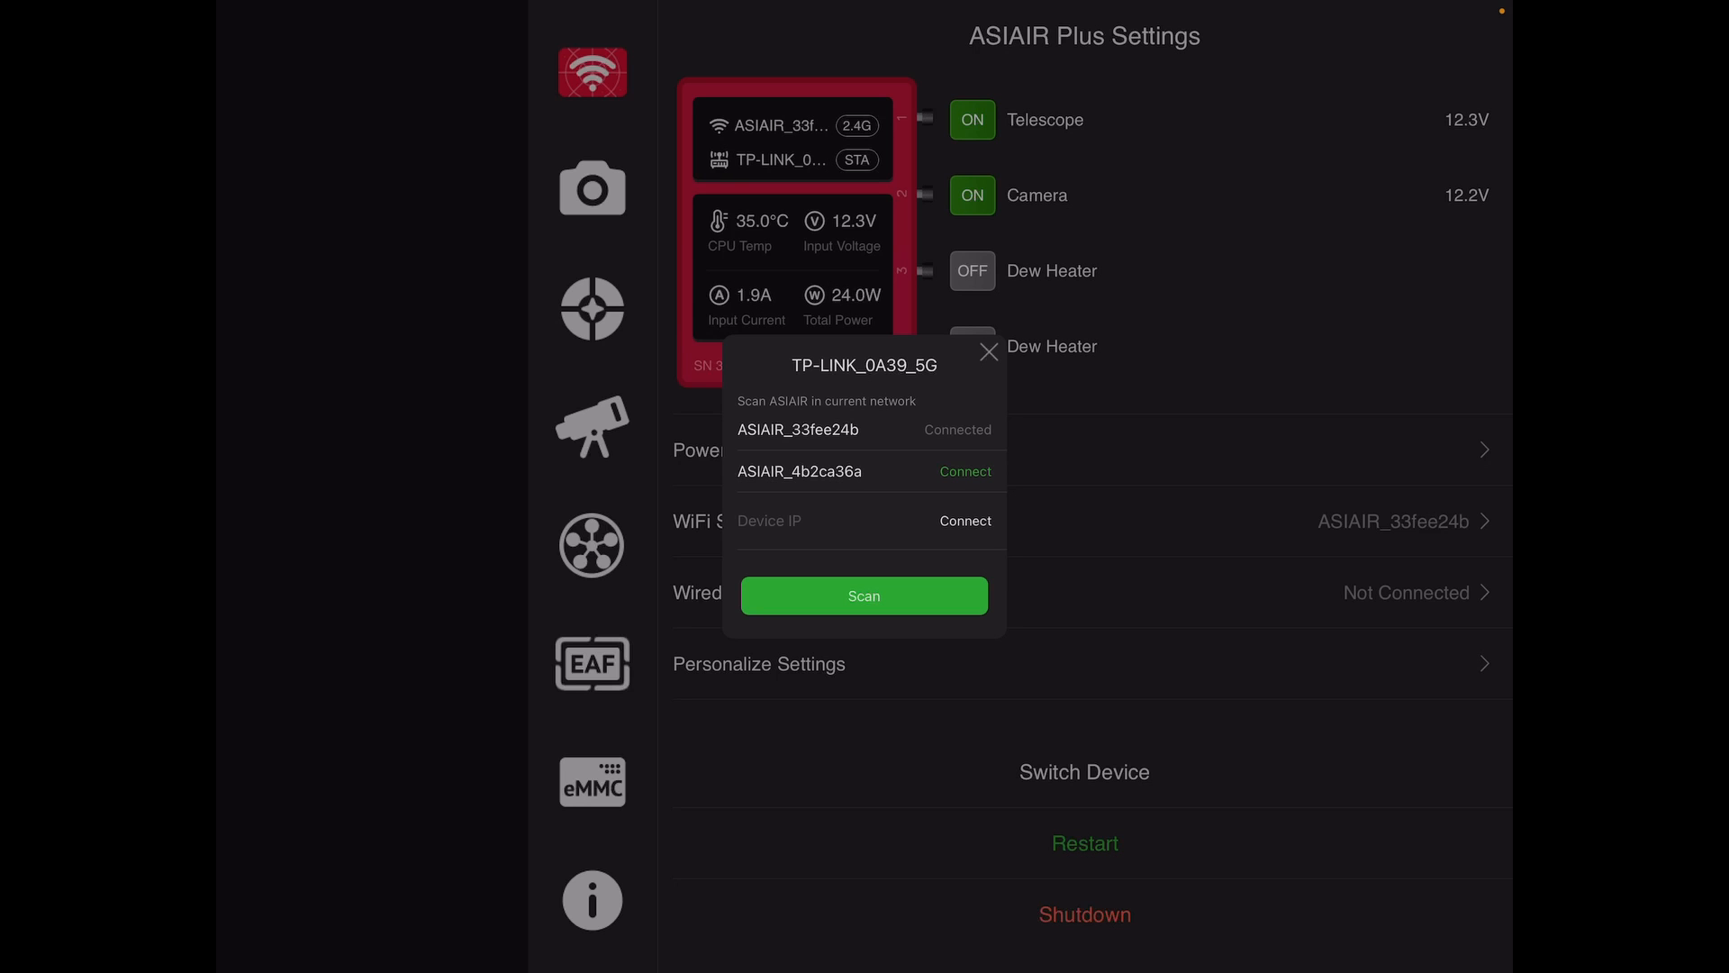
pyautogui.click(964, 472)
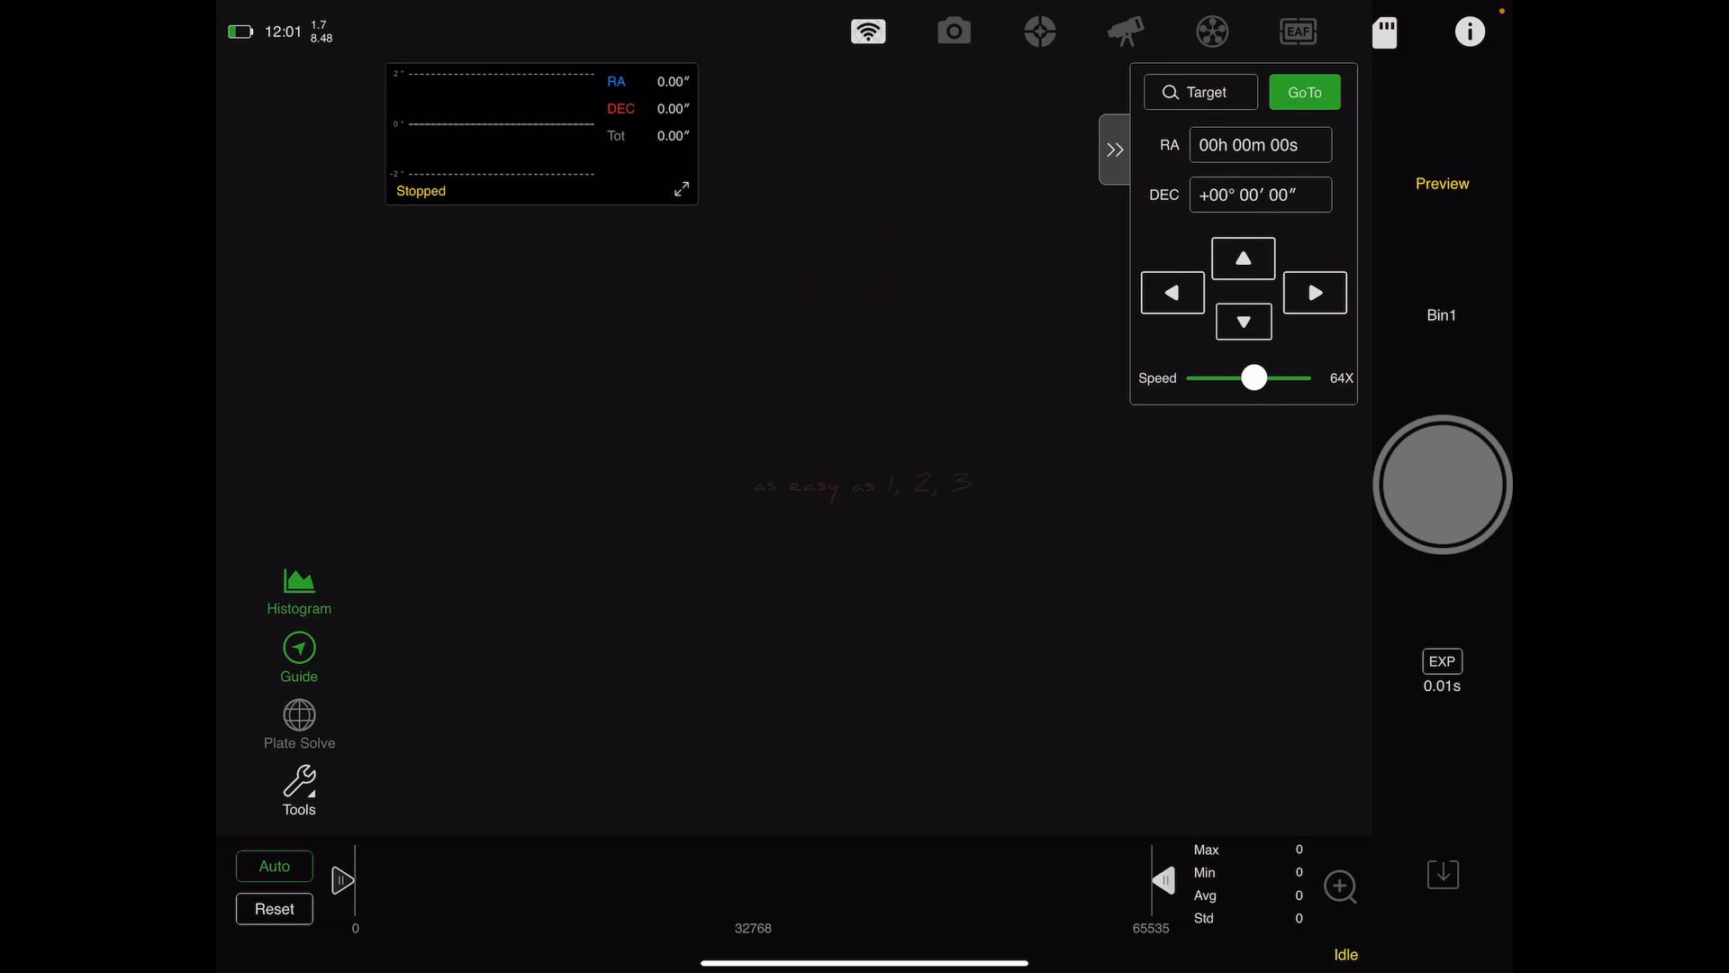
pyautogui.click(1470, 31)
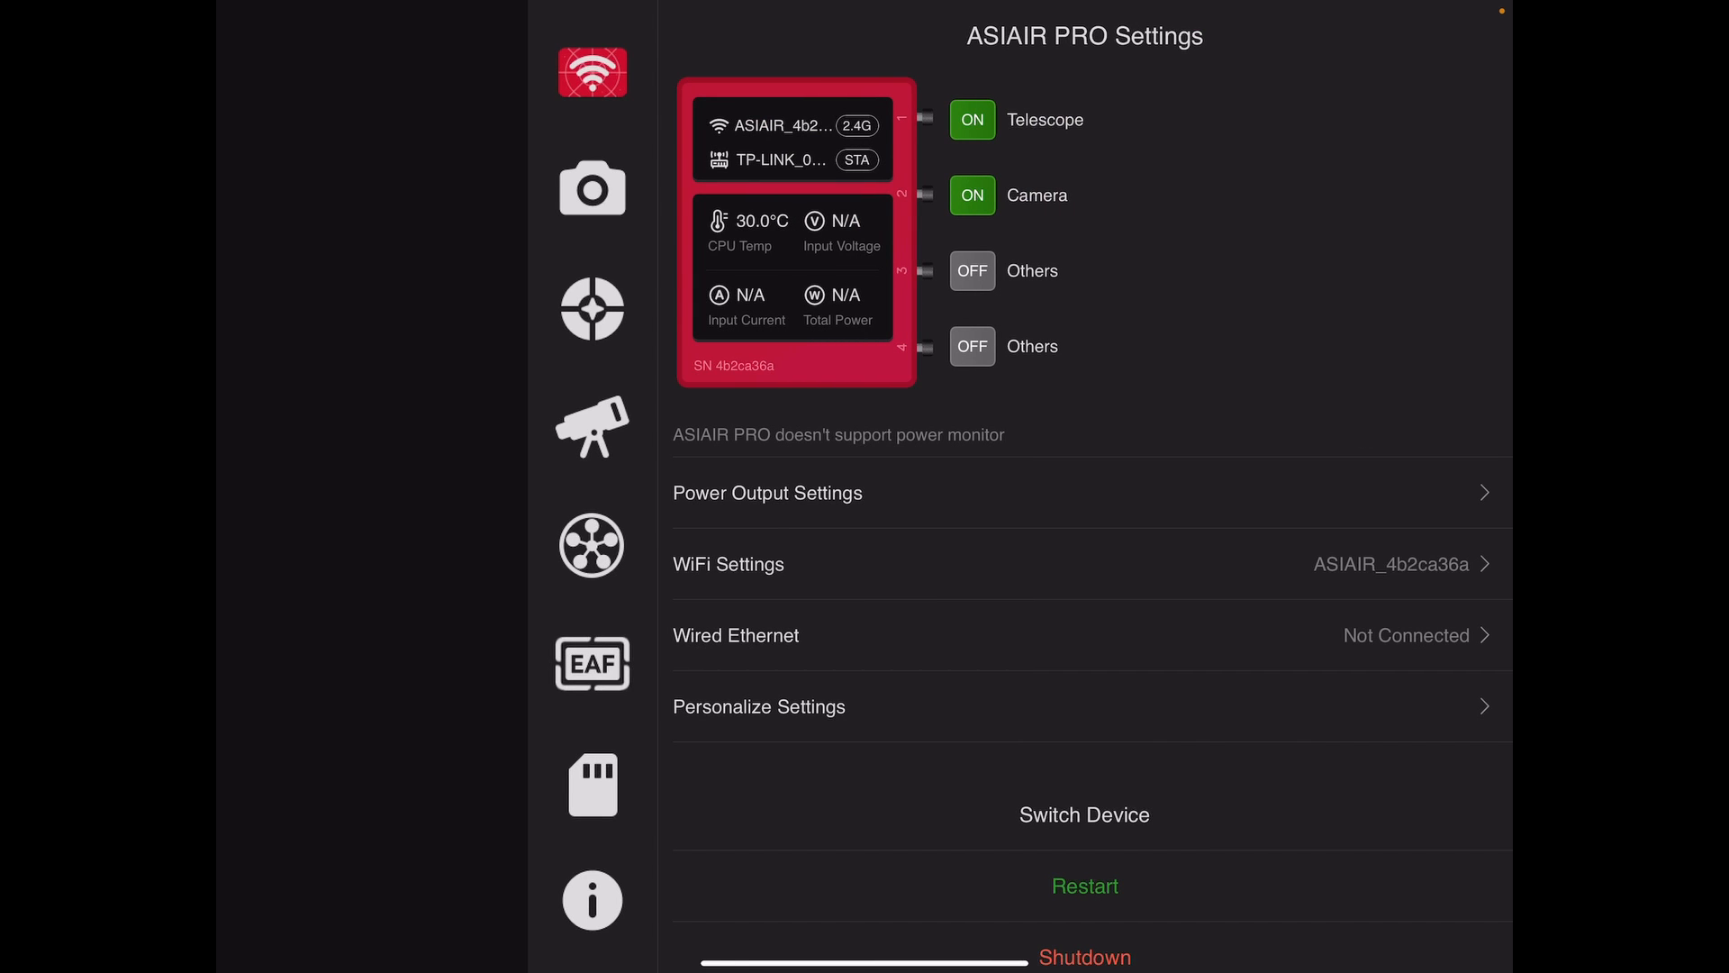